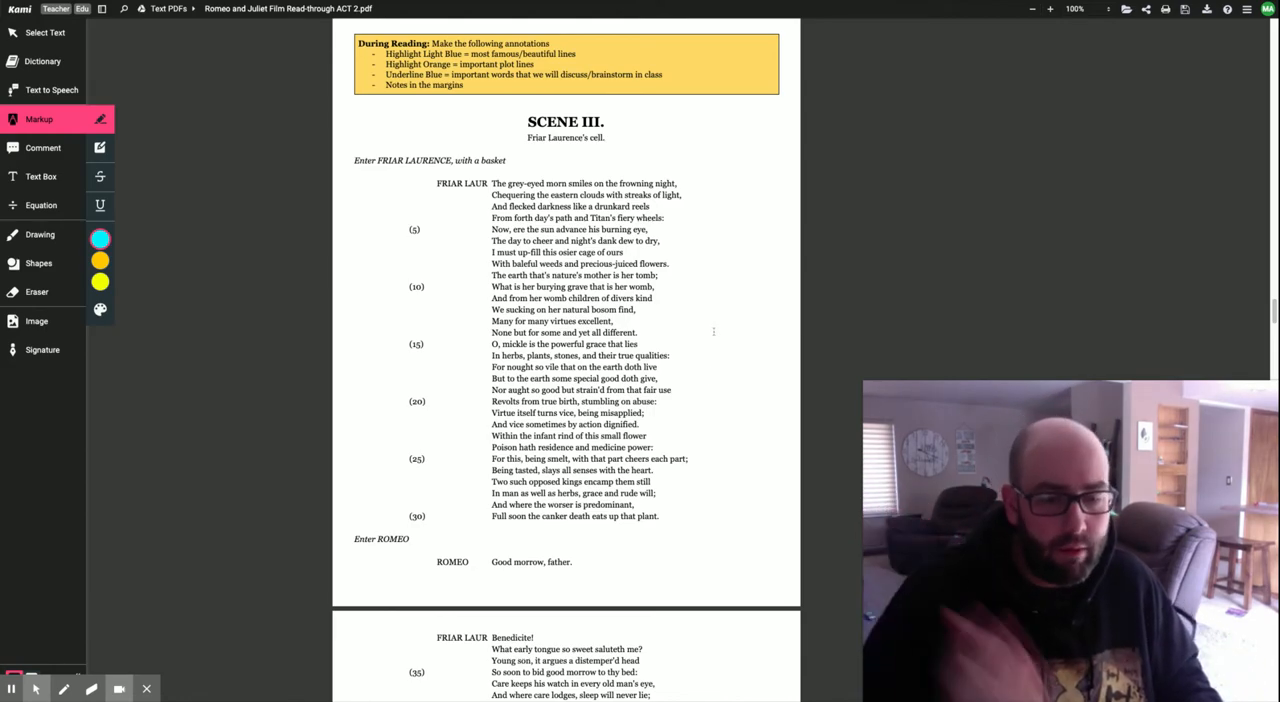
Scroll to the scene heading and start a comment beside "Friar Laurence's cell".
{"action": "scroll", "scroll_direction": "up", "scroll_amount": 3}
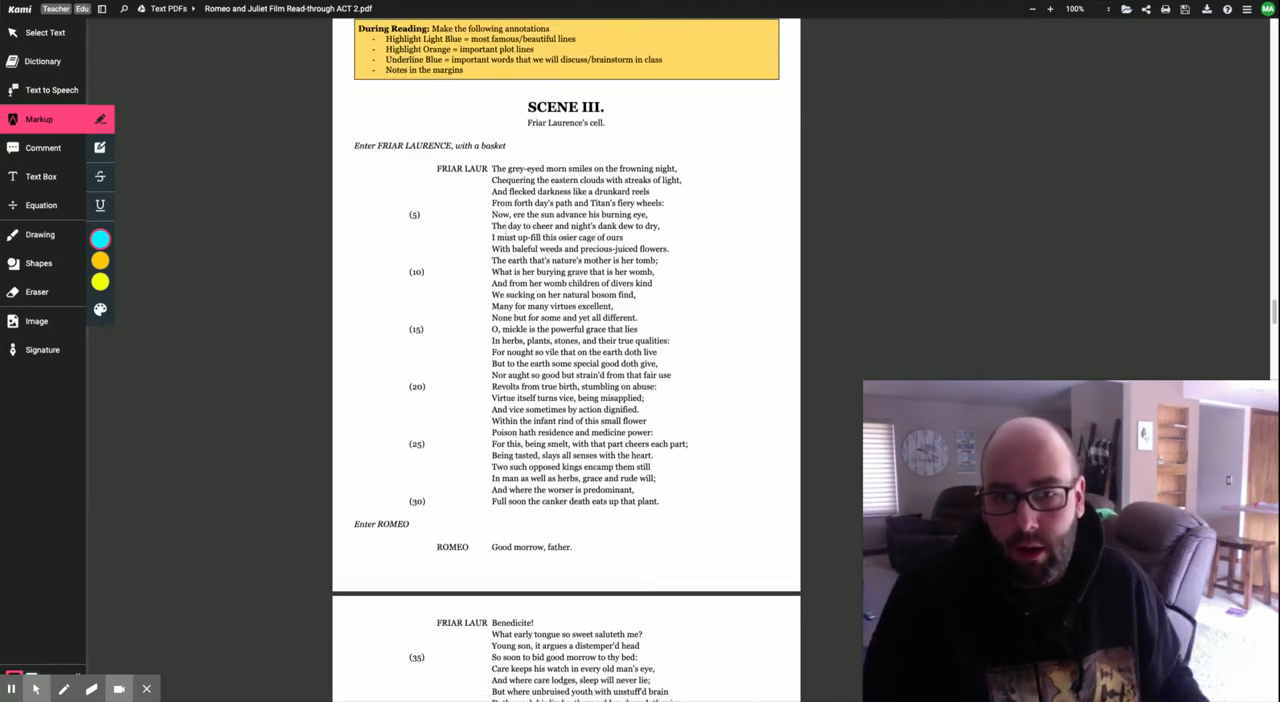
{"action": "scroll", "scroll_direction": "up", "scroll_amount": 3}
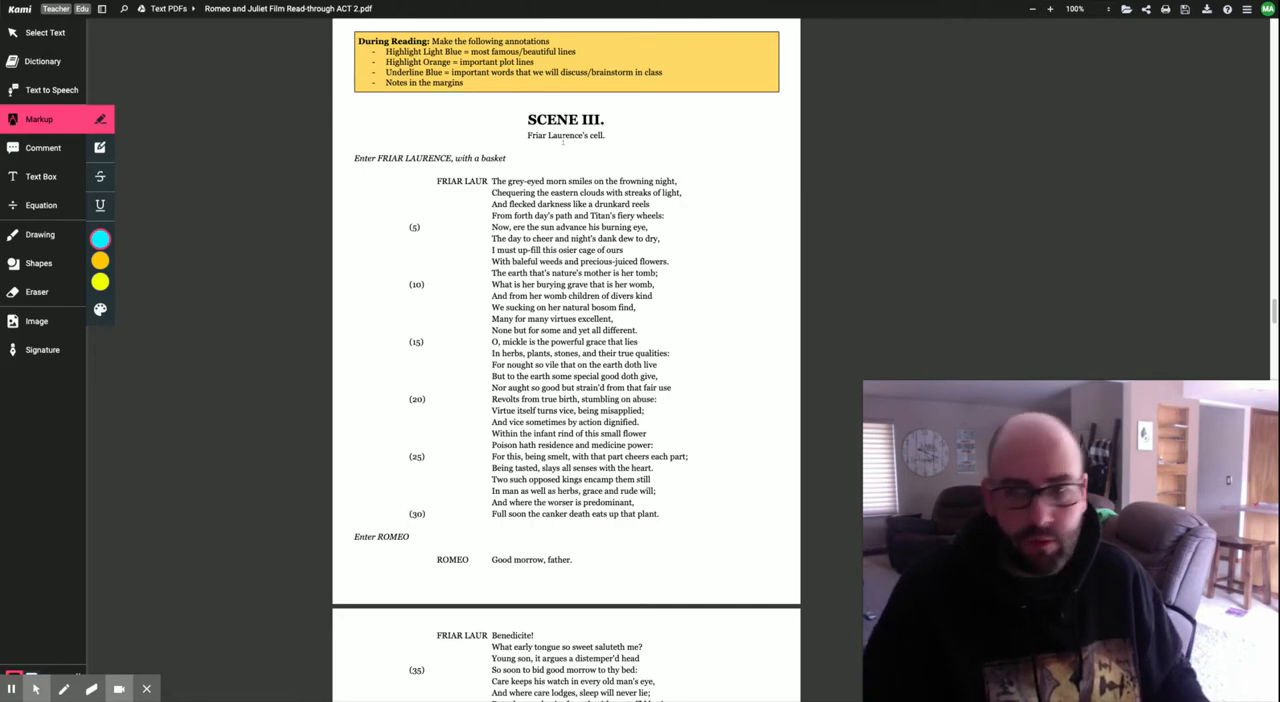
{"action": "left_click", "coordinate": [44, 148]}
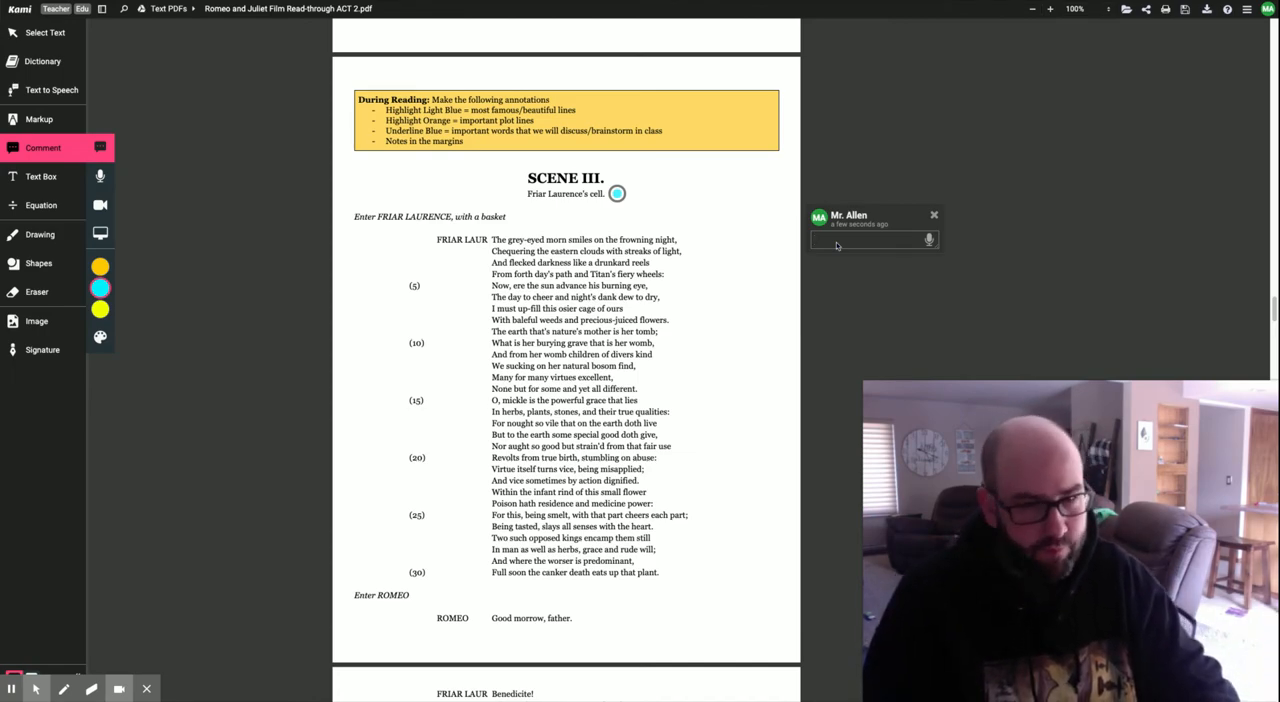
Post the comment "Romeo setting up the wedding" beside the scene heading.
{"action": "type", "text": "Rol"}
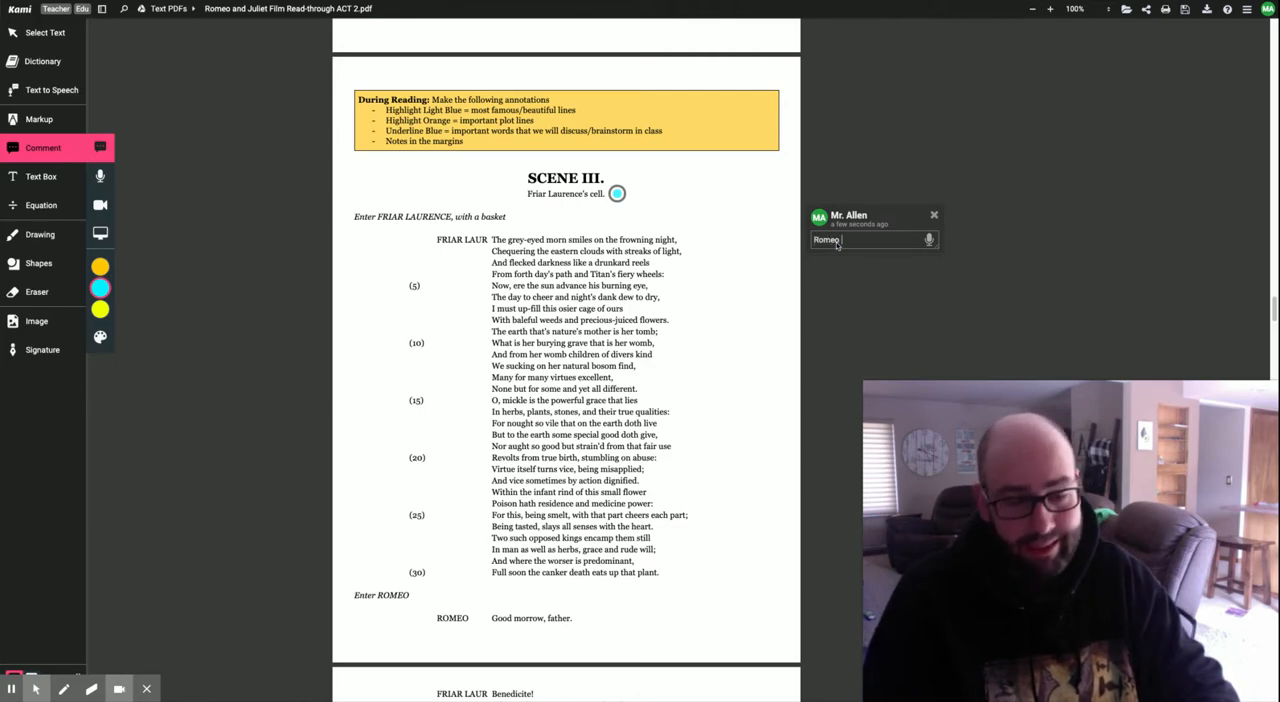
{"action": "type", "text": "setting up the"}
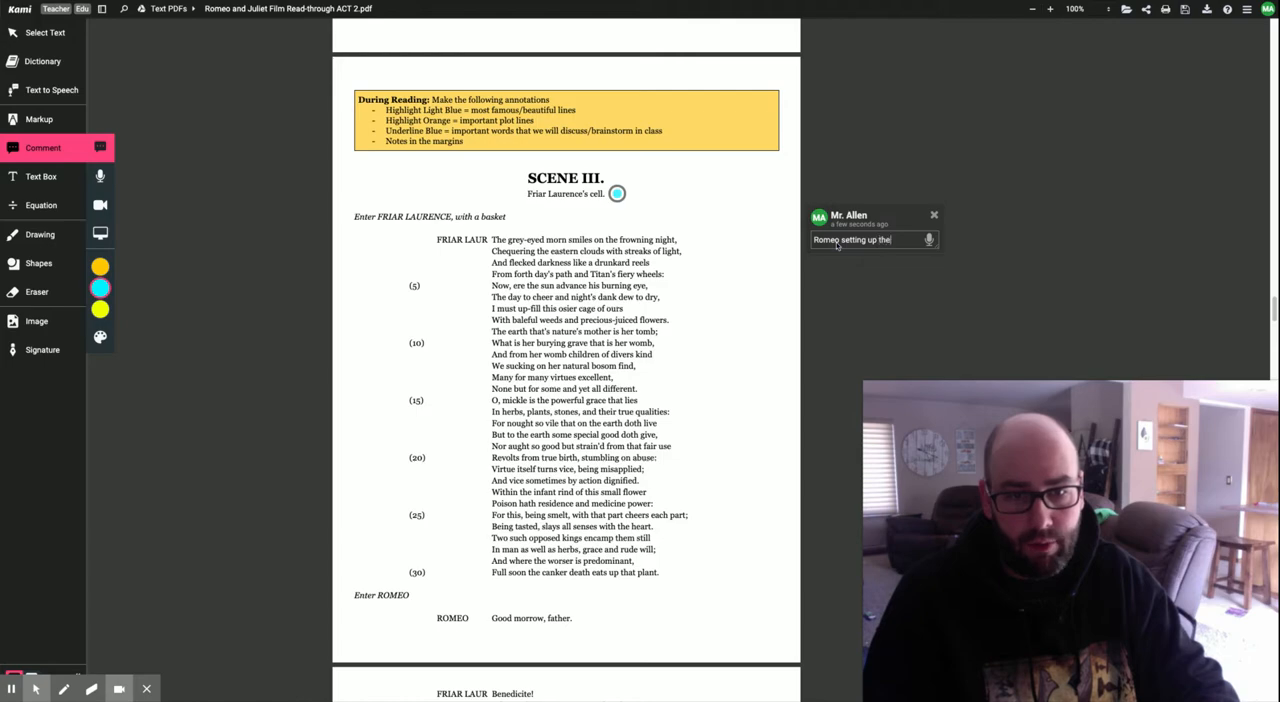
{"action": "type", "text": "wedding."}
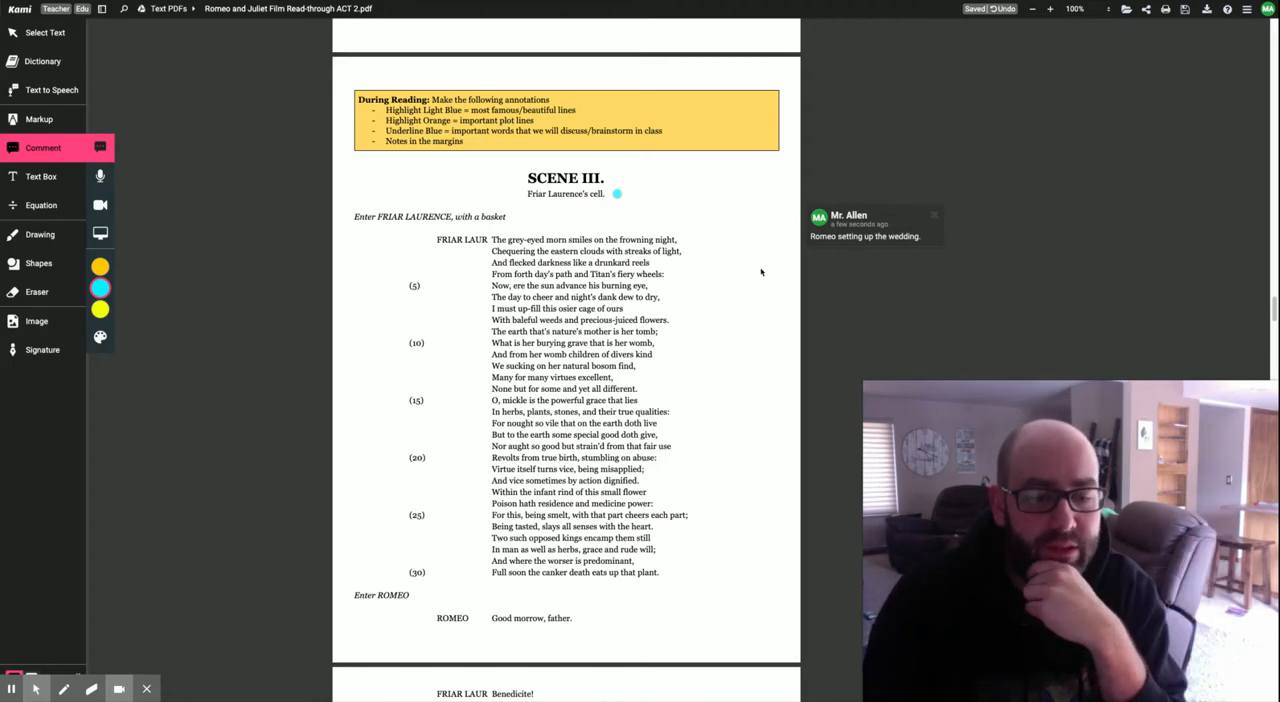
{"action": "scroll", "scroll_direction": "up", "scroll_amount": 3}
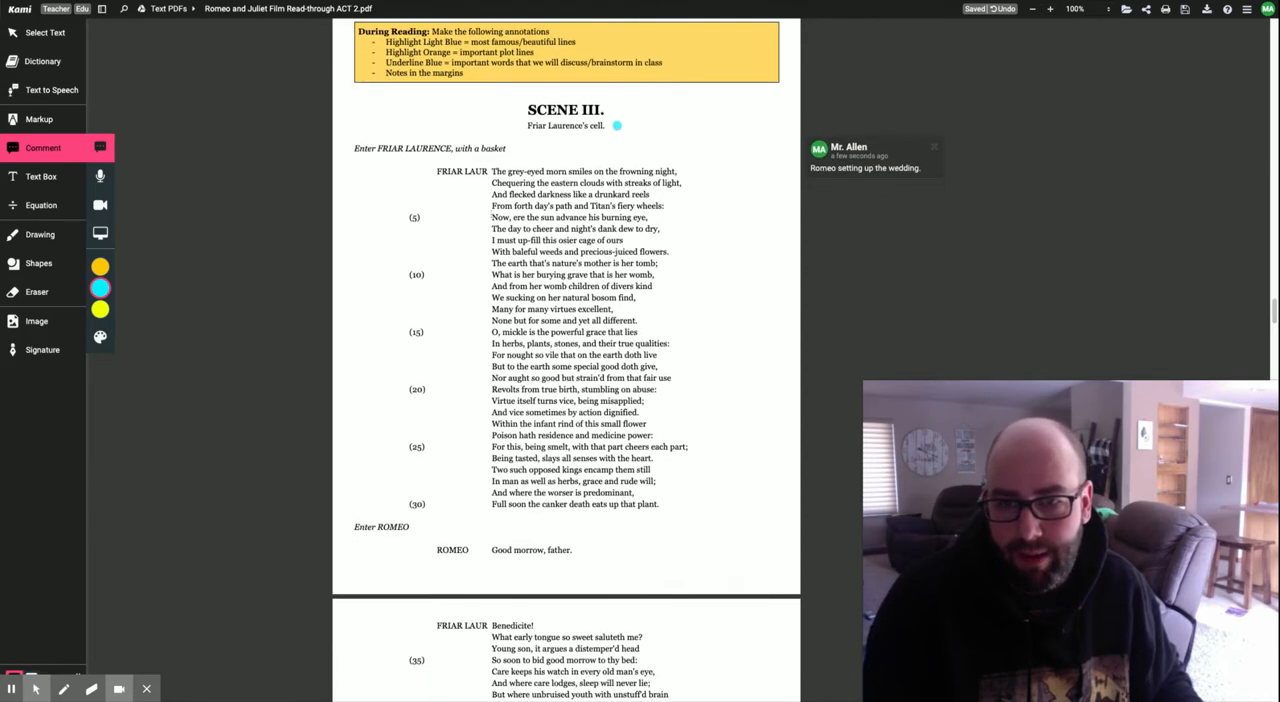
{"action": "scroll", "scroll_direction": "down", "scroll_amount": 3}
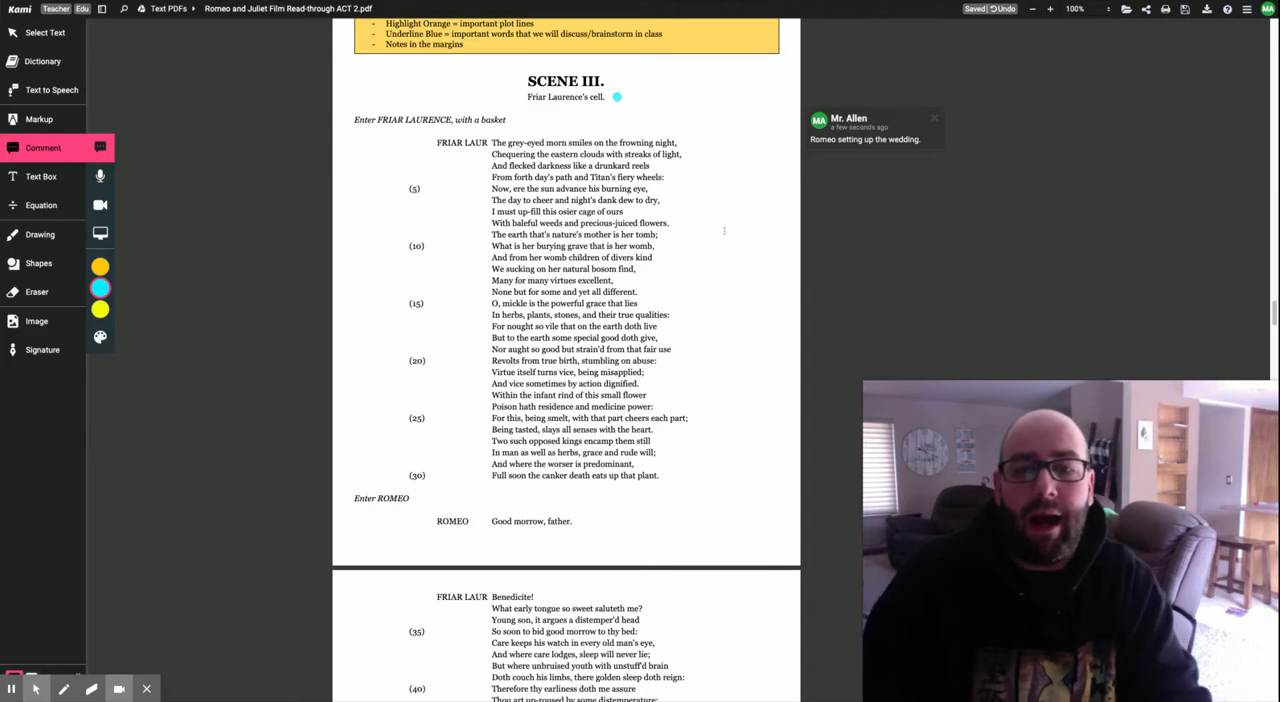
{"action": "mouse_move", "coordinate": [724, 236]}
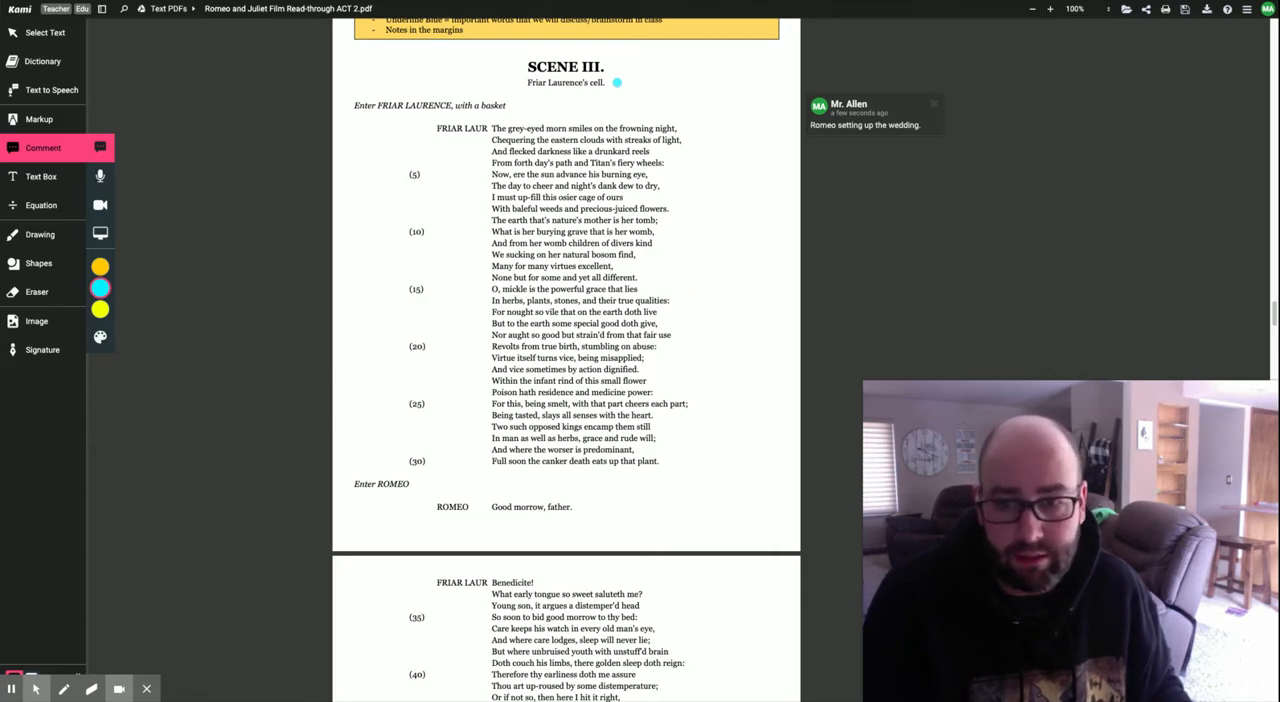
{"action": "scroll", "scroll_direction": "up", "scroll_amount": 3}
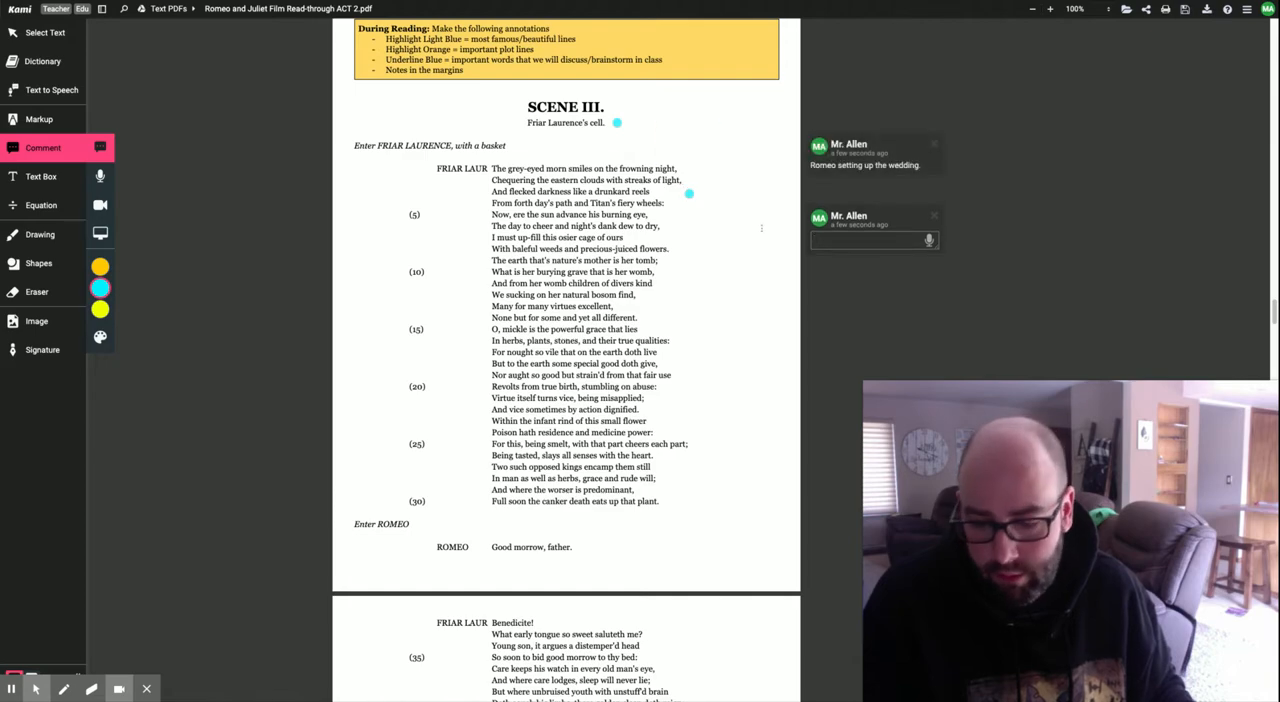
Post a comment that Friar Laurence is also a gardener, using plants here as a metaphor.
{"action": "type", "text": "Friar Laurence"}
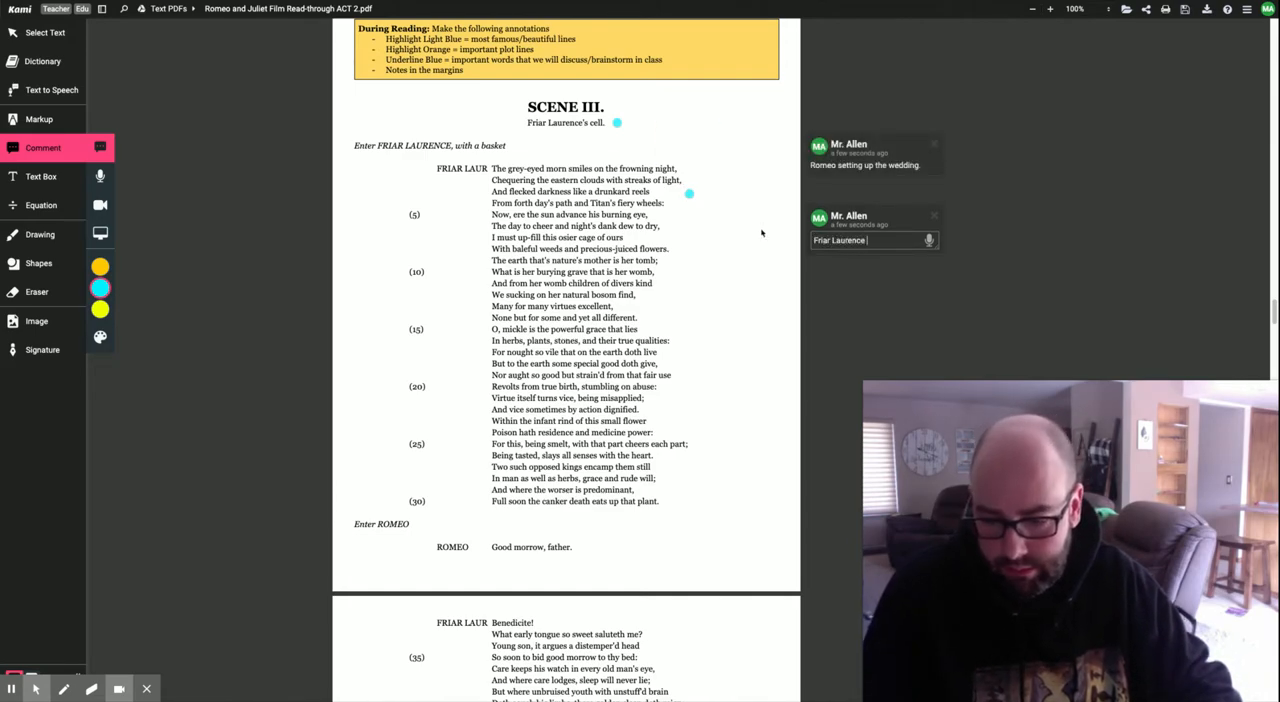
{"action": "type", "text": "is also a gardener on top of being a priest. He gardens in his free time and is"}
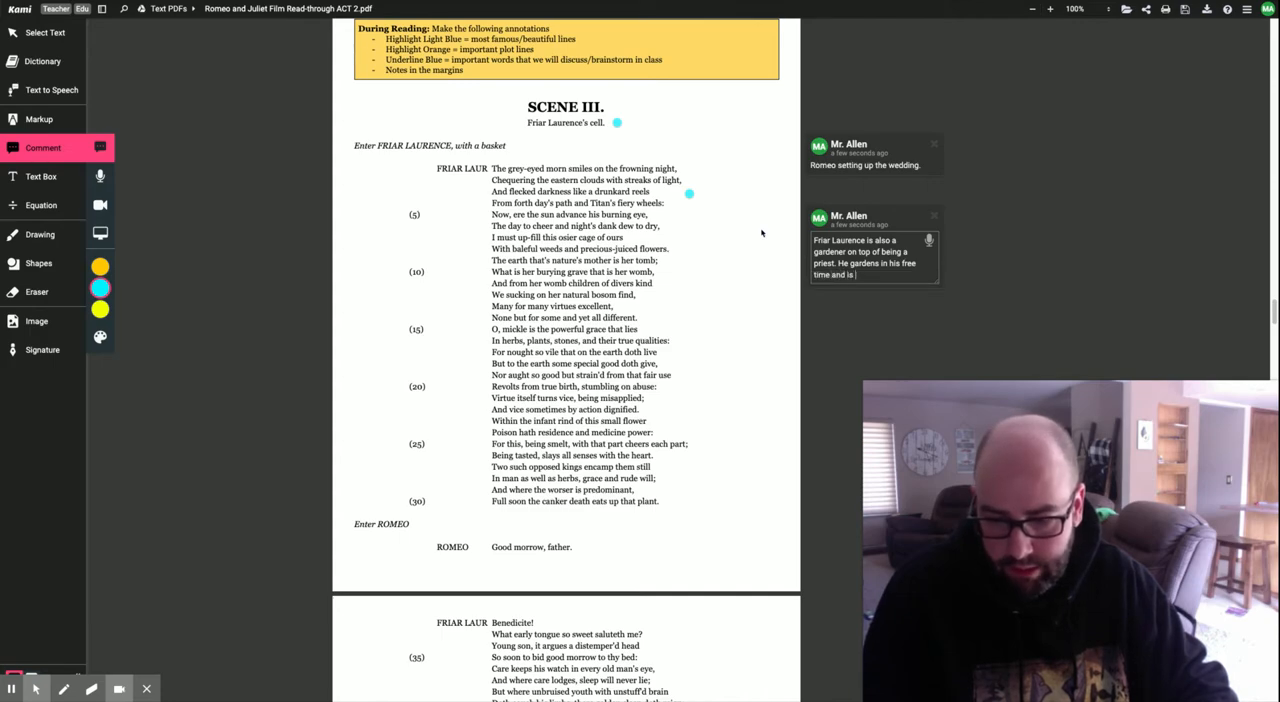
{"action": "type", "text": "using"}
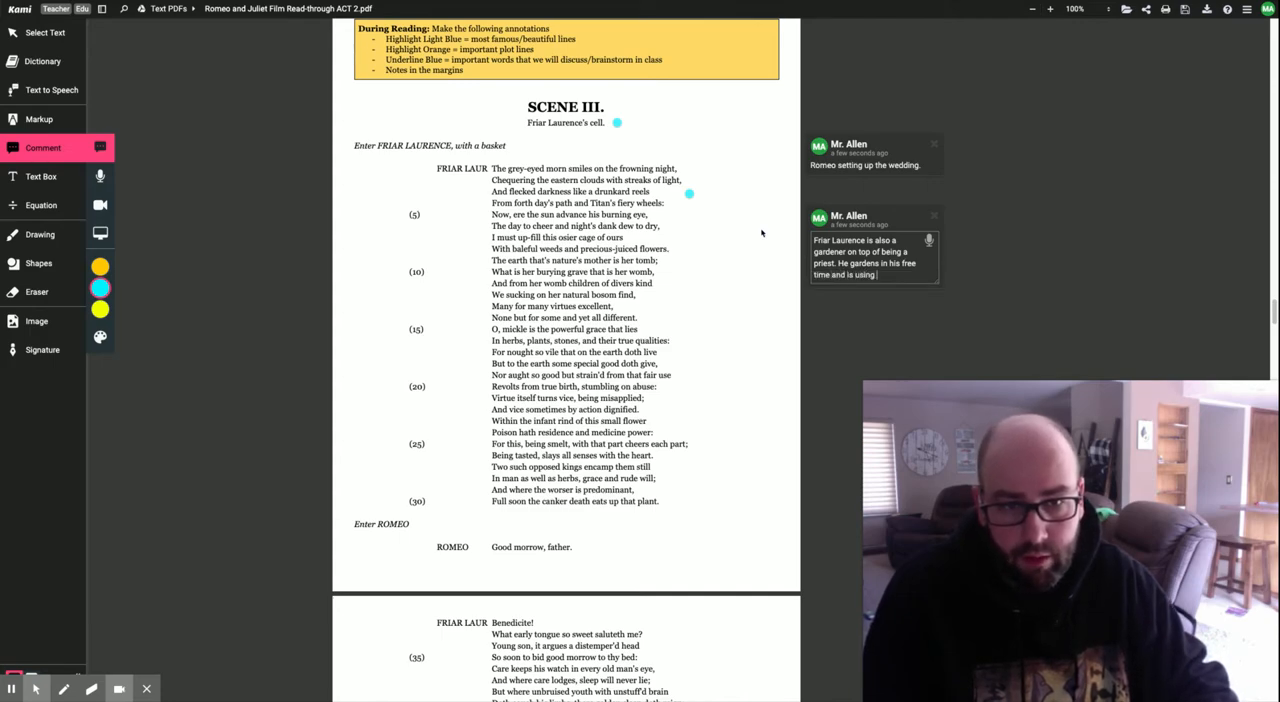
{"action": "type", "text": "plants here as a metaphor."}
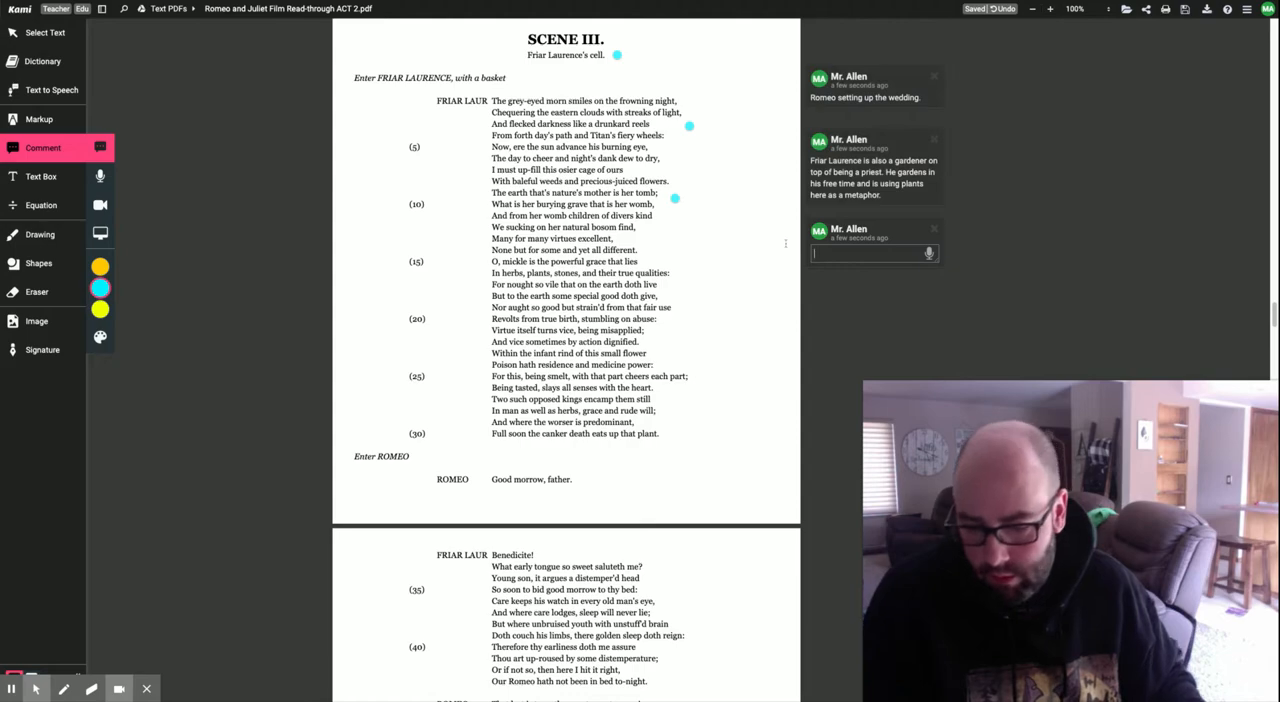
Post a second comment that plants can have good and bad qualities.
{"action": "type", "text": "Plants can have good"}
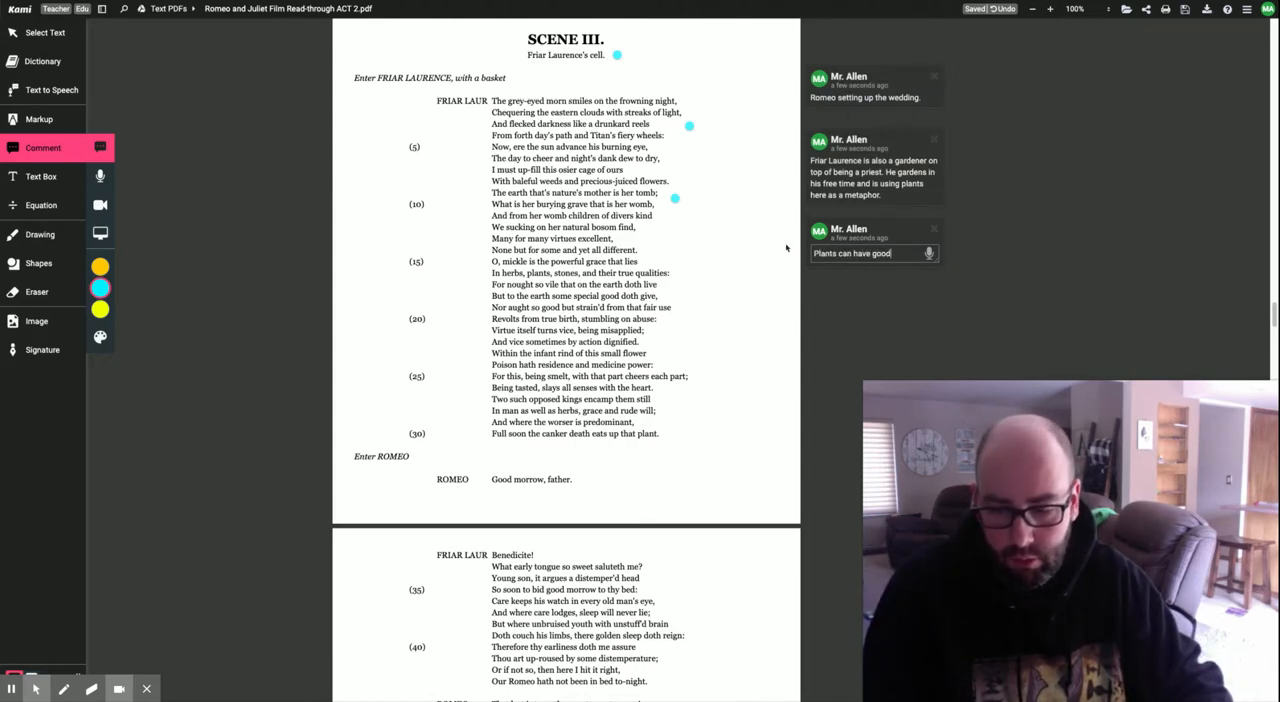
{"action": "type", "text": "and bad qua"}
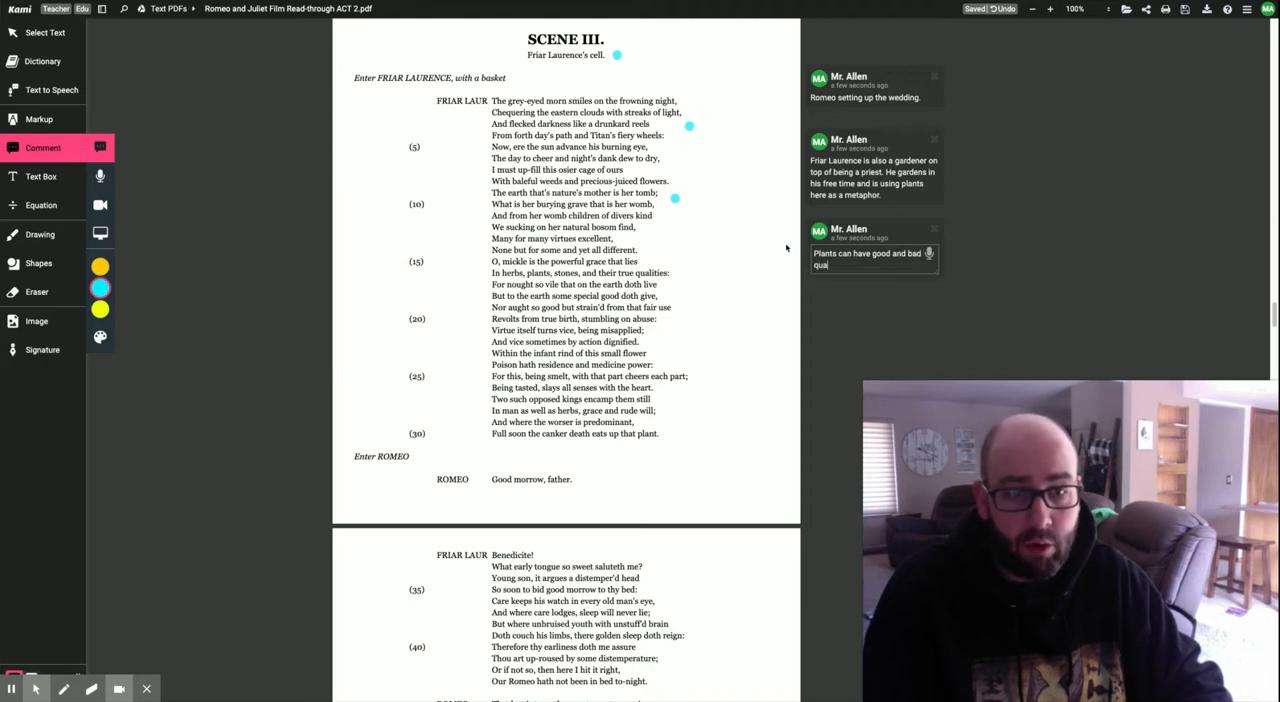
{"action": "type", "text": "ities"}
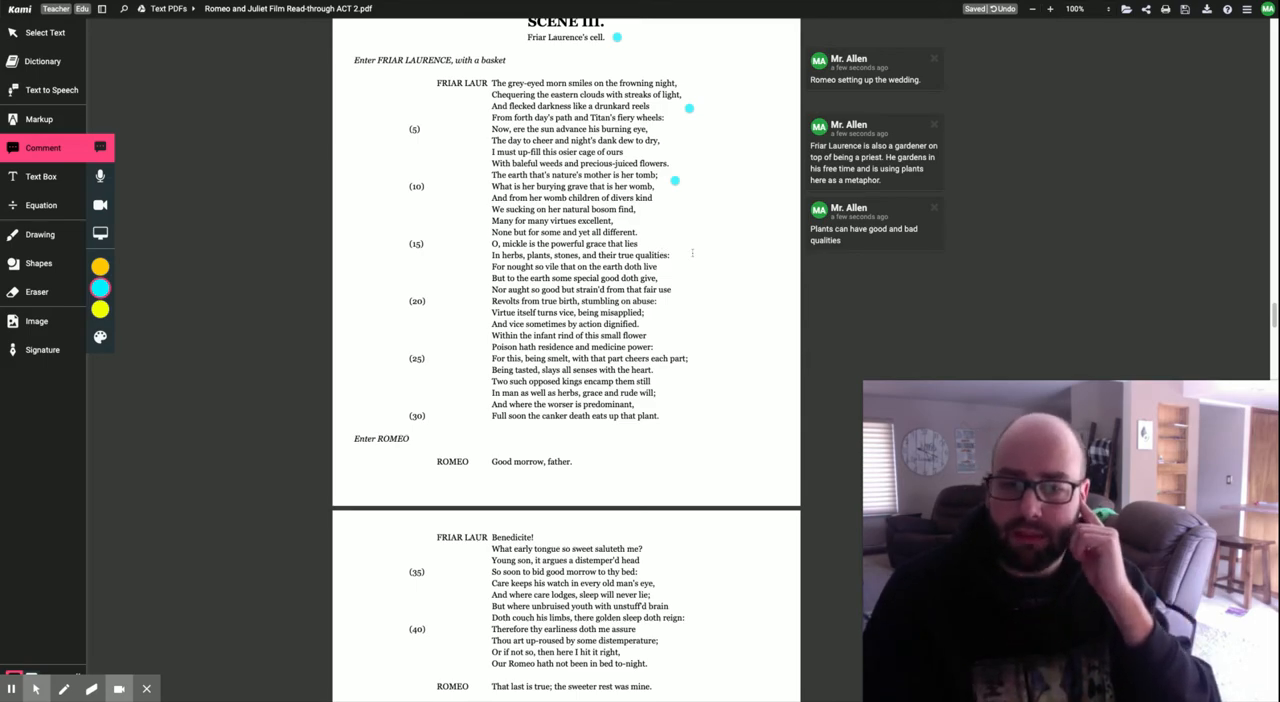
{"action": "mouse_move", "coordinate": [692, 256]}
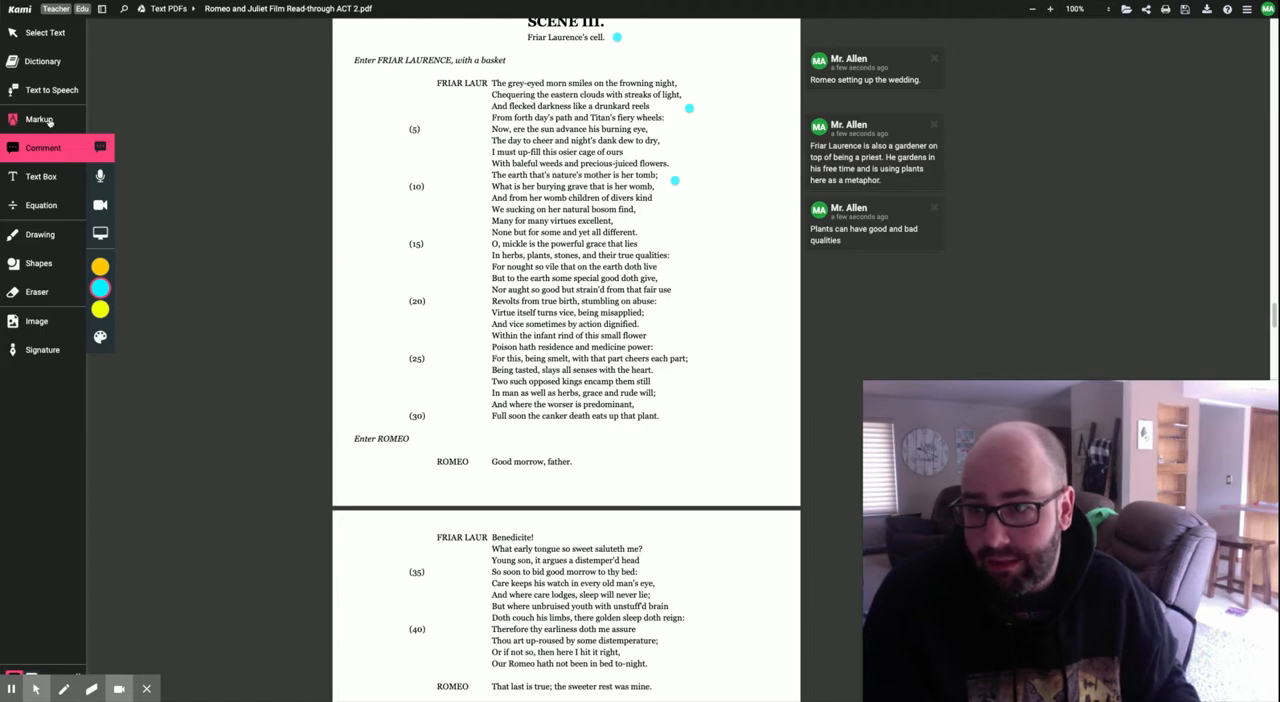
Highlight in light blue from "Within the infant rind" through "grace and rude will".
{"action": "left_click", "coordinate": [38, 120]}
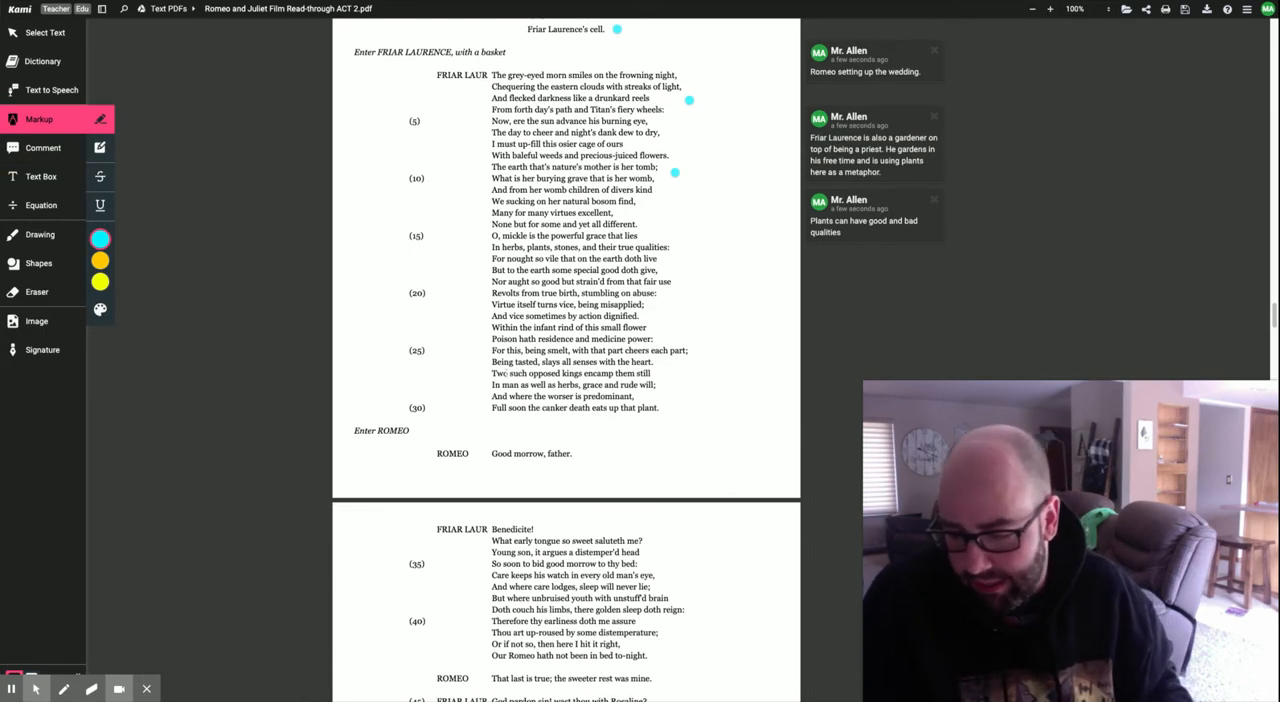
{"action": "double_click", "coordinate": [504, 328]}
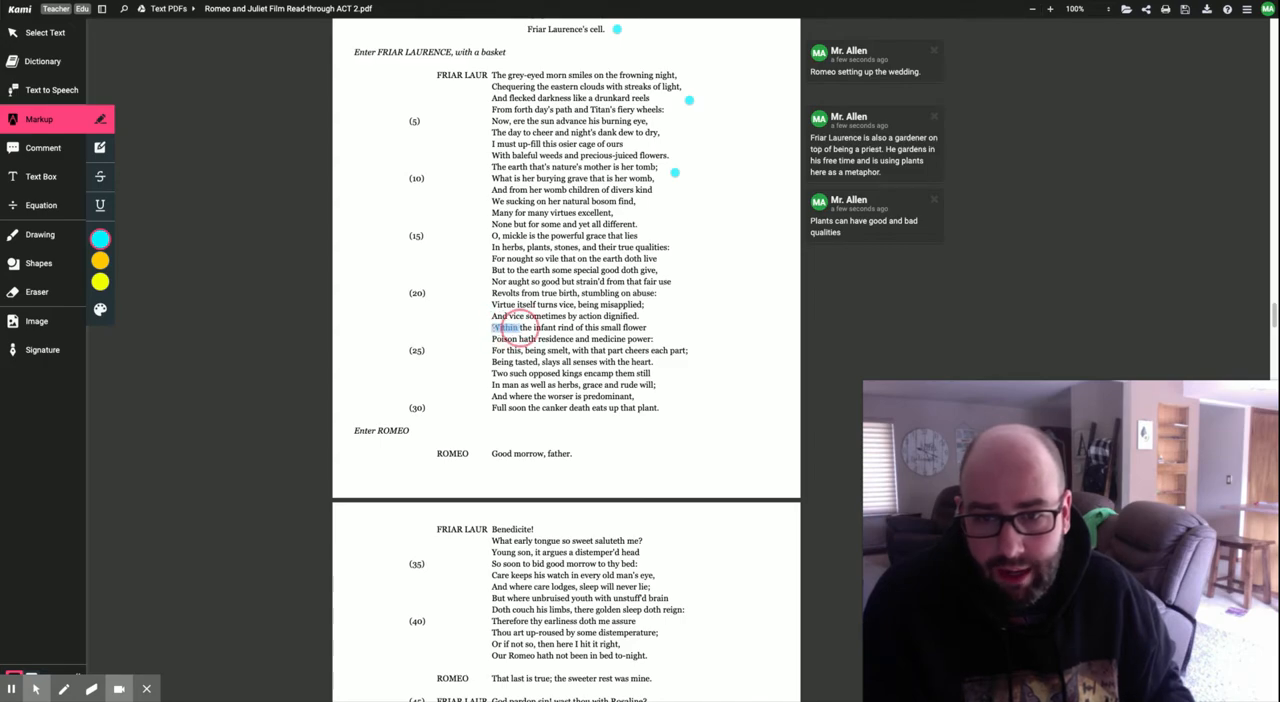
{"action": "left_click_drag", "start_coordinate": [492, 328], "coordinate": [654, 338]}
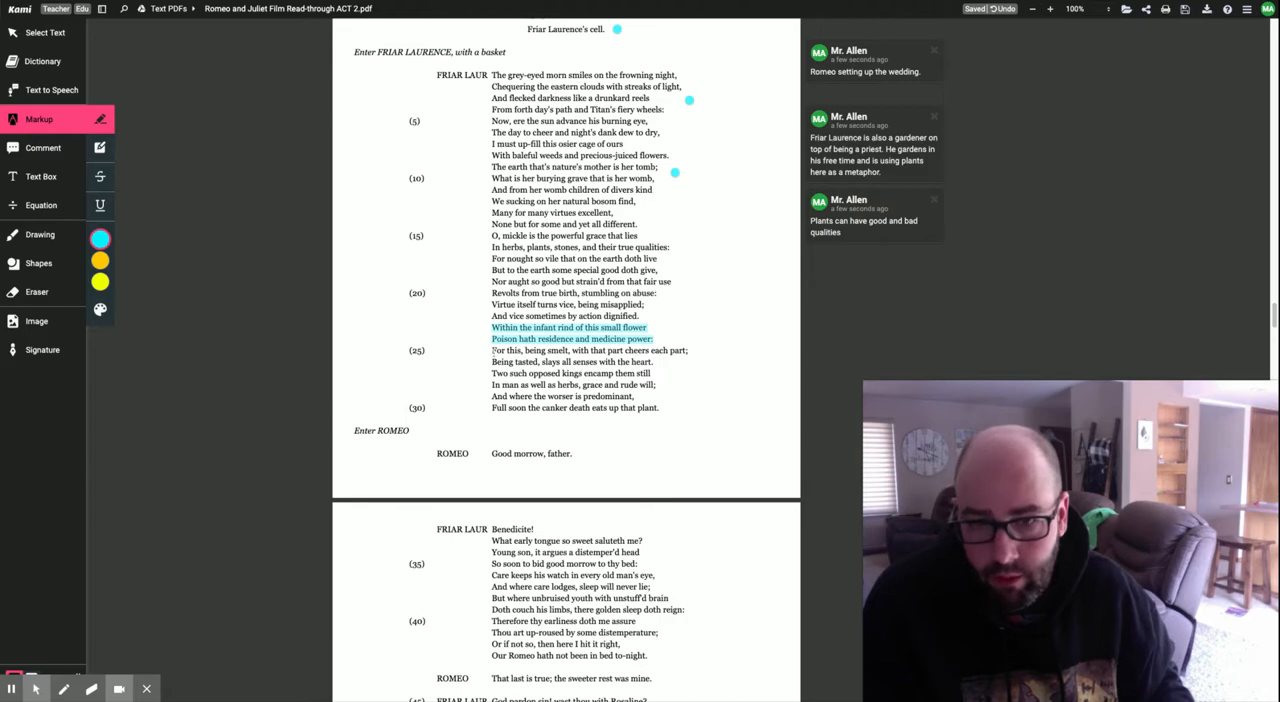
{"action": "left_click_drag", "start_coordinate": [492, 350], "coordinate": [656, 384]}
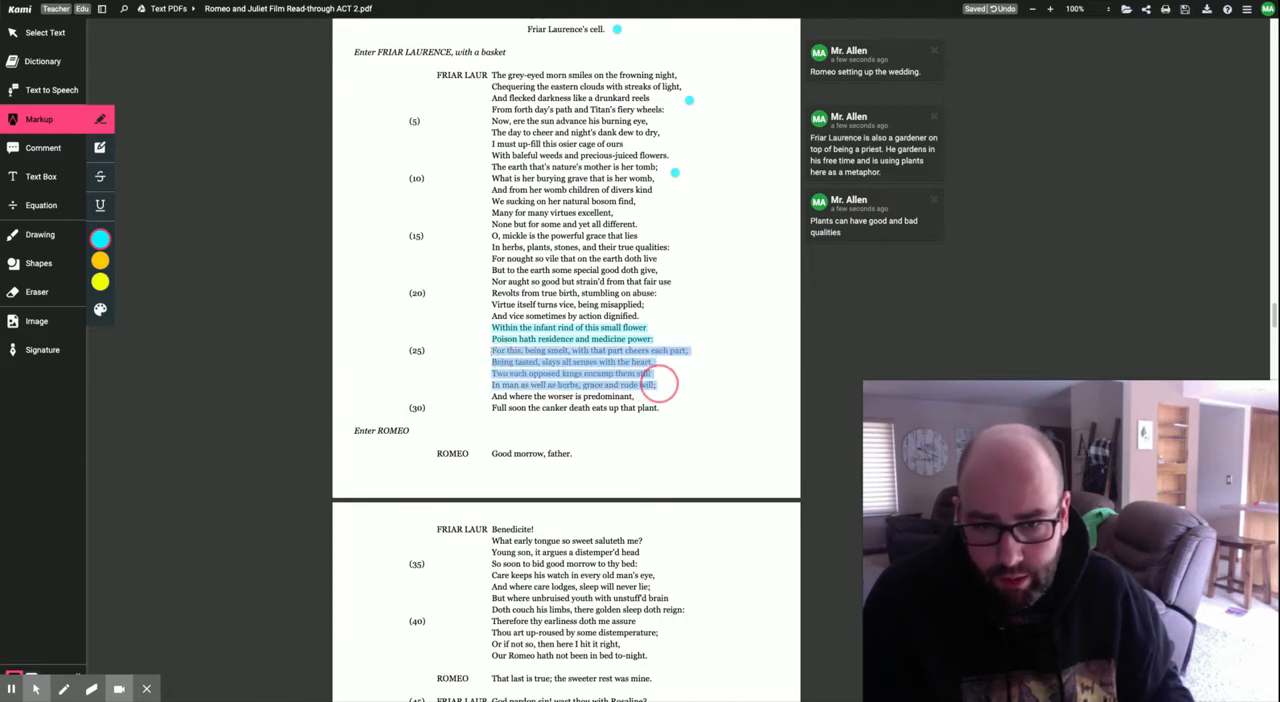
{"action": "left_click", "coordinate": [42, 148]}
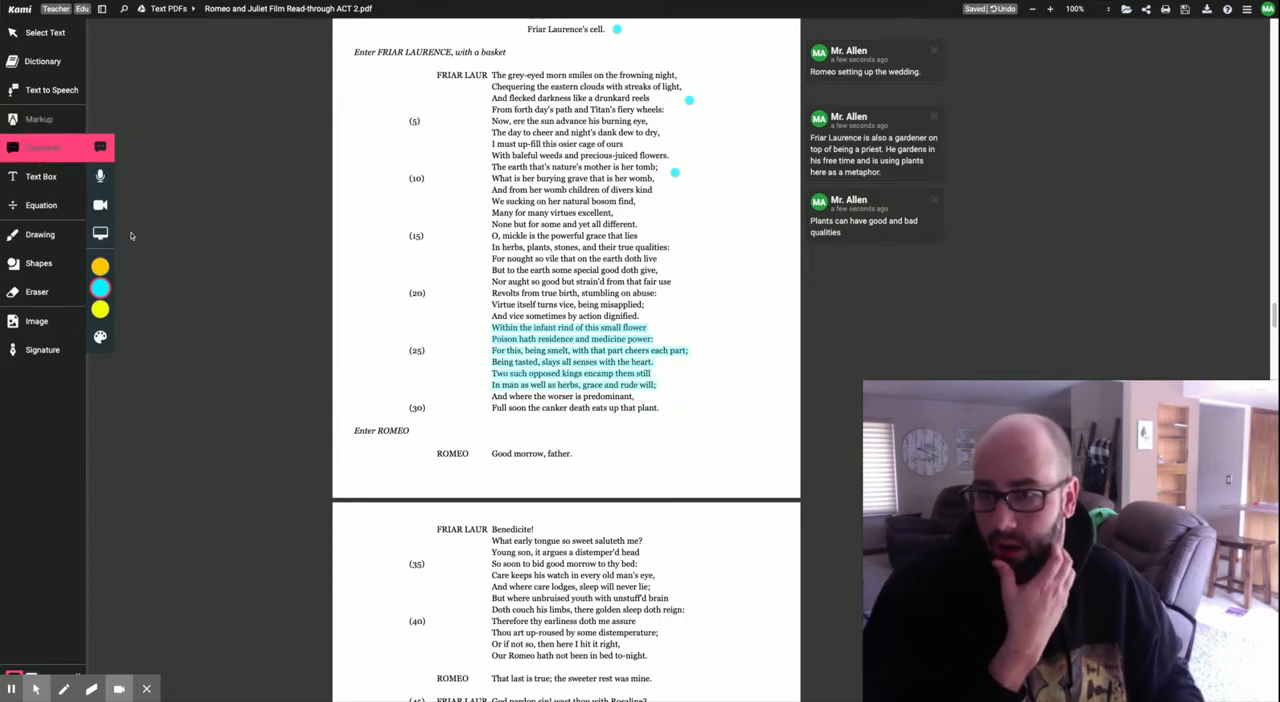
Comment beside the blue highlight that men, like plants, hold good and evil in the same person.
{"action": "scroll", "scroll_direction": "down", "scroll_amount": 3}
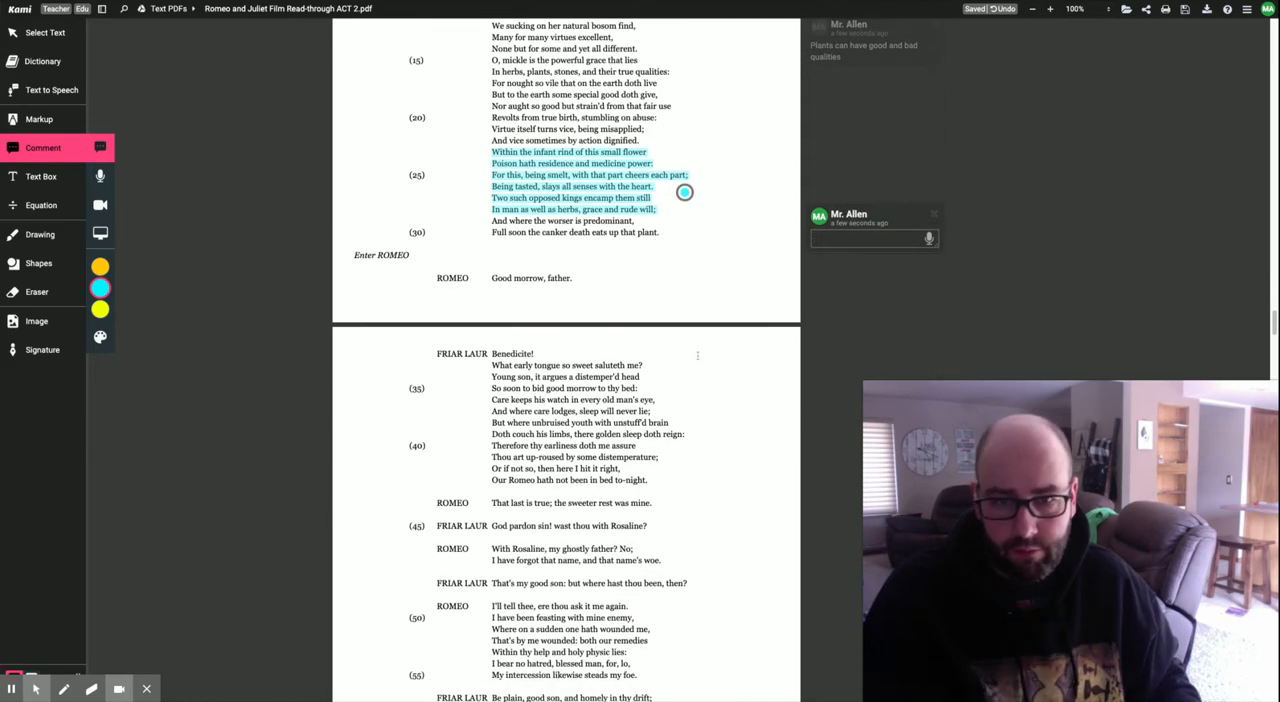
{"action": "left_click", "coordinate": [870, 238]}
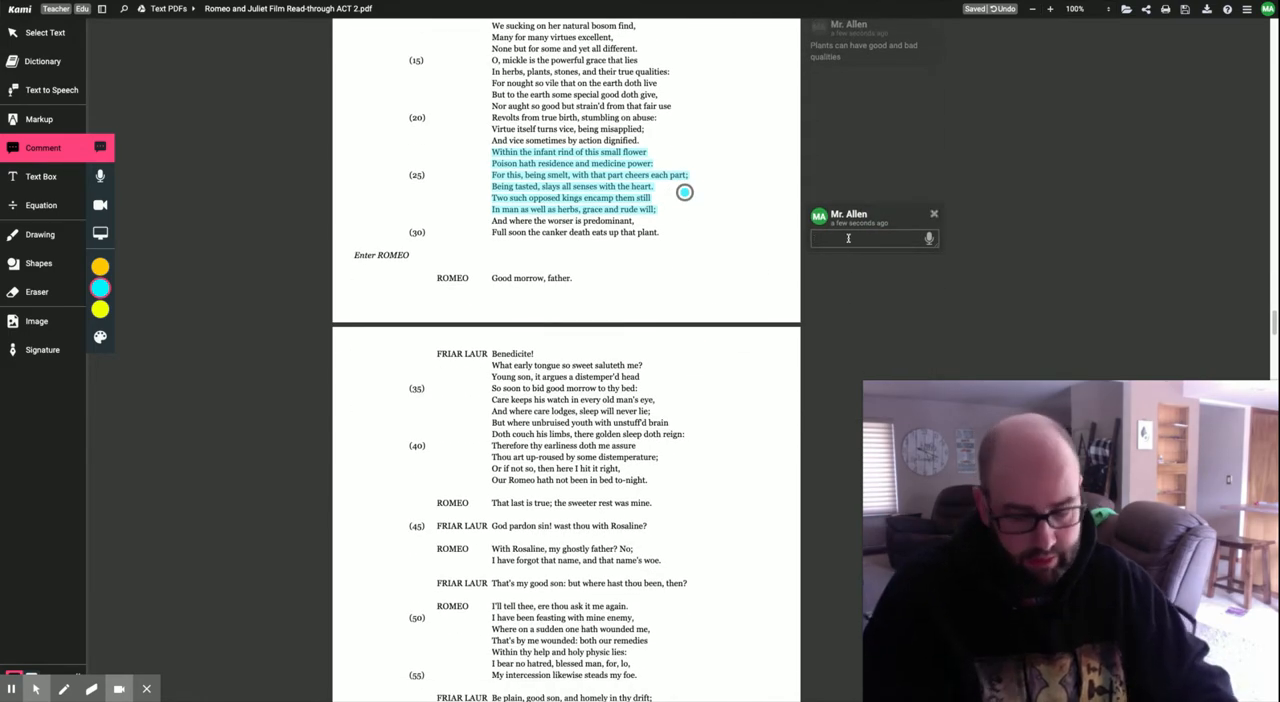
{"action": "type", "text": "Men"}
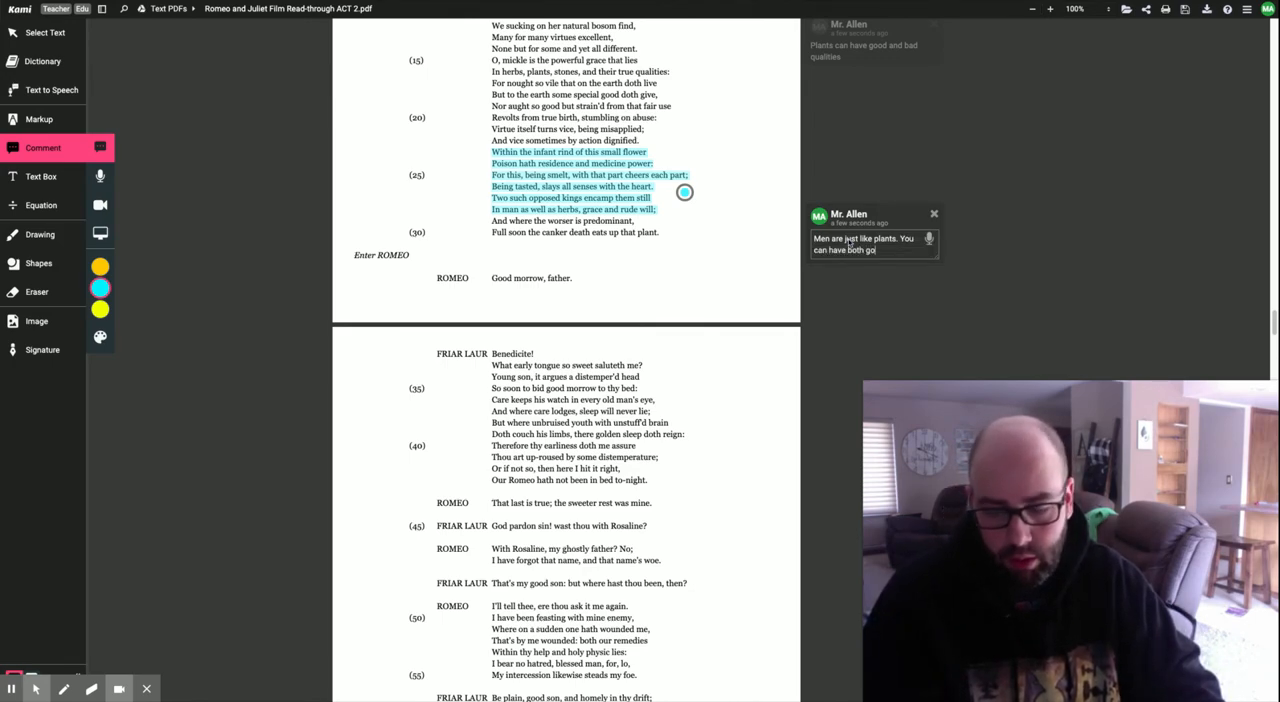
{"action": "type", "text": "good and ev"}
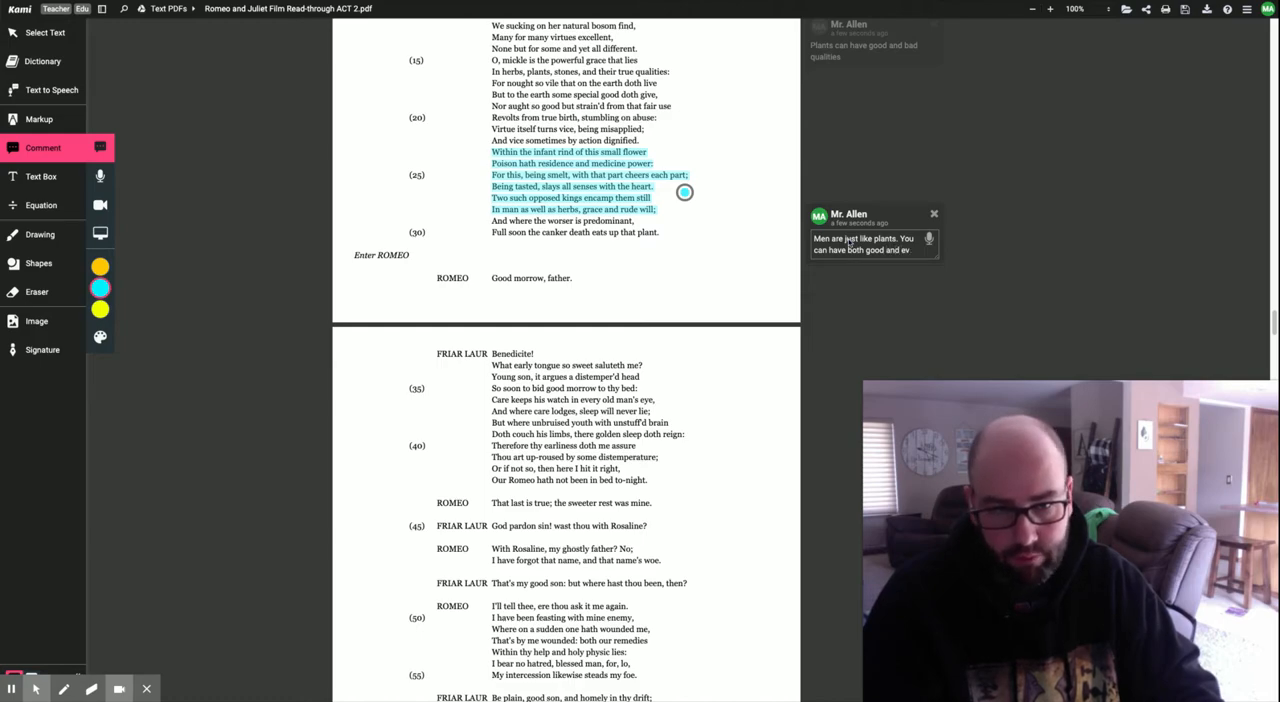
{"action": "type", "text": "in the same person."}
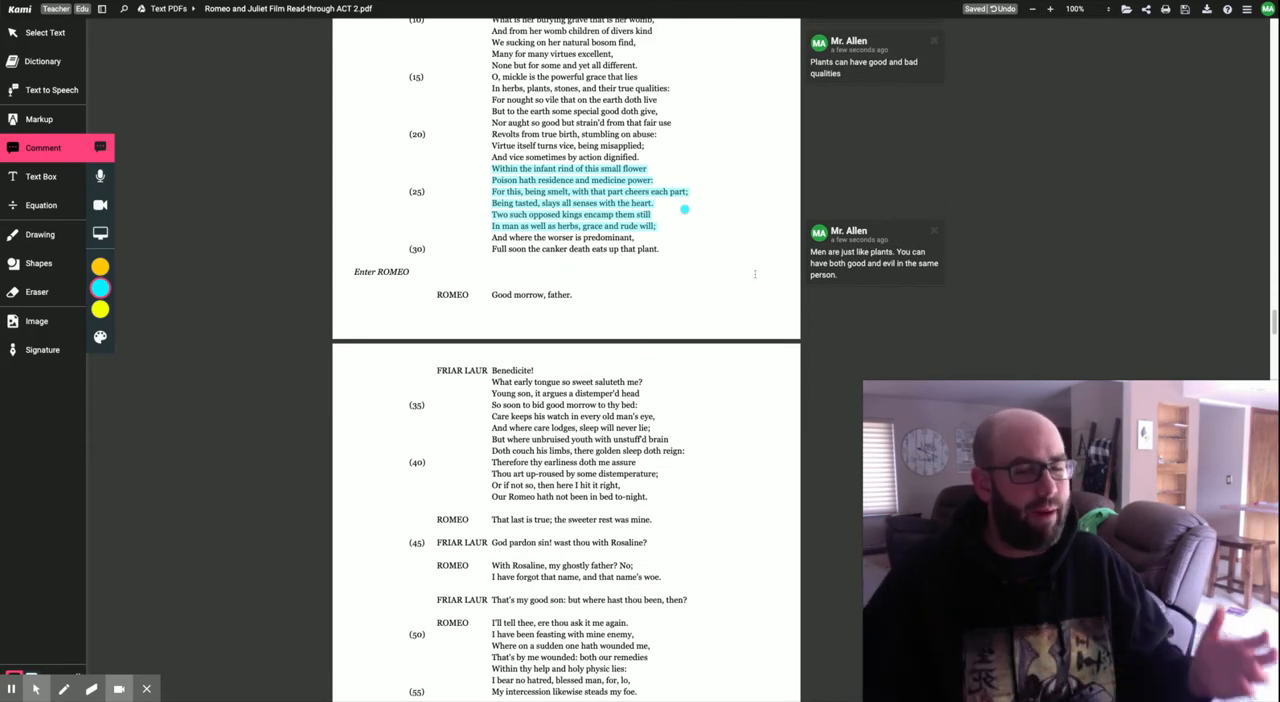
{"action": "scroll", "scroll_direction": "up", "scroll_amount": 3}
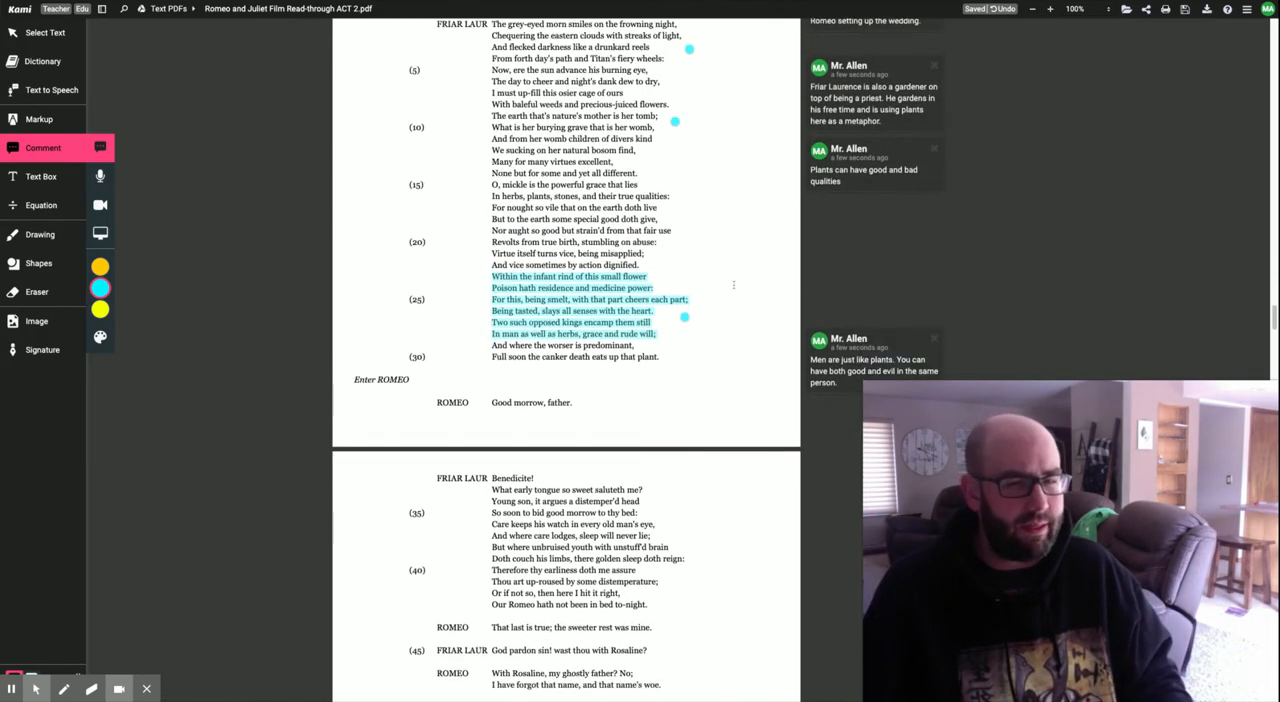
{"action": "scroll", "scroll_direction": "down", "scroll_amount": 3}
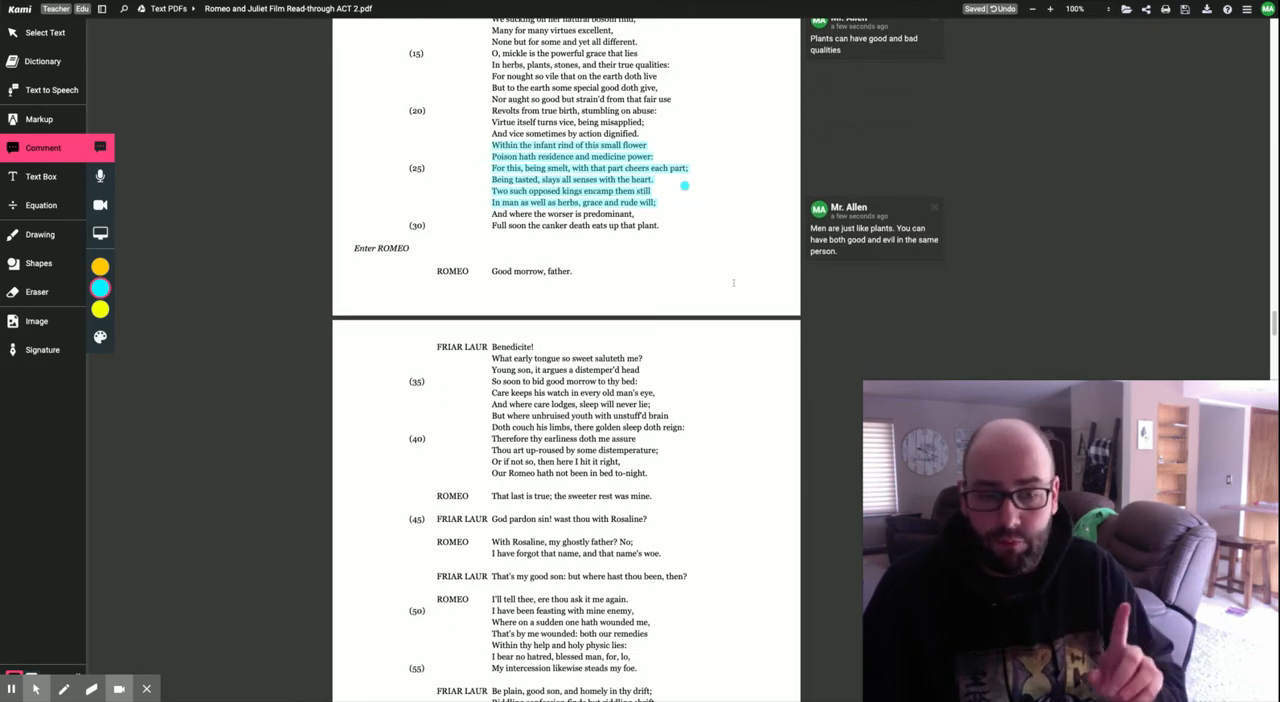
{"action": "scroll", "scroll_direction": "down", "scroll_amount": 3}
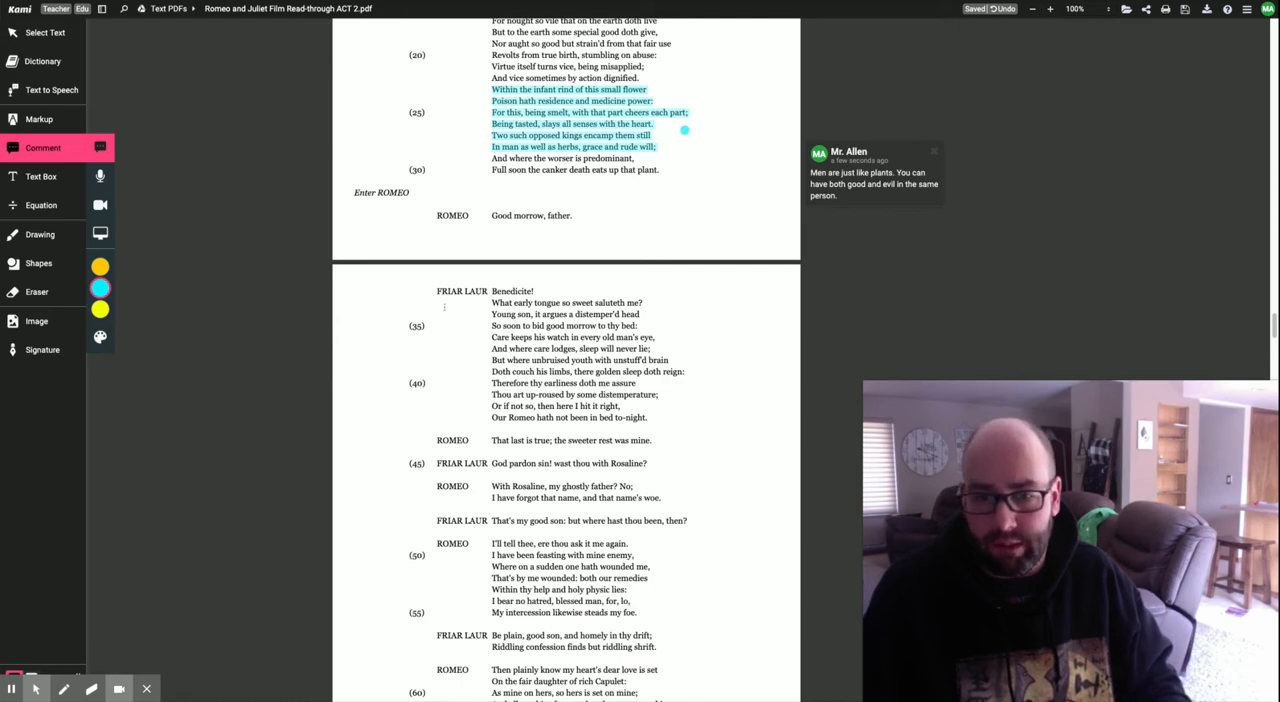
{"action": "scroll", "scroll_direction": "down", "scroll_amount": 3}
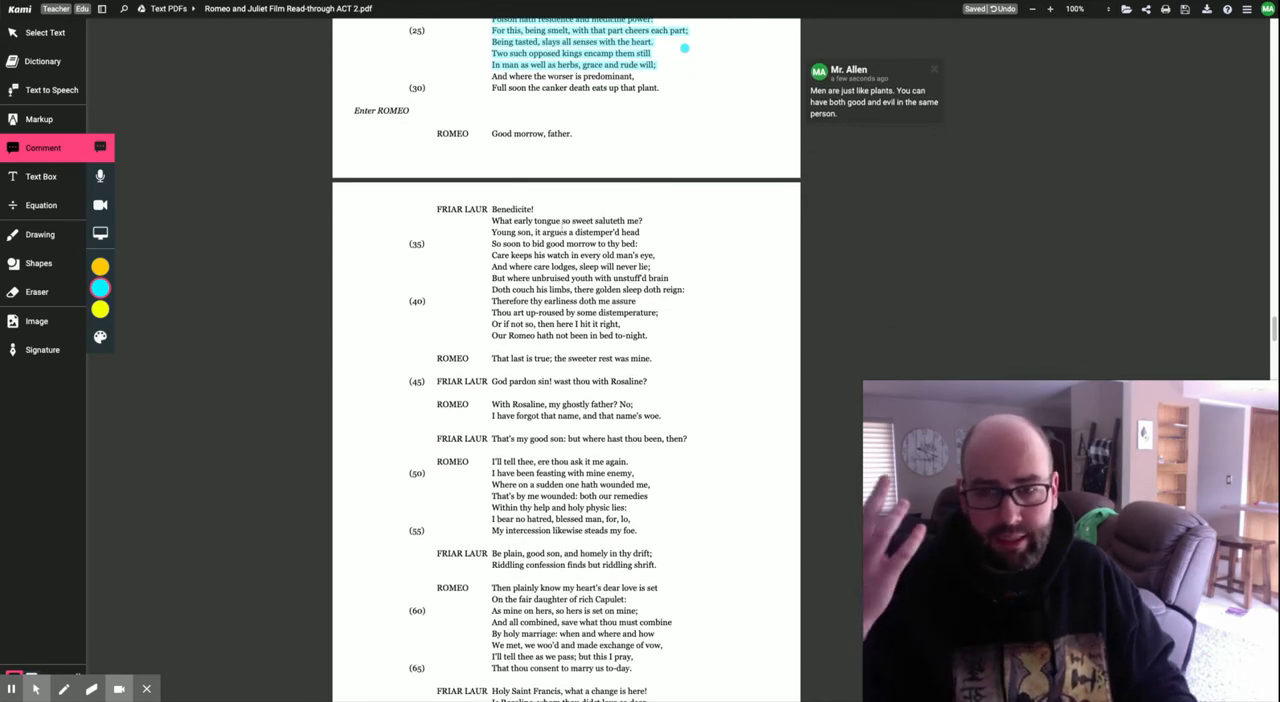
{"action": "scroll", "scroll_direction": "down", "scroll_amount": 3}
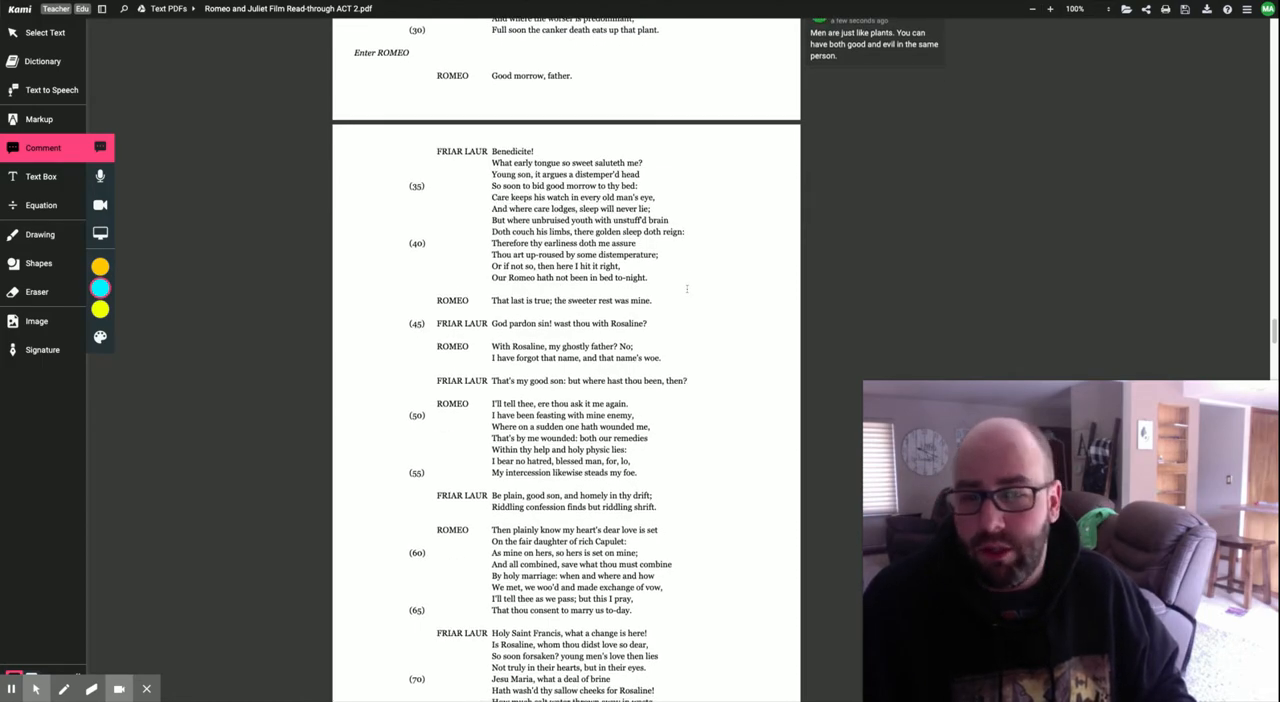
{"action": "scroll", "scroll_direction": "up", "scroll_amount": 3}
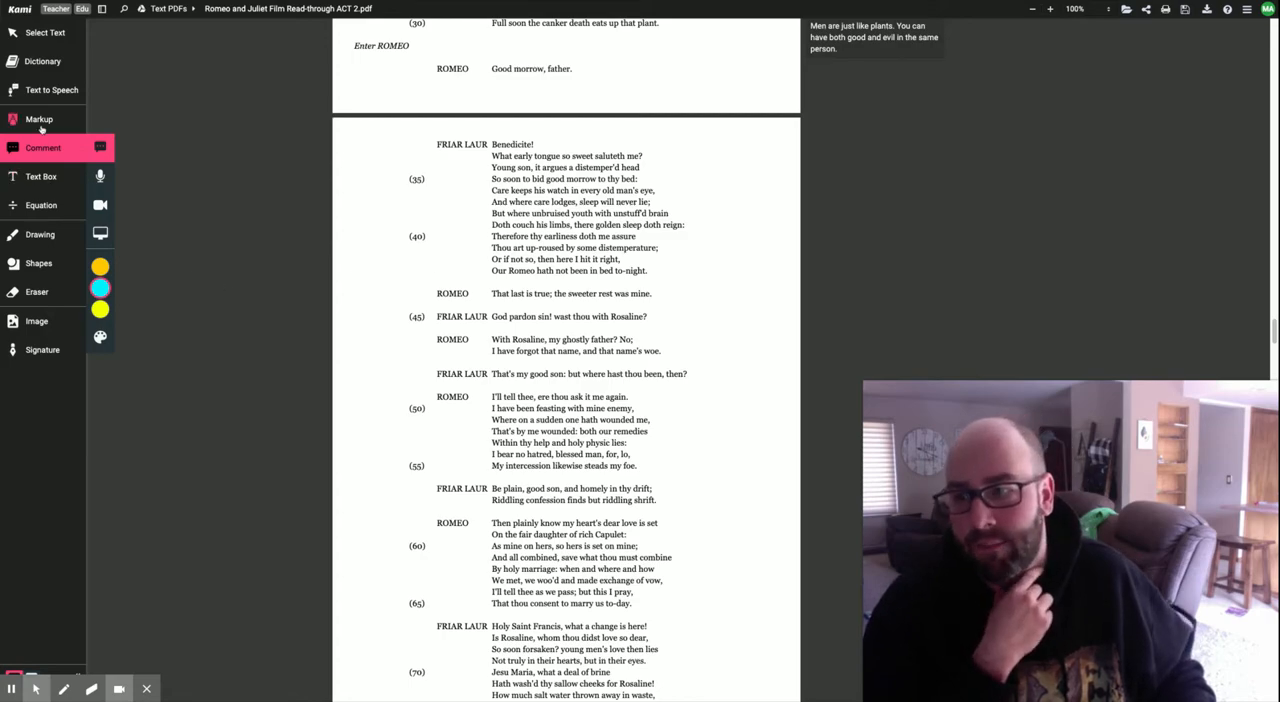
Highlight the line "Our Romeo hath not been in bed to-night" in orange.
{"action": "left_click", "coordinate": [40, 120]}
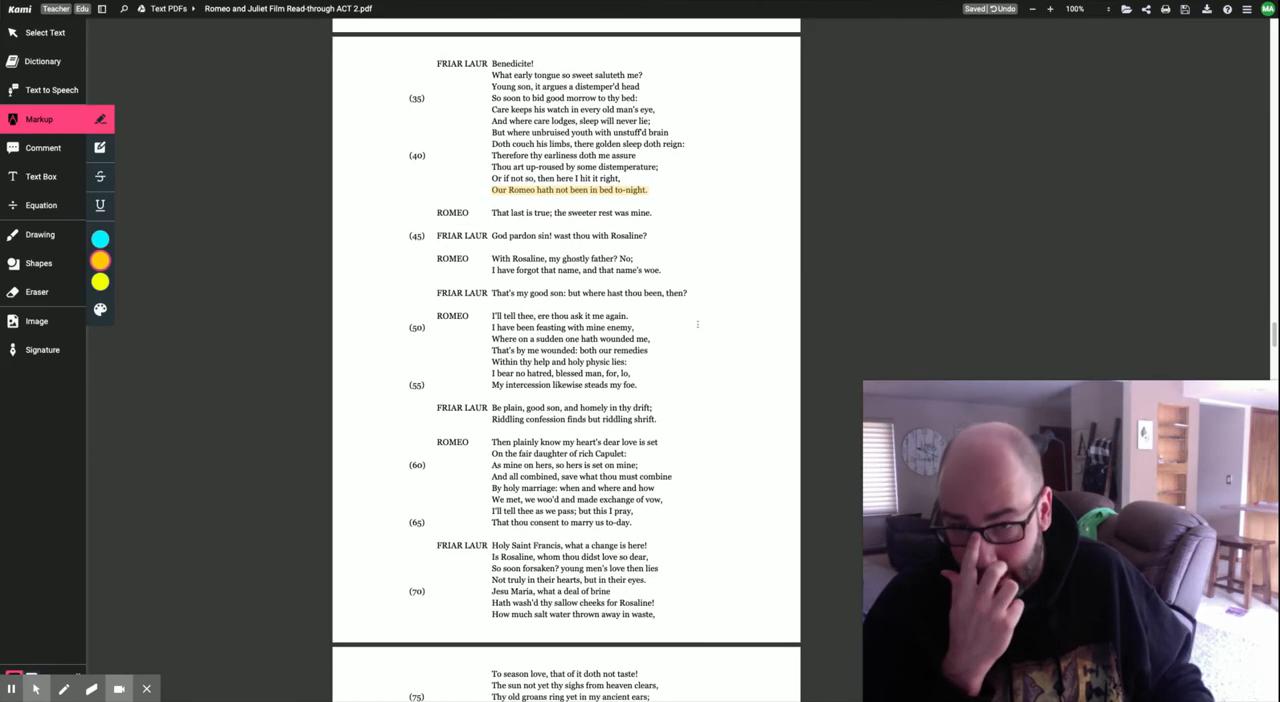
{"action": "scroll", "scroll_direction": "up", "scroll_amount": 3}
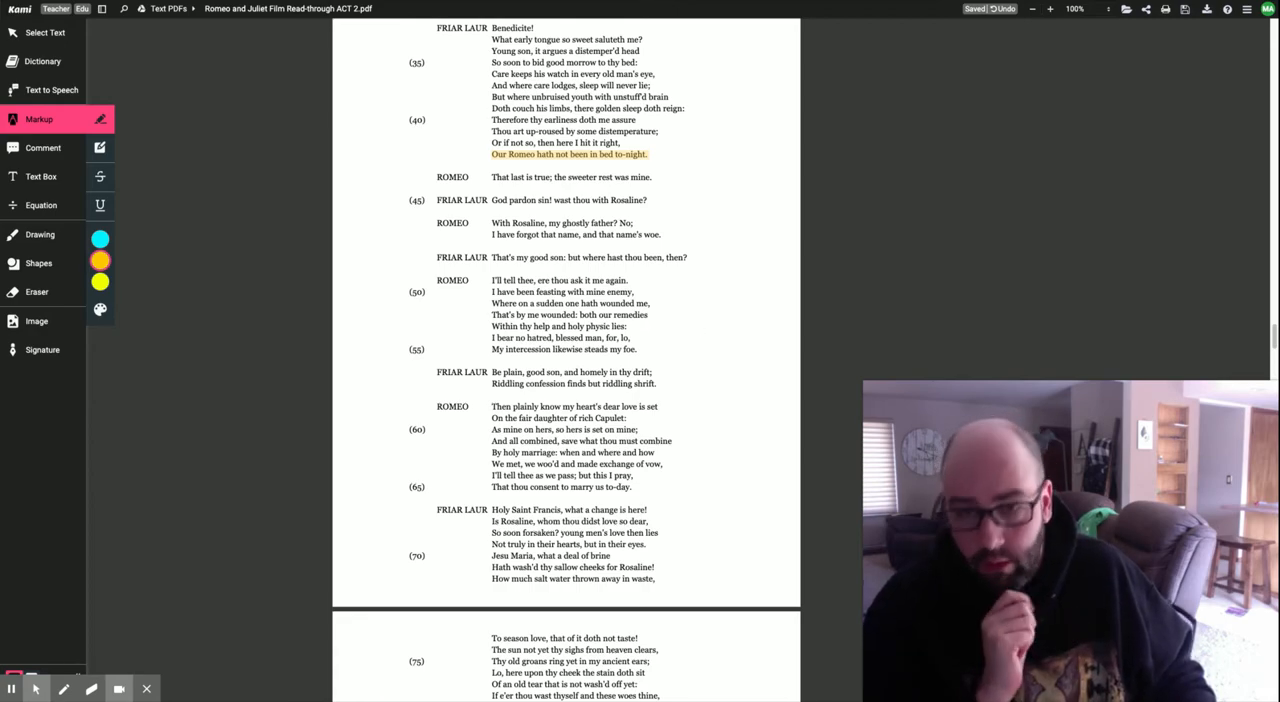
{"action": "scroll", "scroll_direction": "down", "scroll_amount": 3}
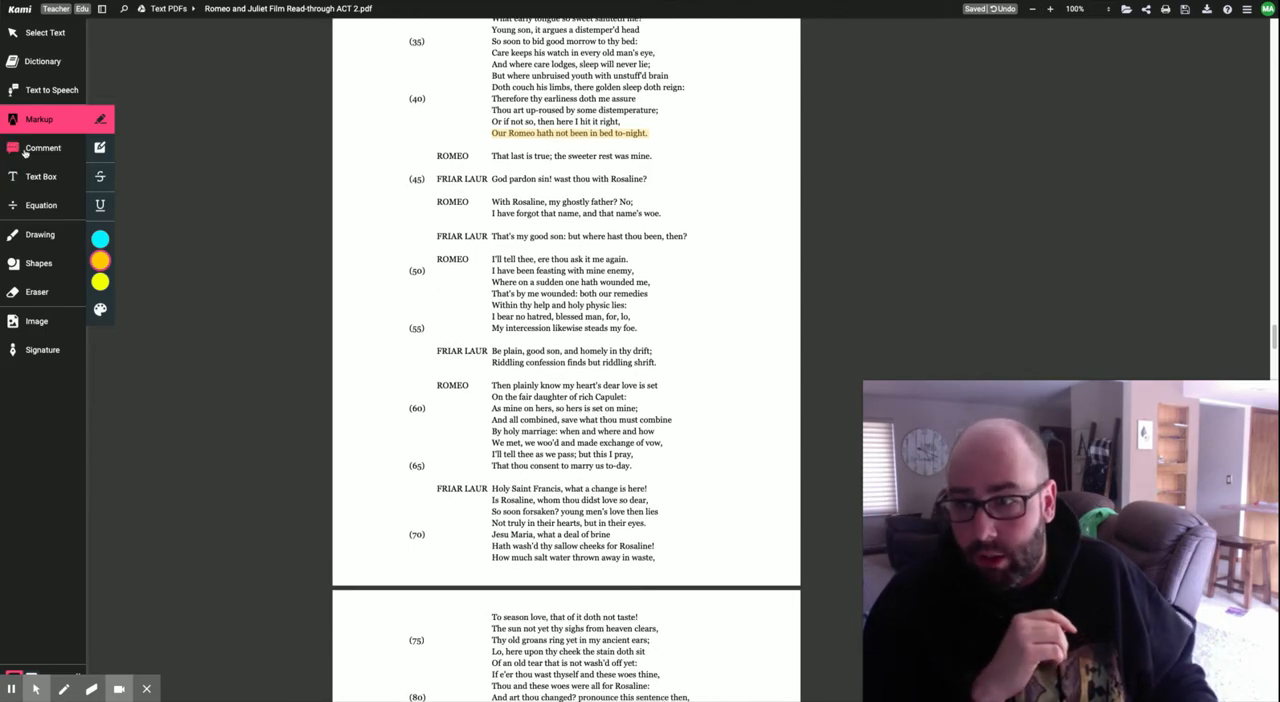
Comment beside "wast thou with Rosaline?" that Laurence thinks Romeo was having sex with Rosaline.
{"action": "left_click", "coordinate": [44, 148]}
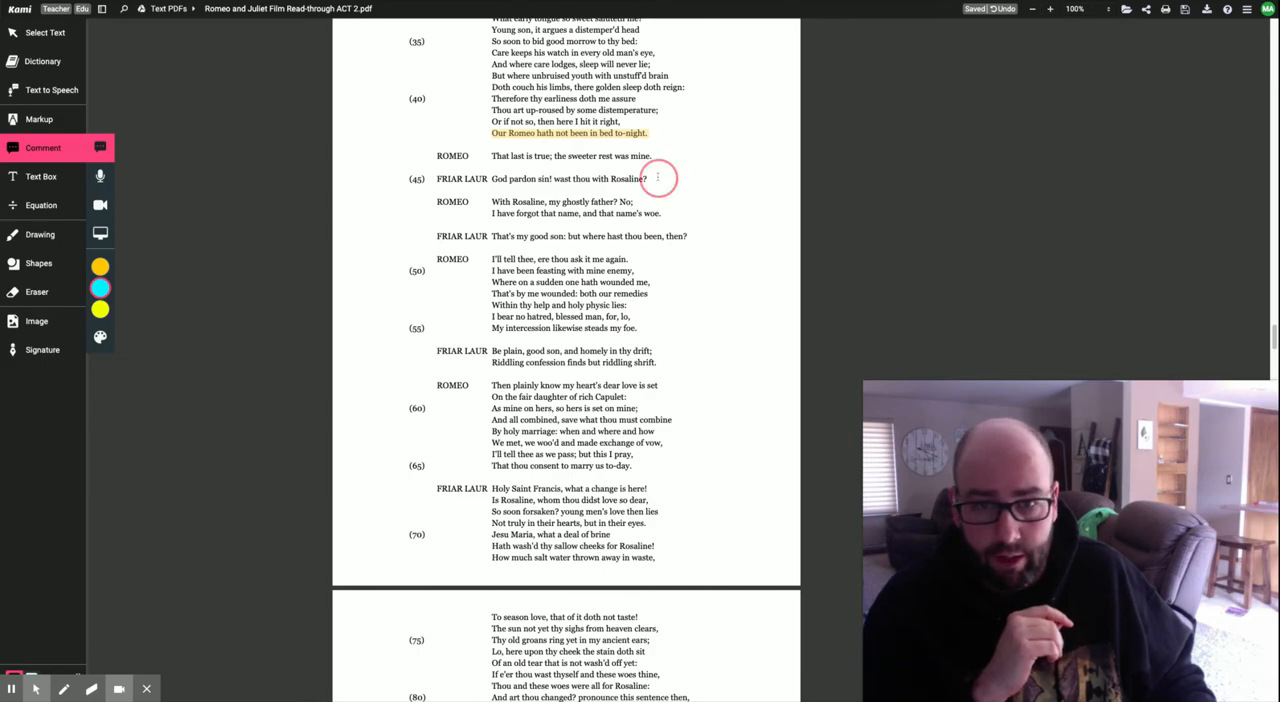
{"action": "left_click", "coordinate": [658, 178]}
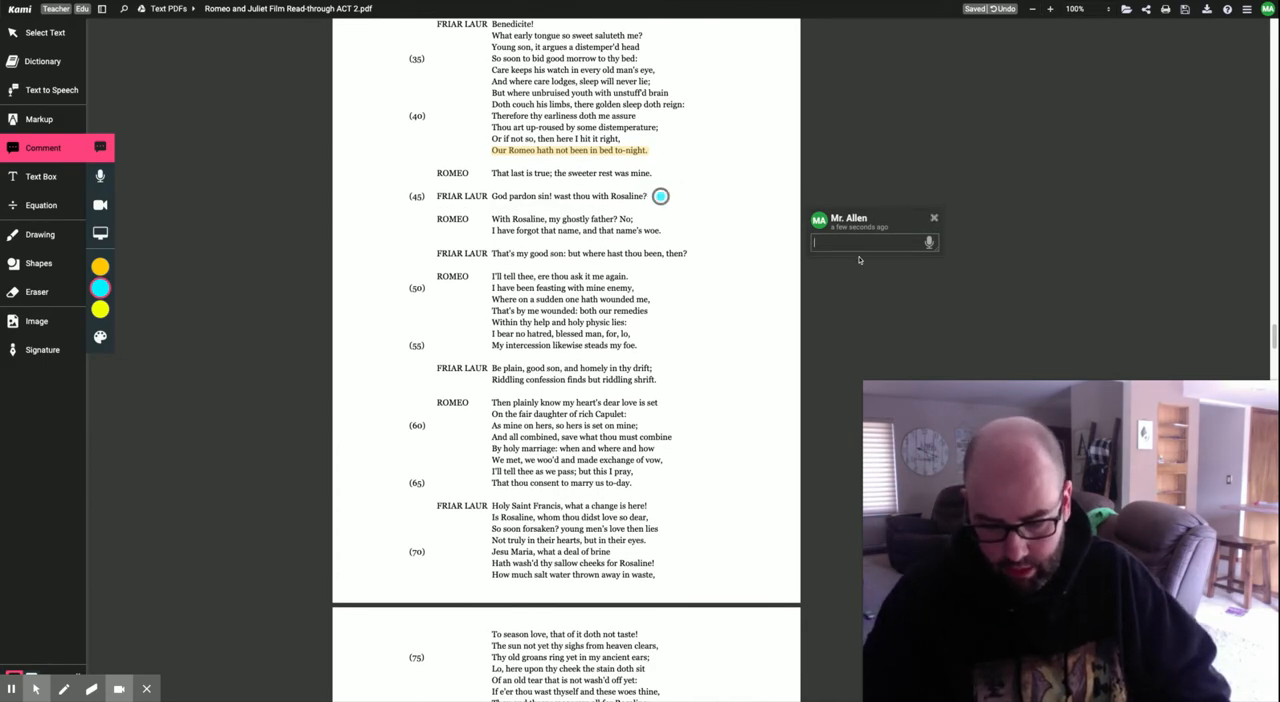
{"action": "type", "text": "Laurence thinks that the reason Romeo was up all night was"}
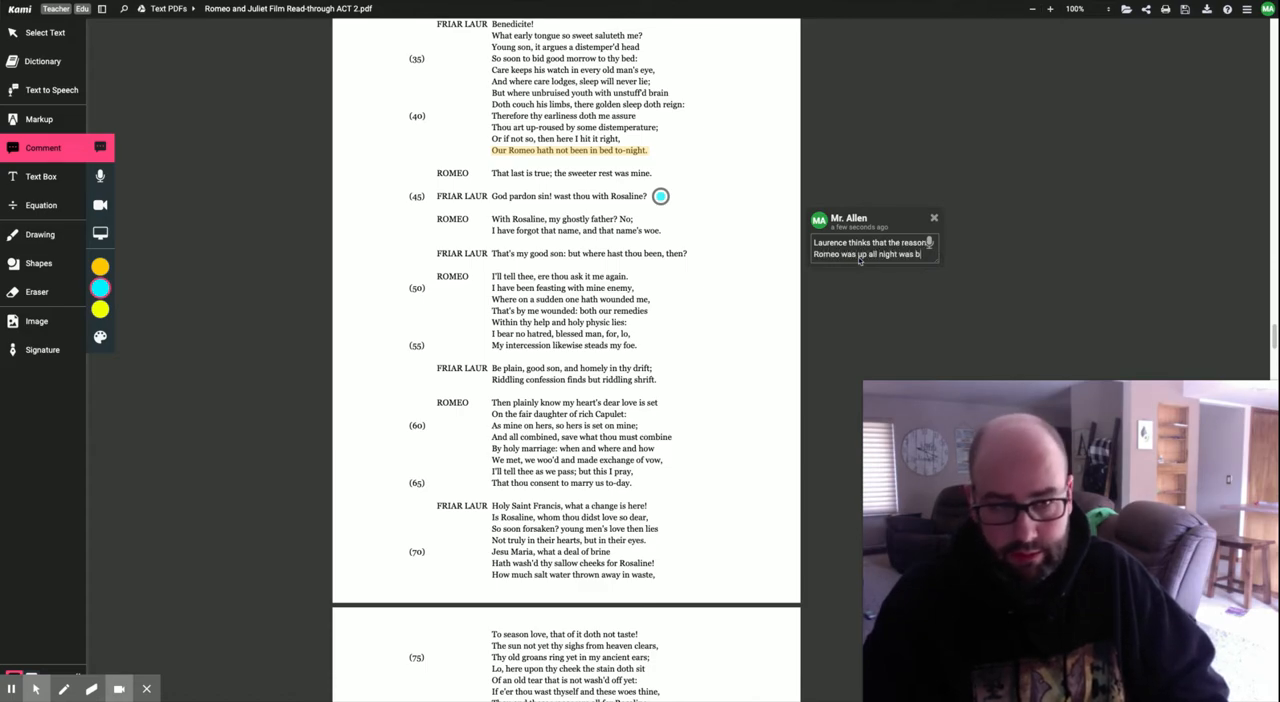
{"action": "type", "text": "because he was hav"}
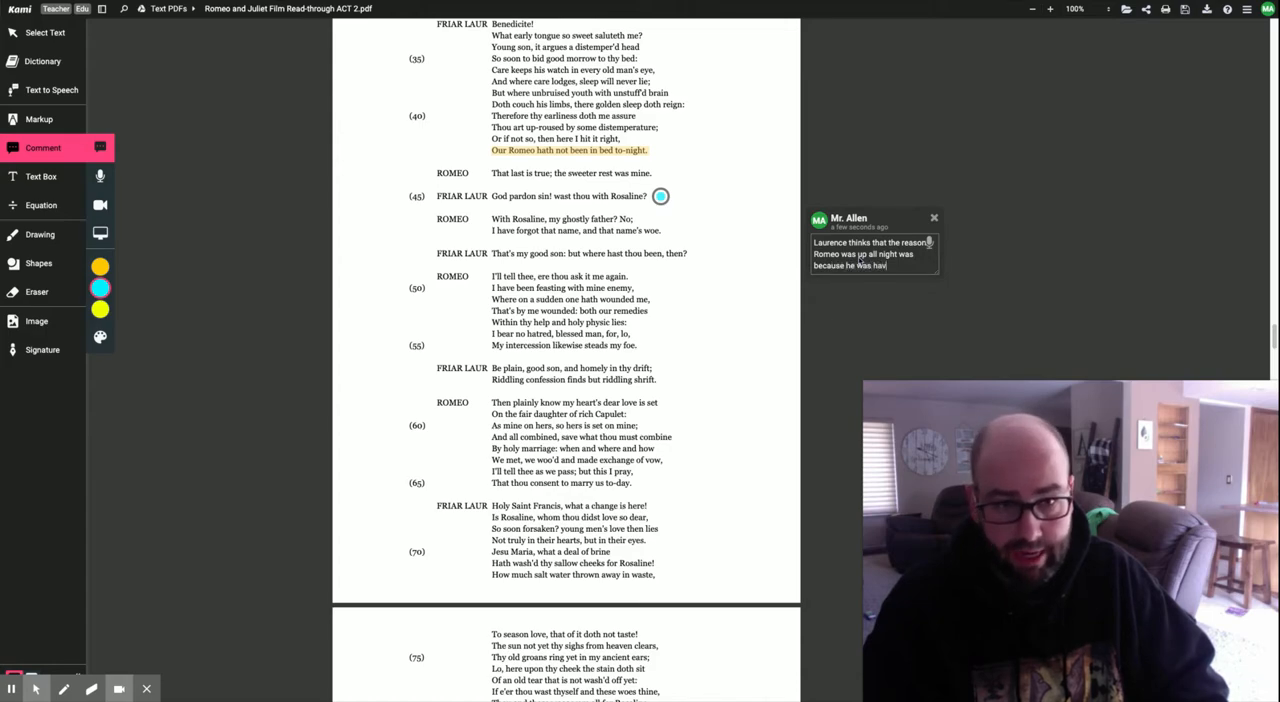
{"action": "type", "text": "having sex with Ro"}
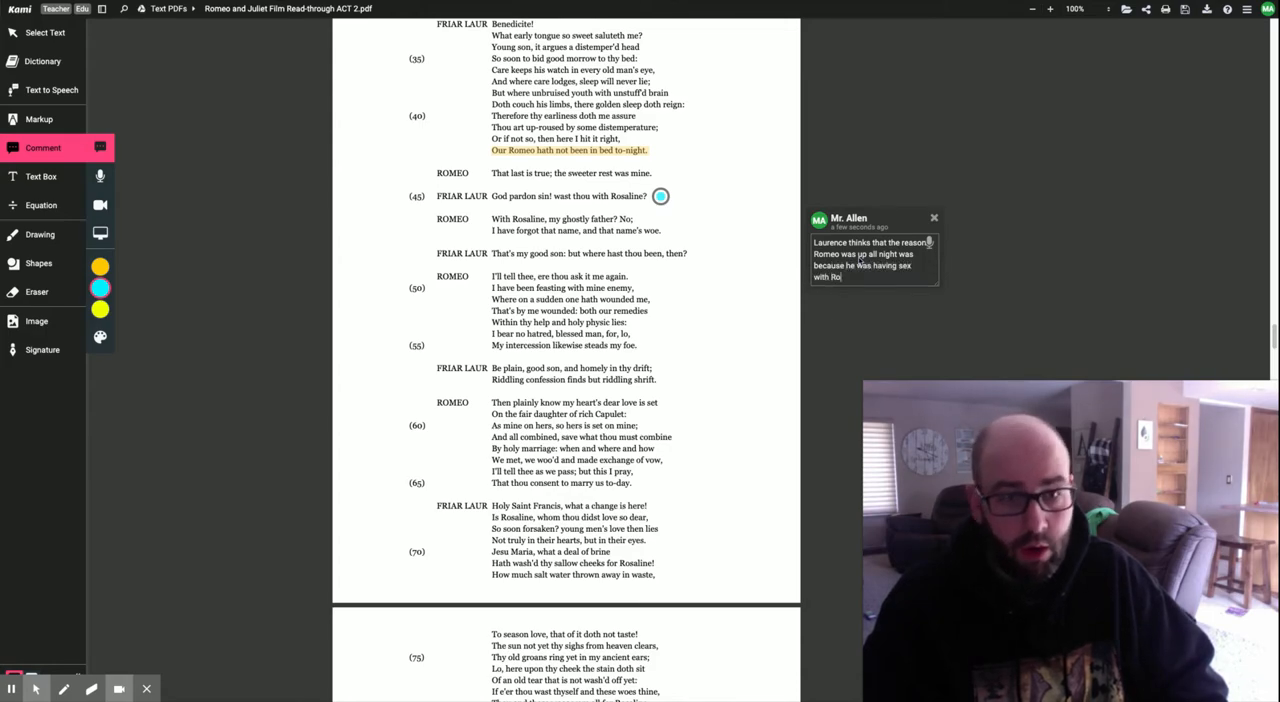
{"action": "type", "text": "saline."}
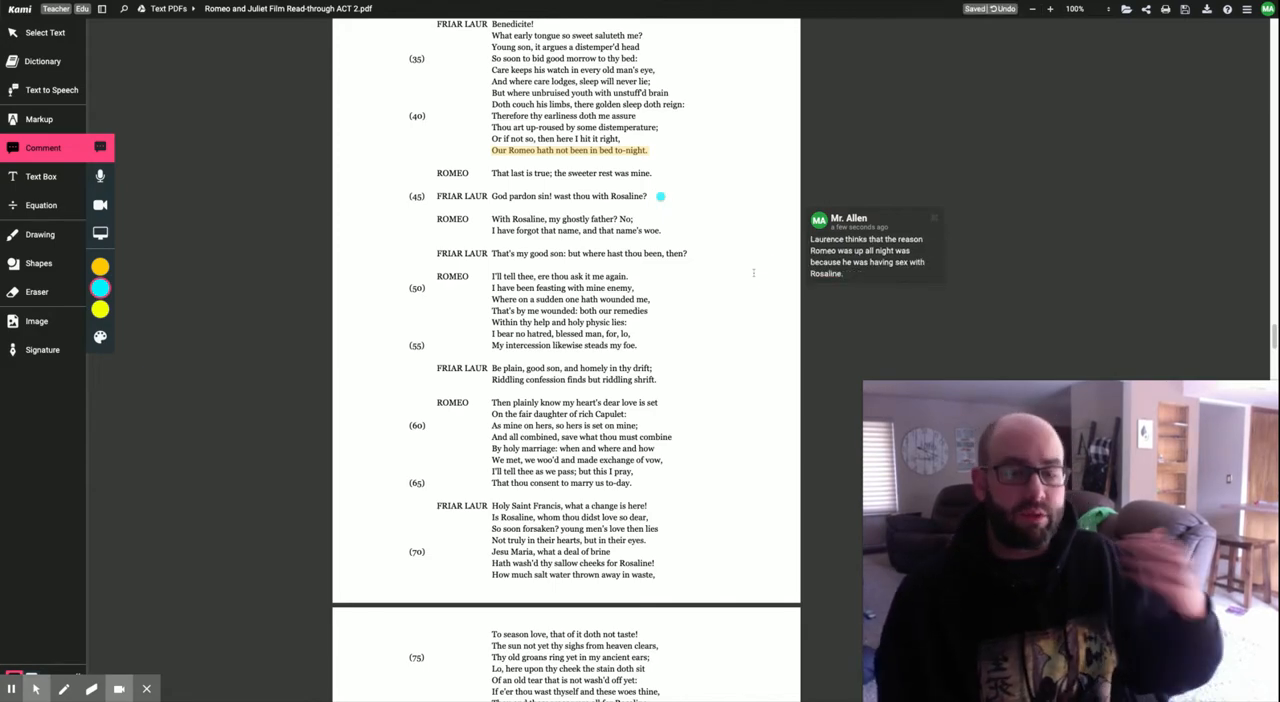
{"action": "mouse_move", "coordinate": [754, 276]}
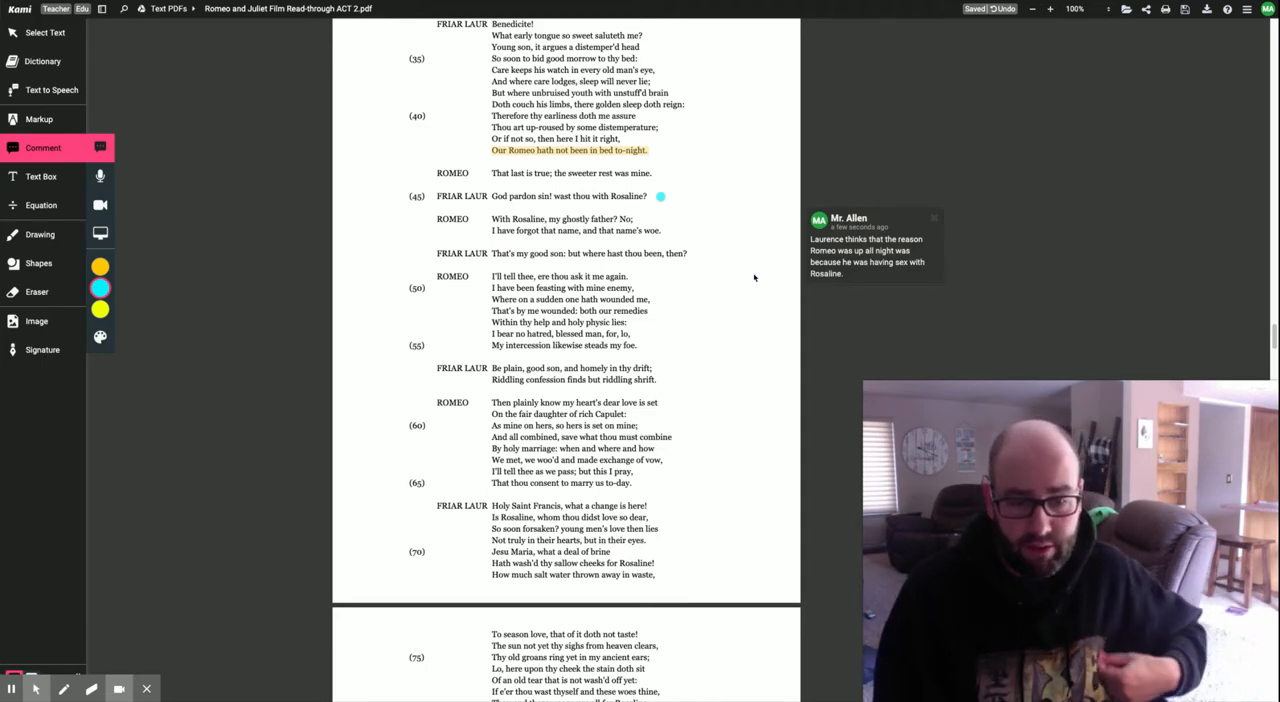
{"action": "mouse_move", "coordinate": [732, 278]}
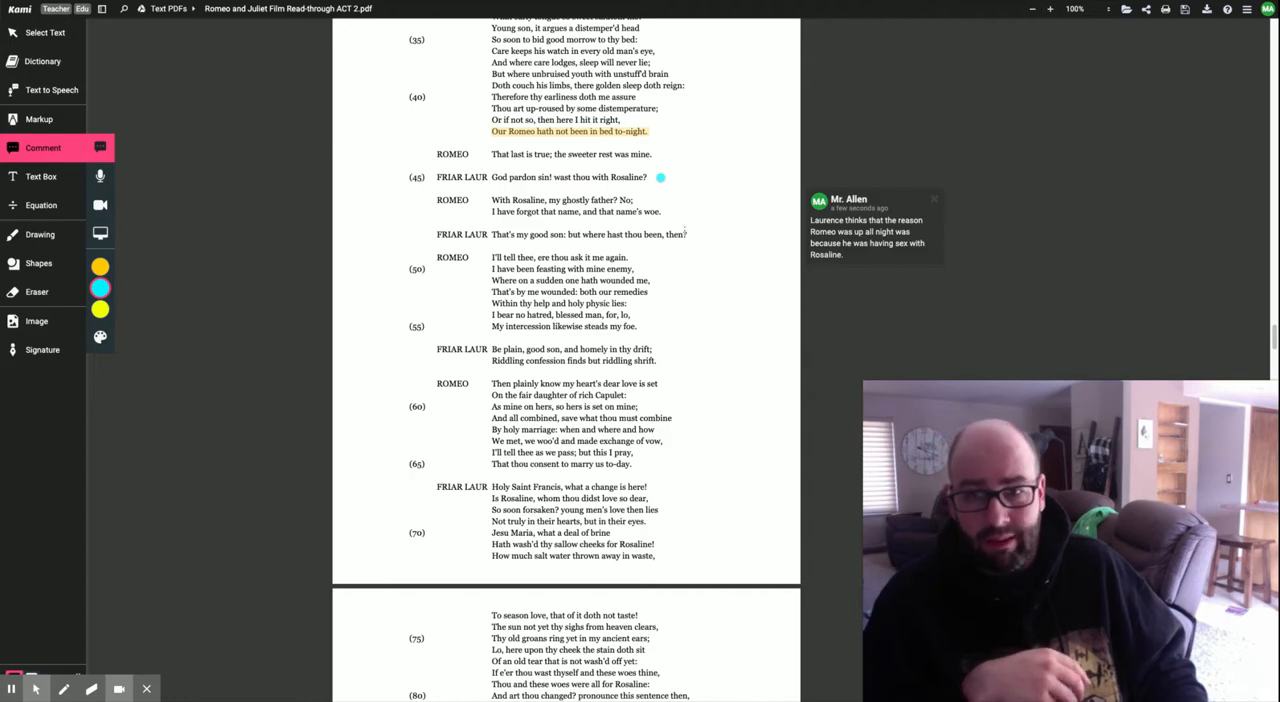
{"action": "scroll", "scroll_direction": "down", "scroll_amount": 3}
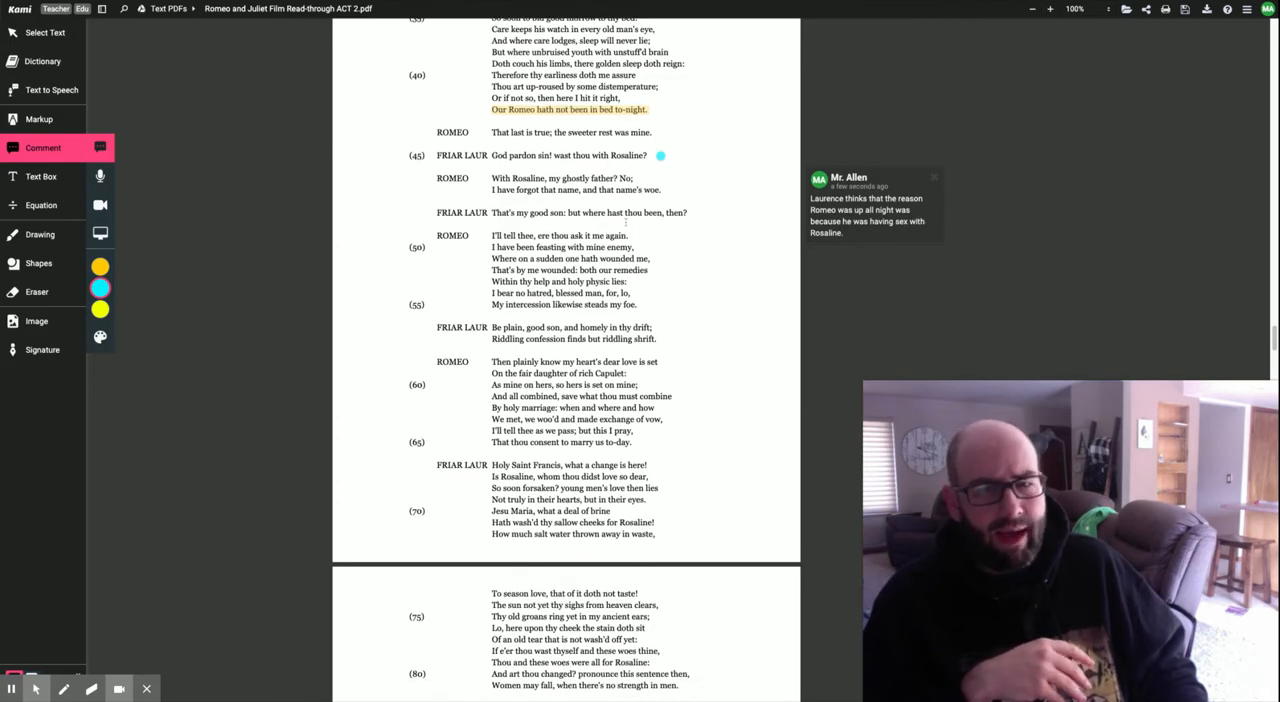
{"action": "scroll", "scroll_direction": "down", "scroll_amount": 3}
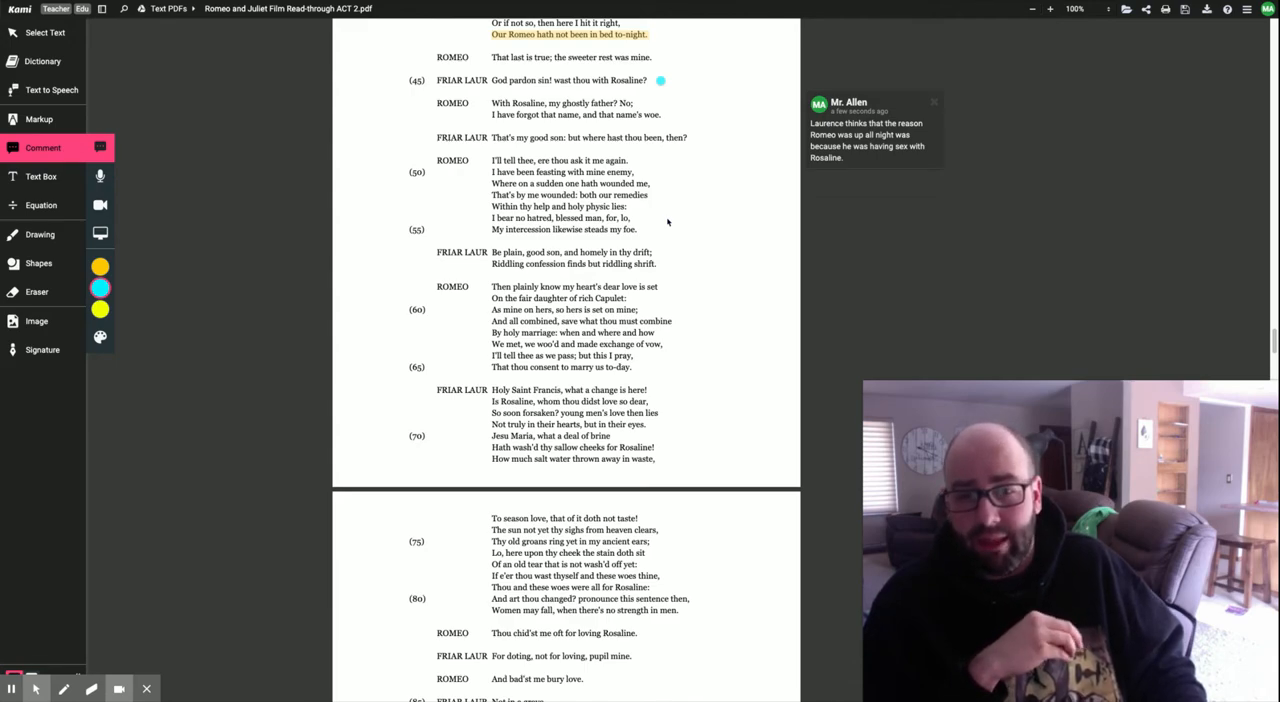
{"action": "scroll", "scroll_direction": "down", "scroll_amount": 3}
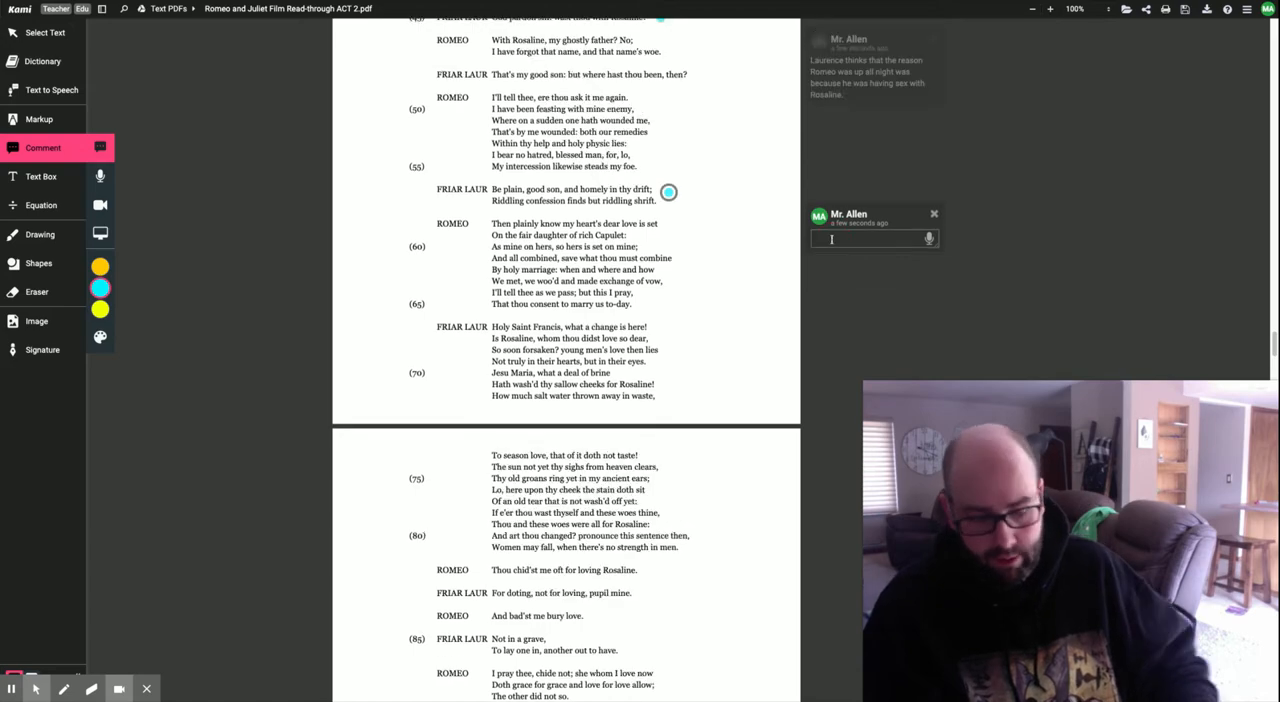
Comment that Laurence tells Romeo to stop riddling and get to the point.
{"action": "type", "text": "Laurence"}
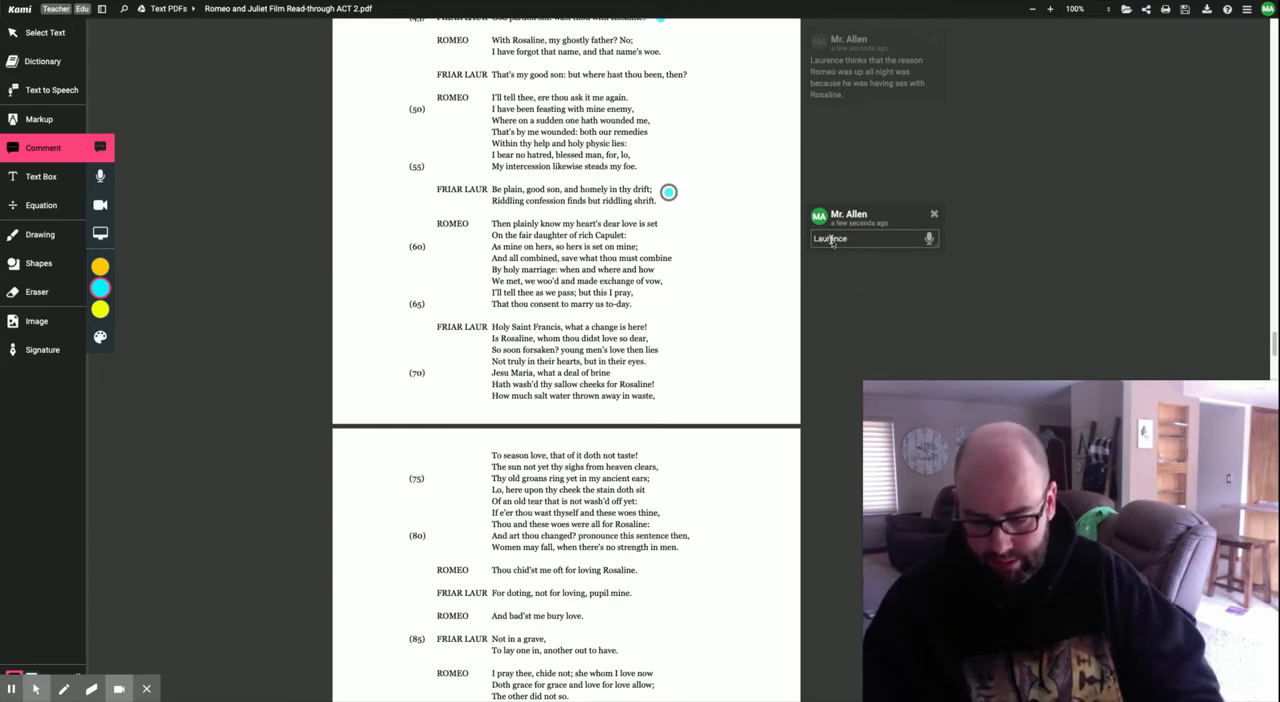
{"action": "type", "text": "tells Romeo to stop talking in riddles, just"}
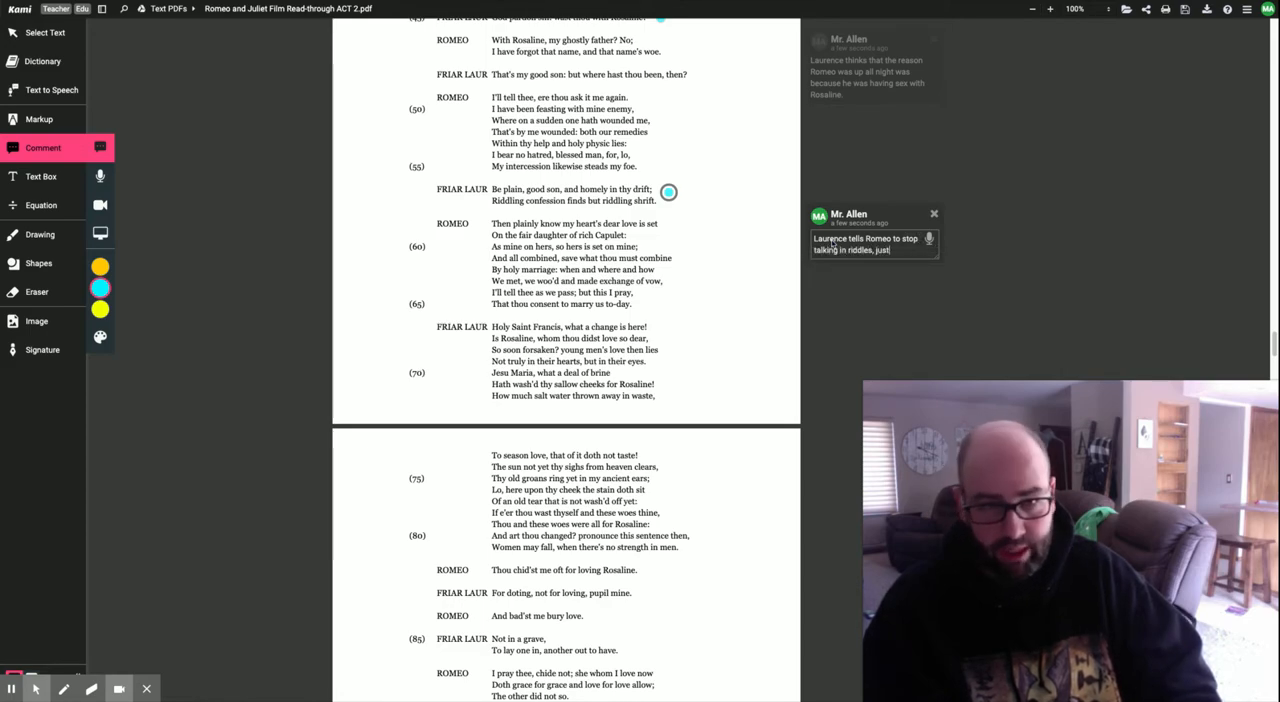
{"action": "type", "text": "get to the point."}
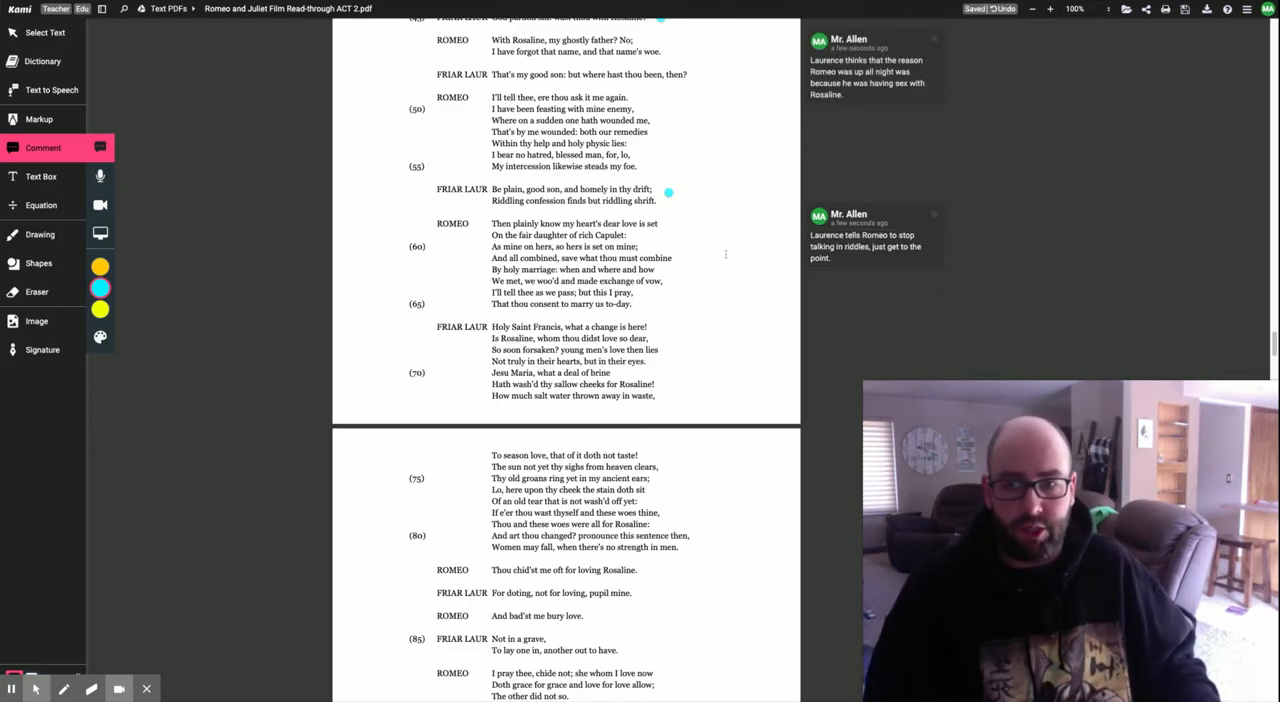
{"action": "scroll", "scroll_direction": "down", "scroll_amount": 3}
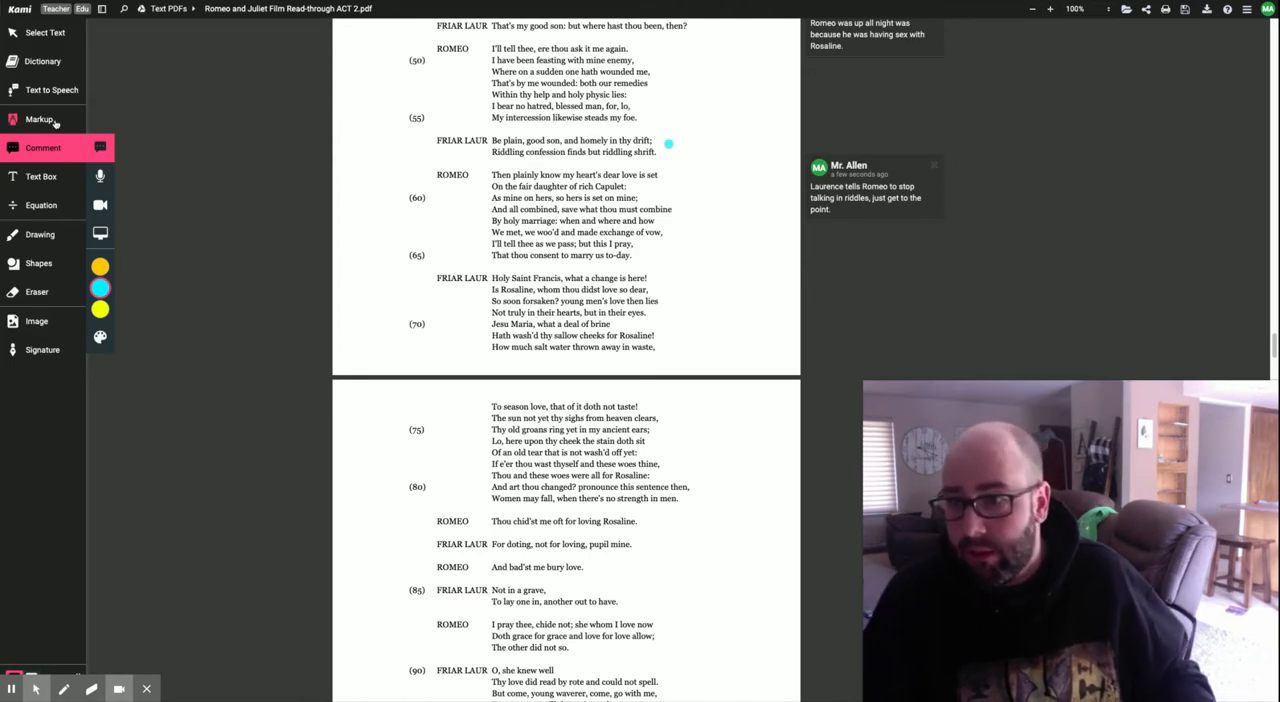
Highlight in orange Romeo's Capulet-daughter confession and the Friar's "Holy Saint Francis" reply.
{"action": "left_click", "coordinate": [40, 120]}
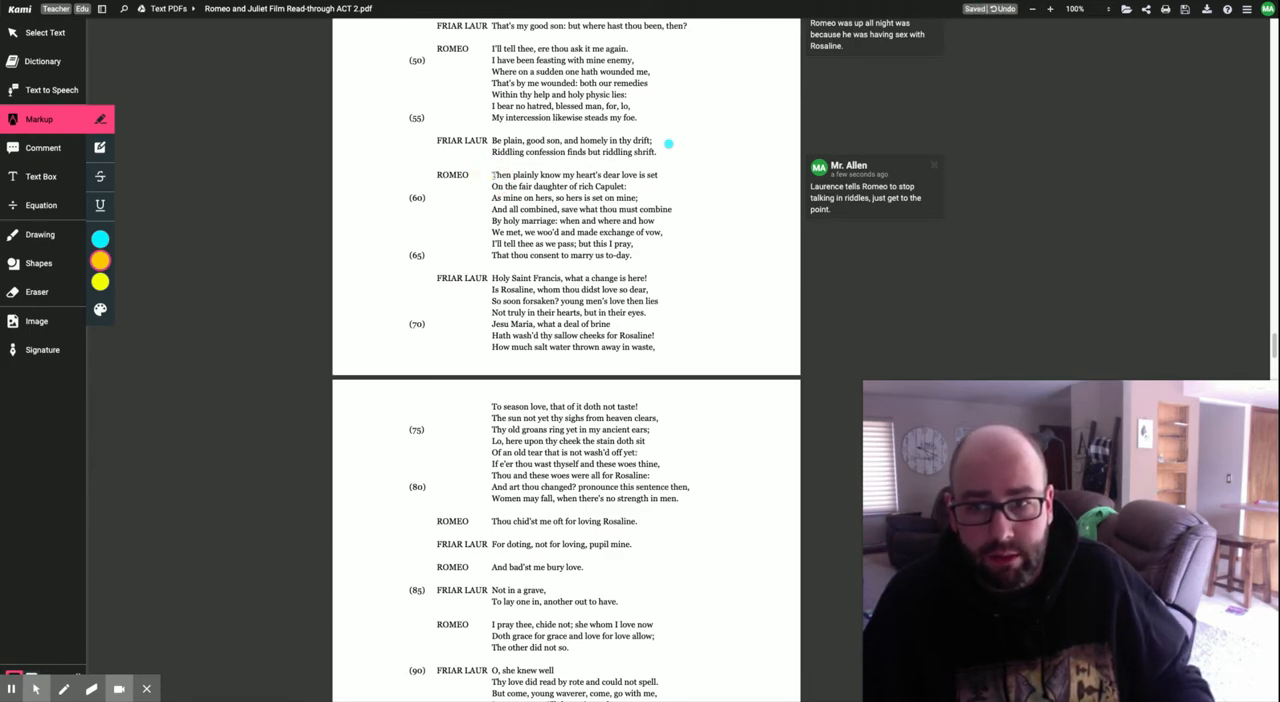
{"action": "left_click_drag", "start_coordinate": [492, 176], "coordinate": [616, 186]}
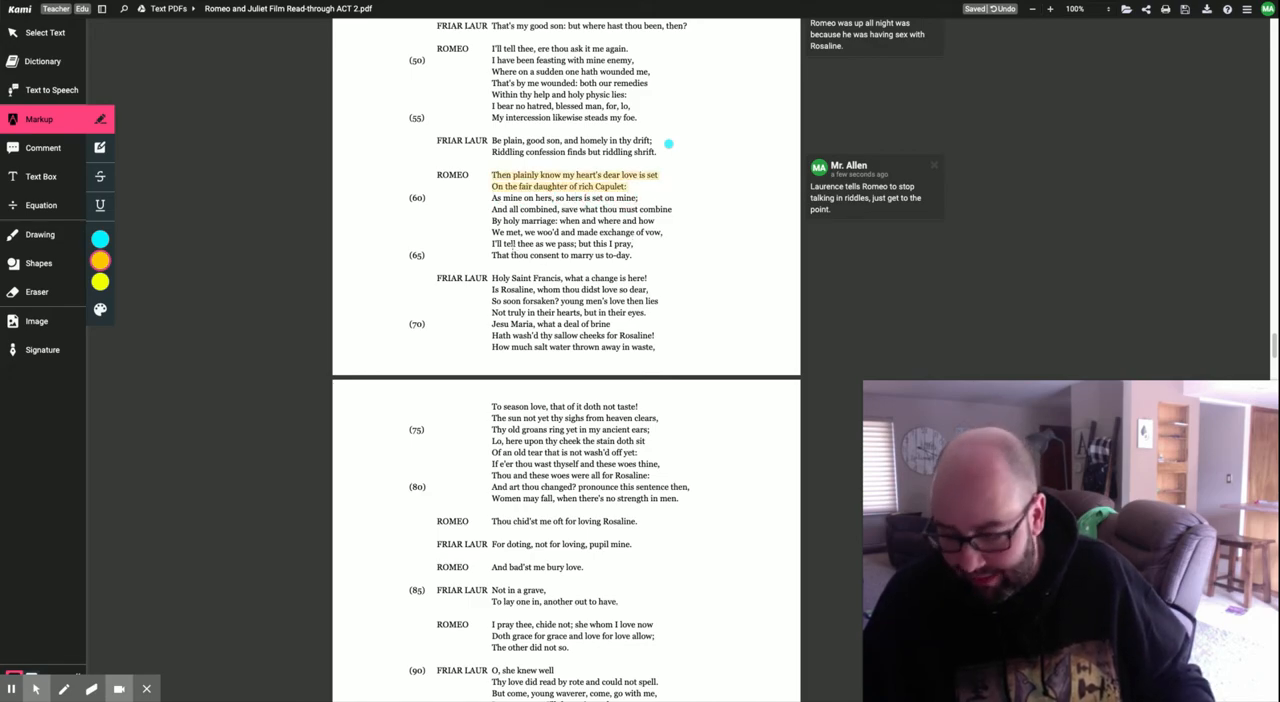
{"action": "left_click_drag", "start_coordinate": [492, 232], "coordinate": [632, 244]}
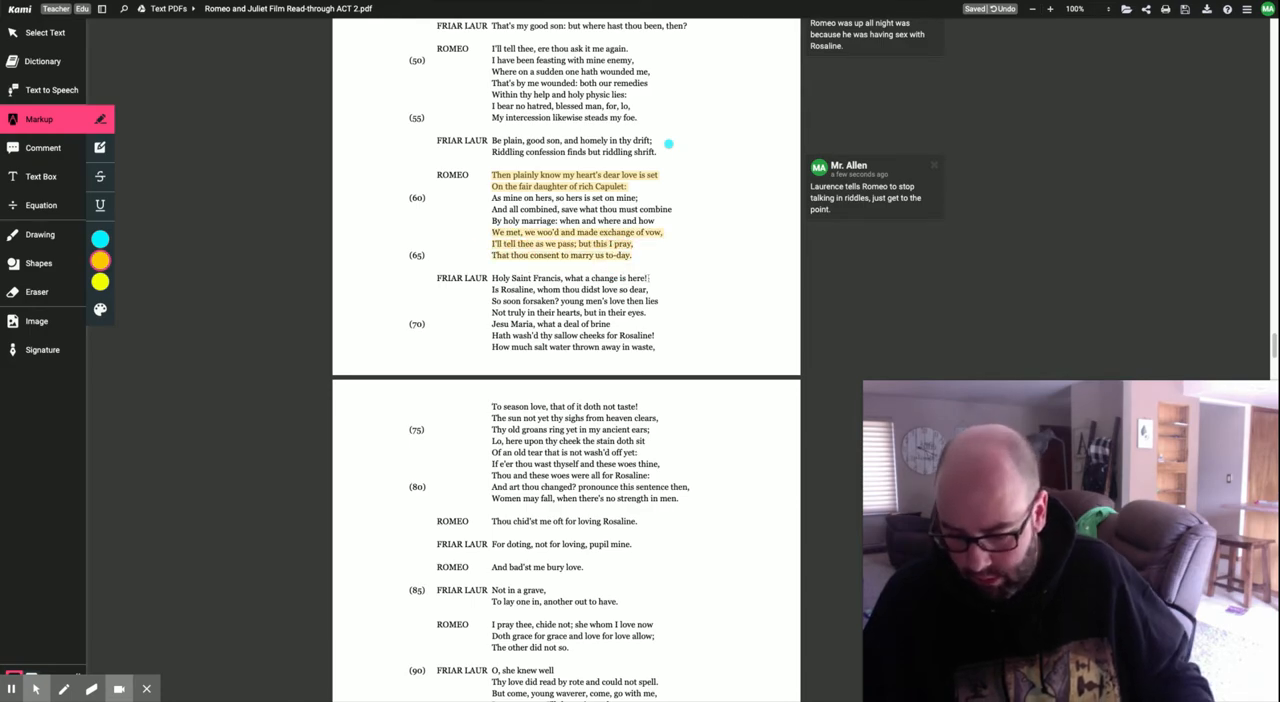
{"action": "scroll", "scroll_direction": "down", "scroll_amount": 3}
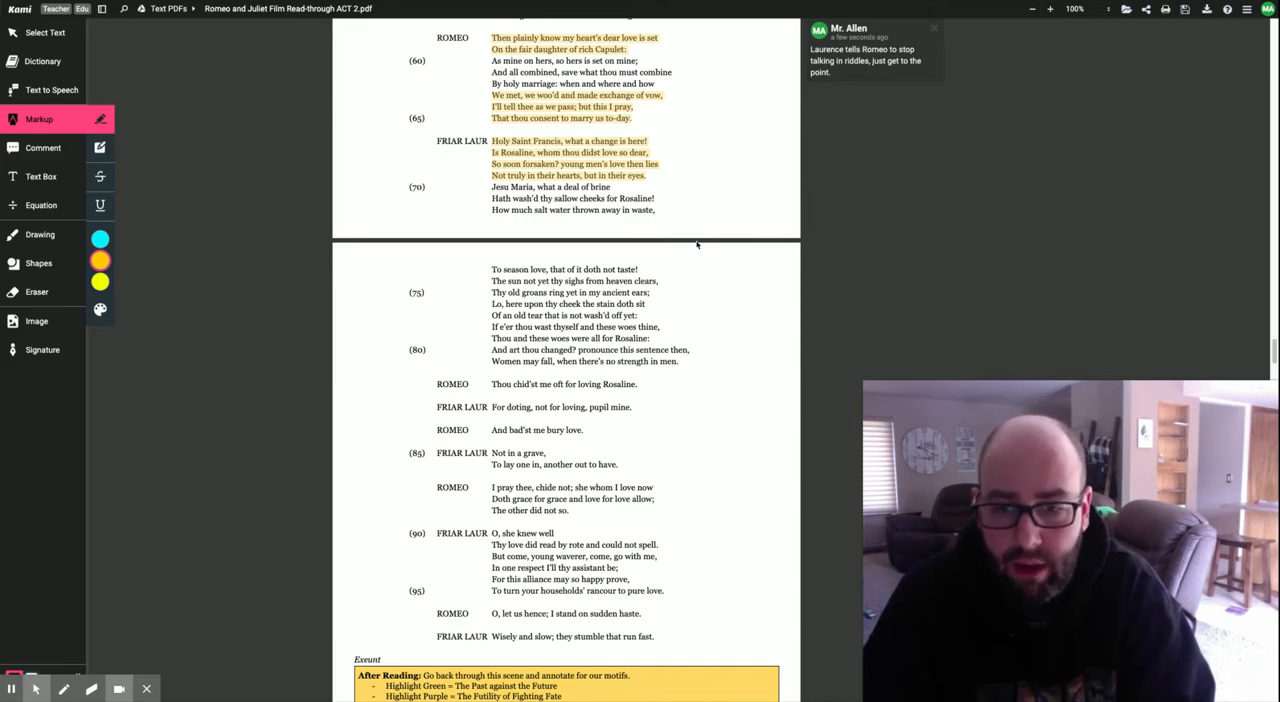
{"action": "mouse_move", "coordinate": [708, 322]}
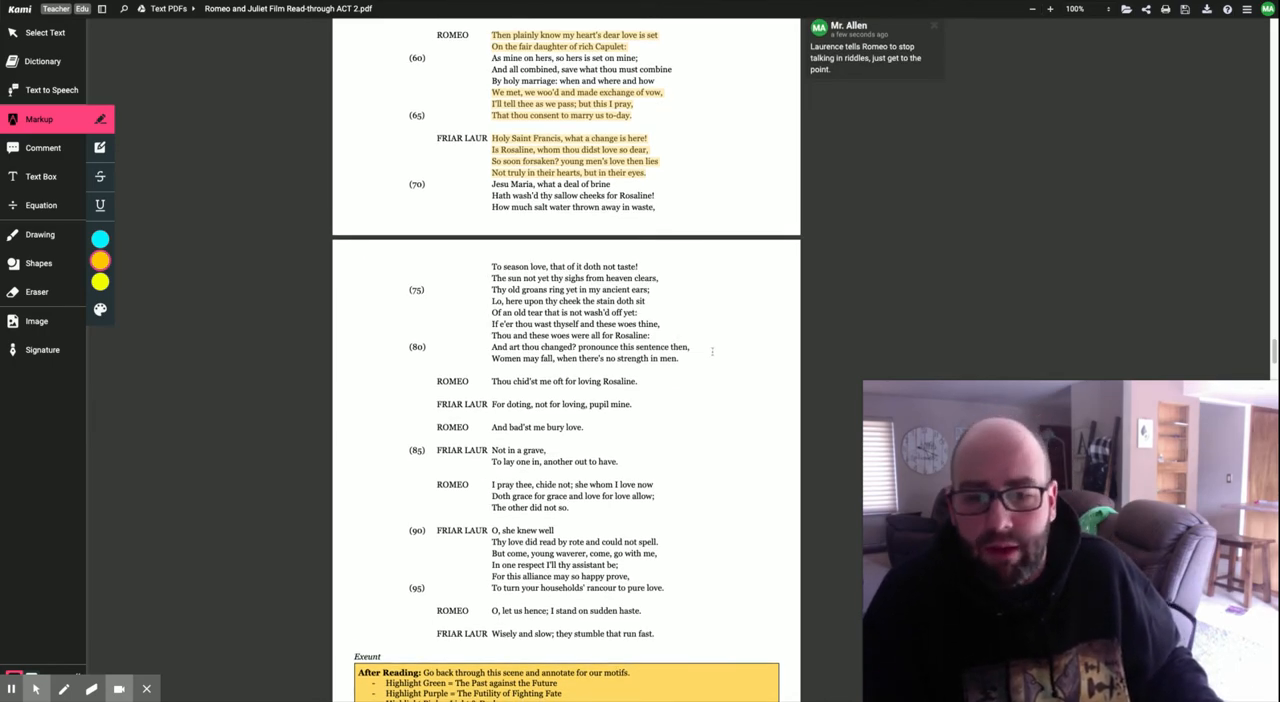
{"action": "scroll", "scroll_direction": "up", "scroll_amount": 3}
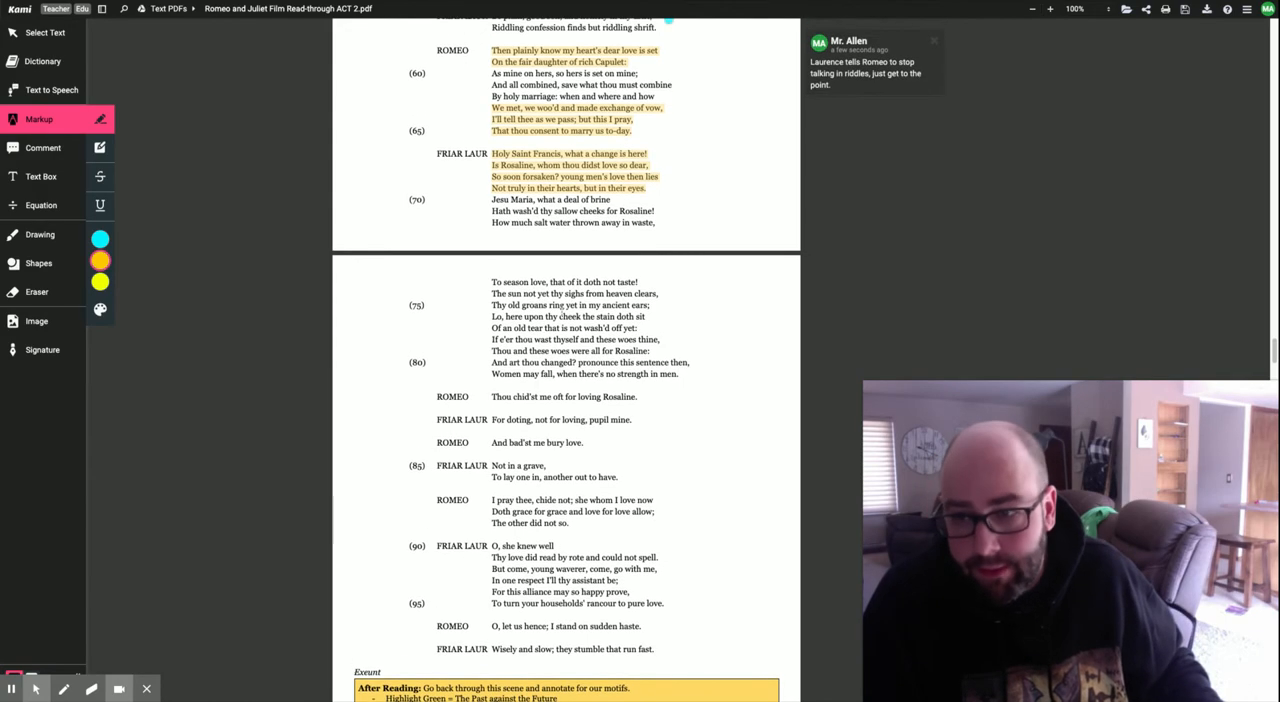
Comment that initially Laurence is totally against this, worried Romeo flits between girls and will take advantage.
{"action": "left_click", "coordinate": [44, 148]}
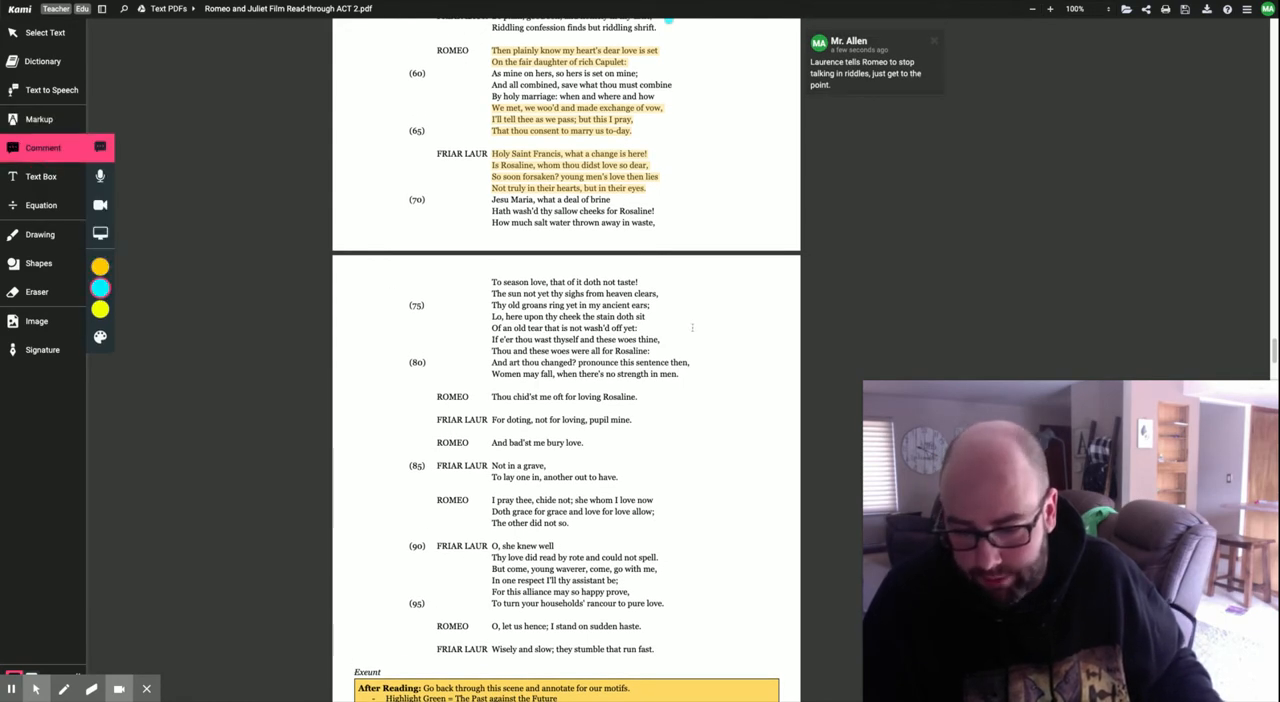
{"action": "scroll", "scroll_direction": "down", "scroll_amount": 3}
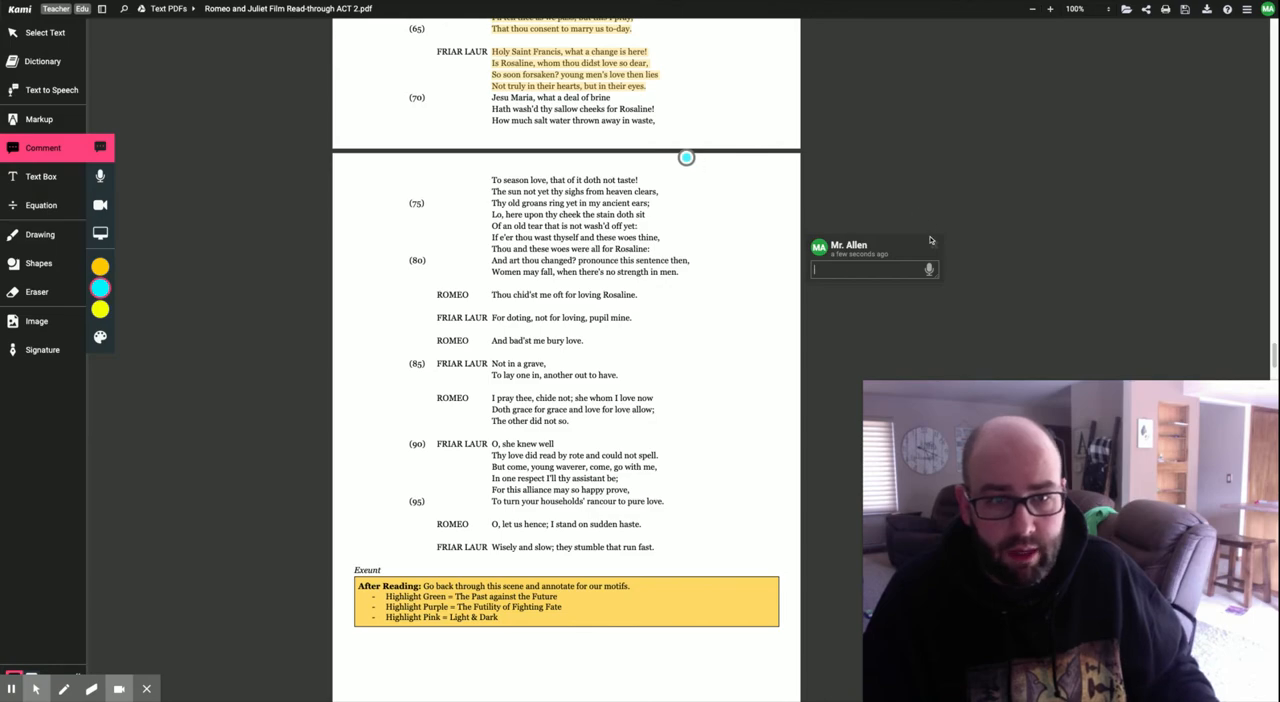
{"action": "scroll", "scroll_direction": "up", "scroll_amount": 3}
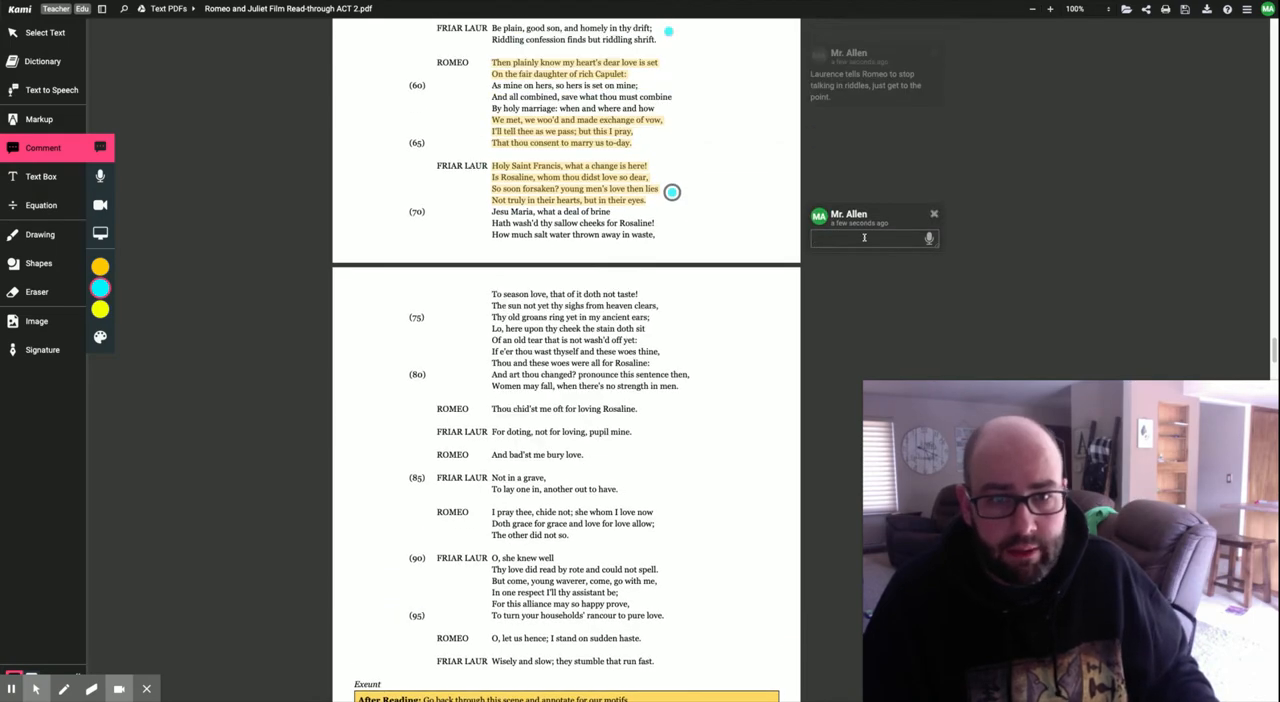
{"action": "type", "text": "Initial"}
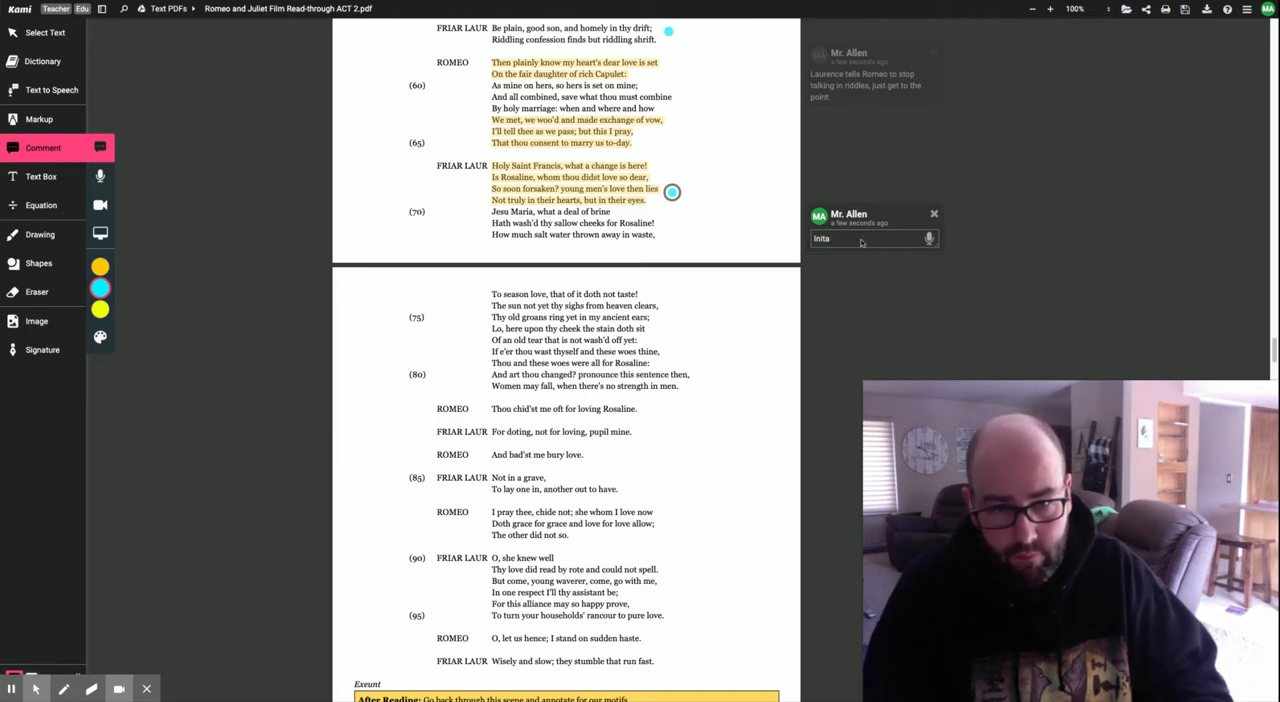
{"action": "type", "text": "initially L"}
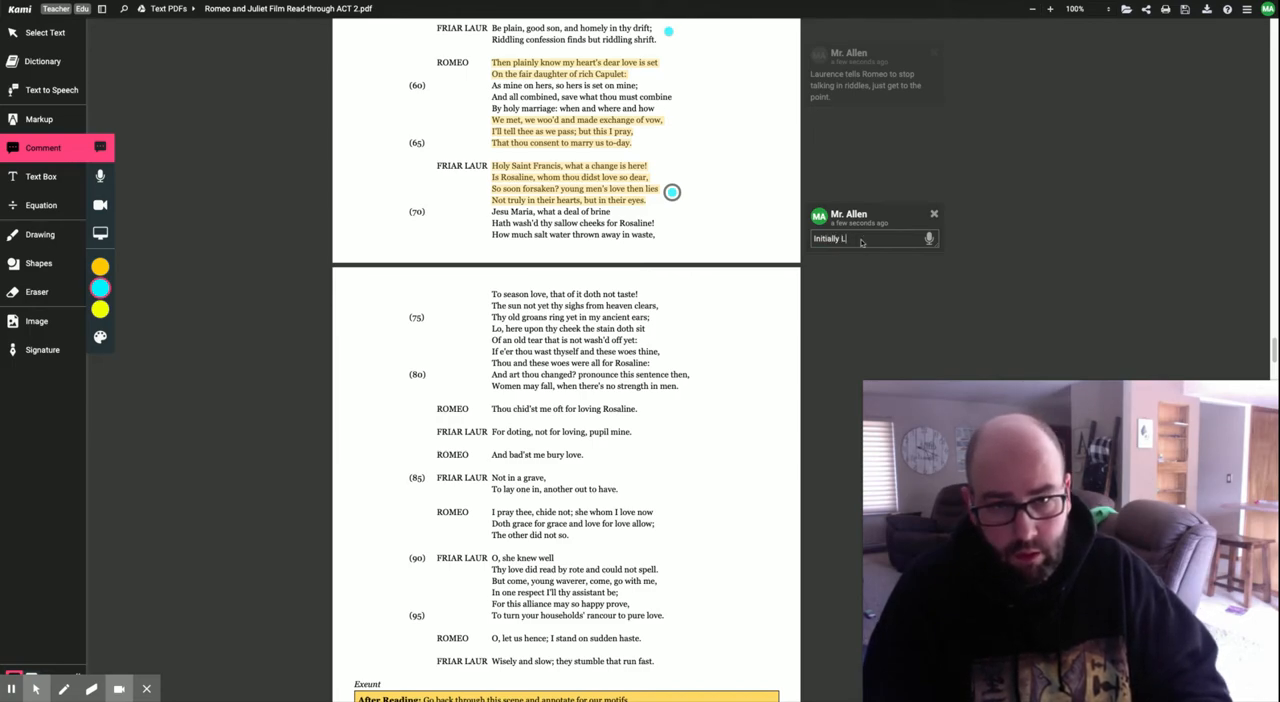
{"action": "type", "text": "aurence is to"}
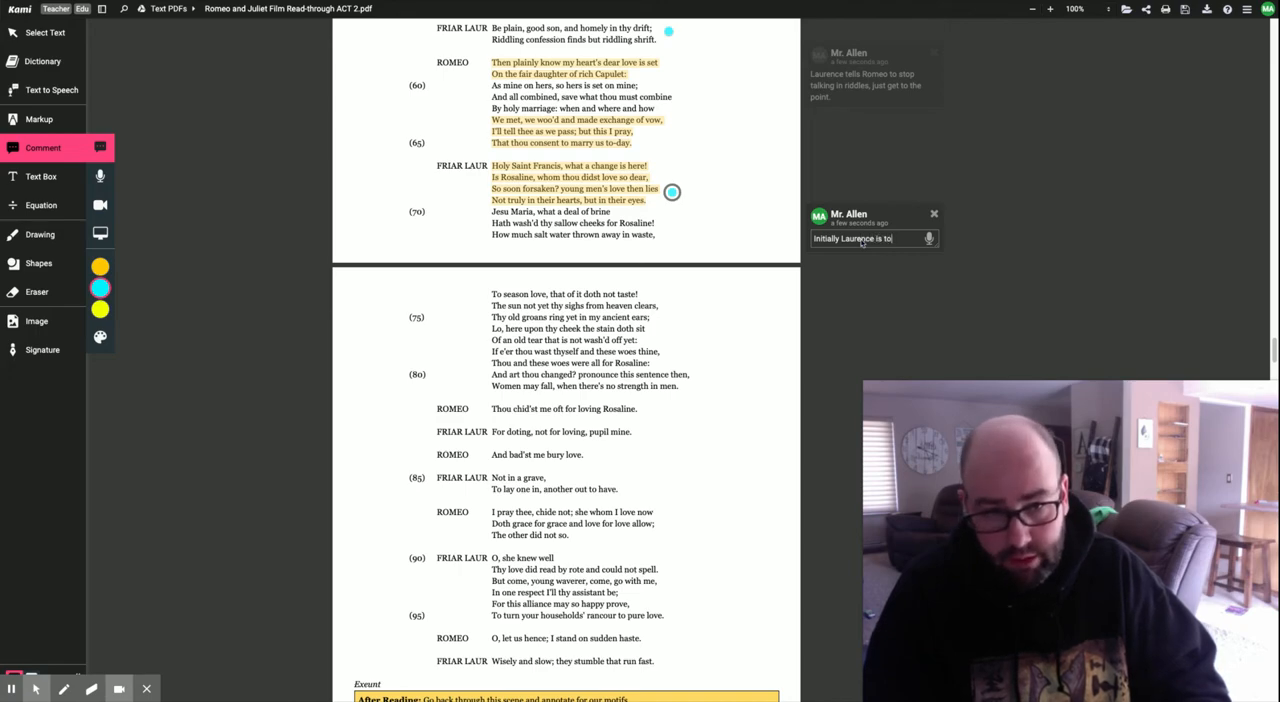
{"action": "type", "text": "totally against this. He worries t"}
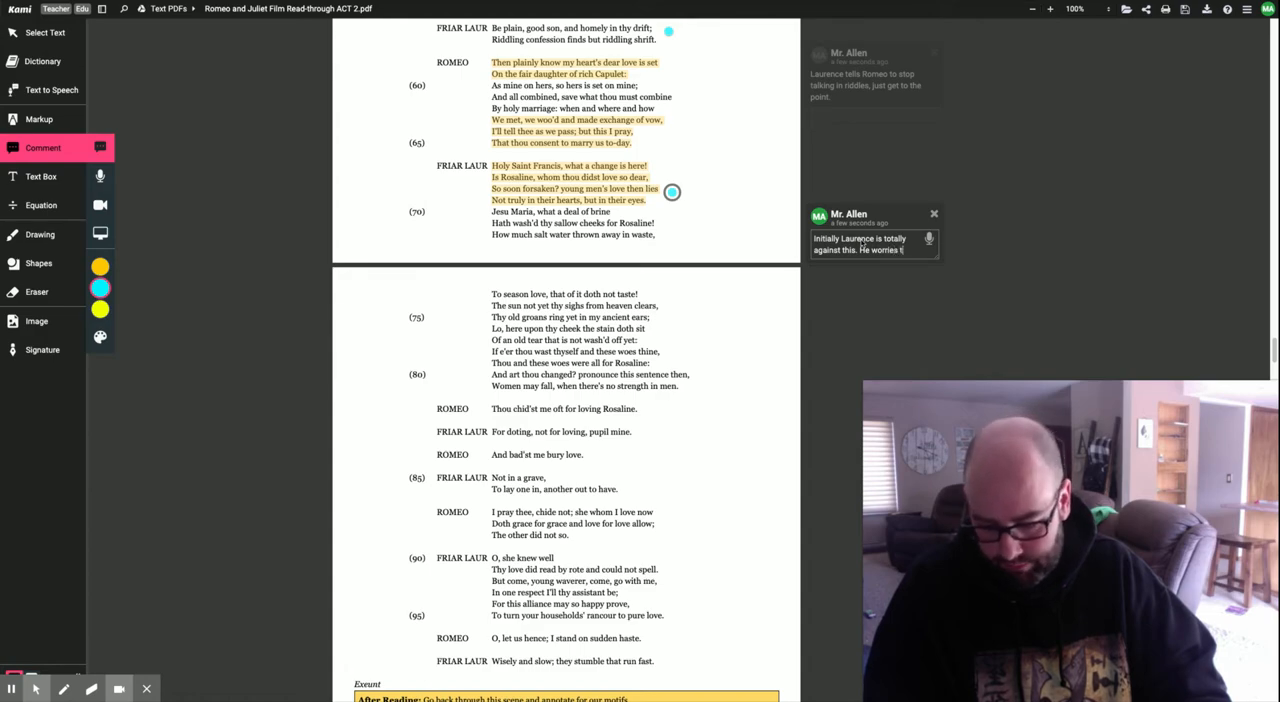
{"action": "type", "text": "Romeo is just flitting from one girl to another and that he wi"}
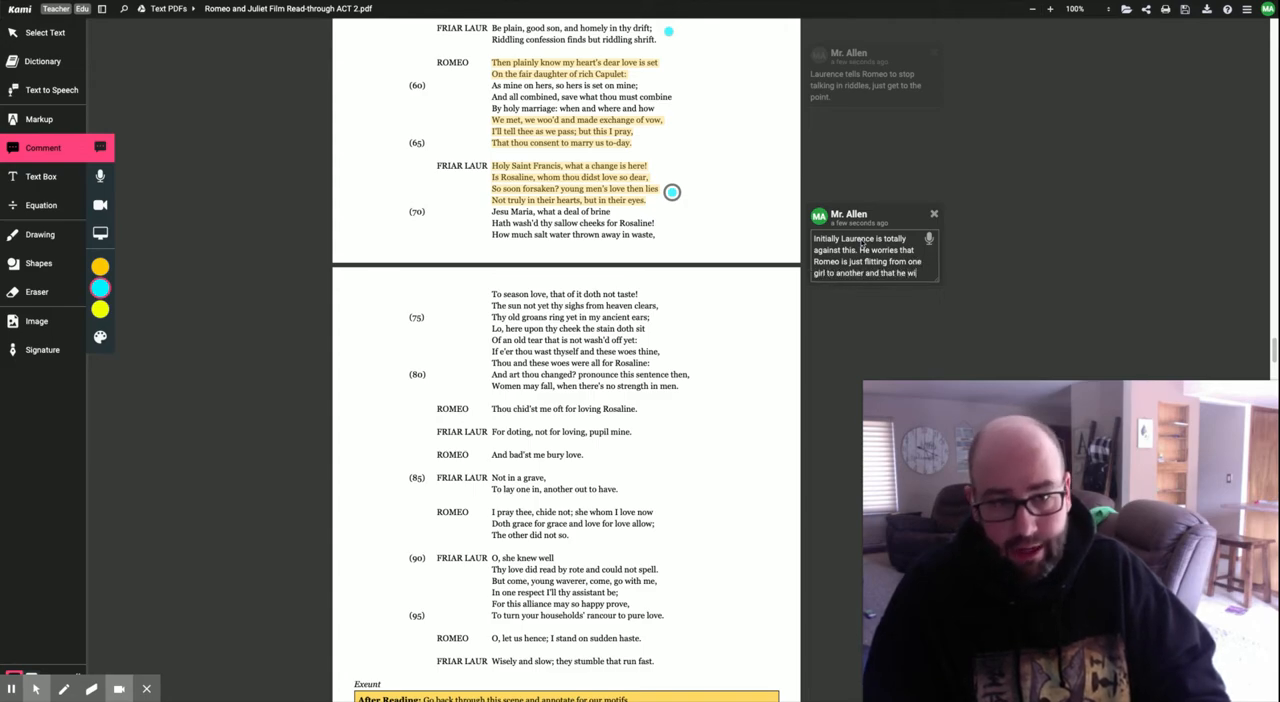
{"action": "type", "text": "take advantage of Juliet."}
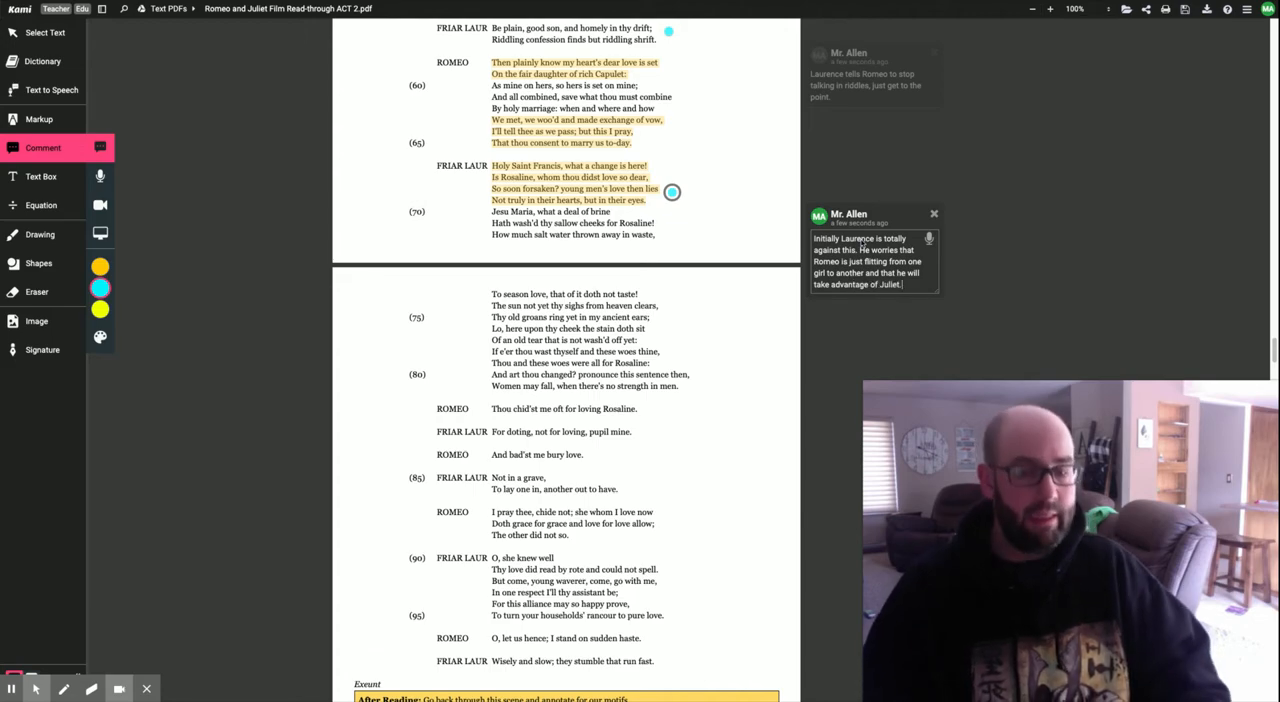
{"action": "scroll", "scroll_direction": "down", "scroll_amount": 3}
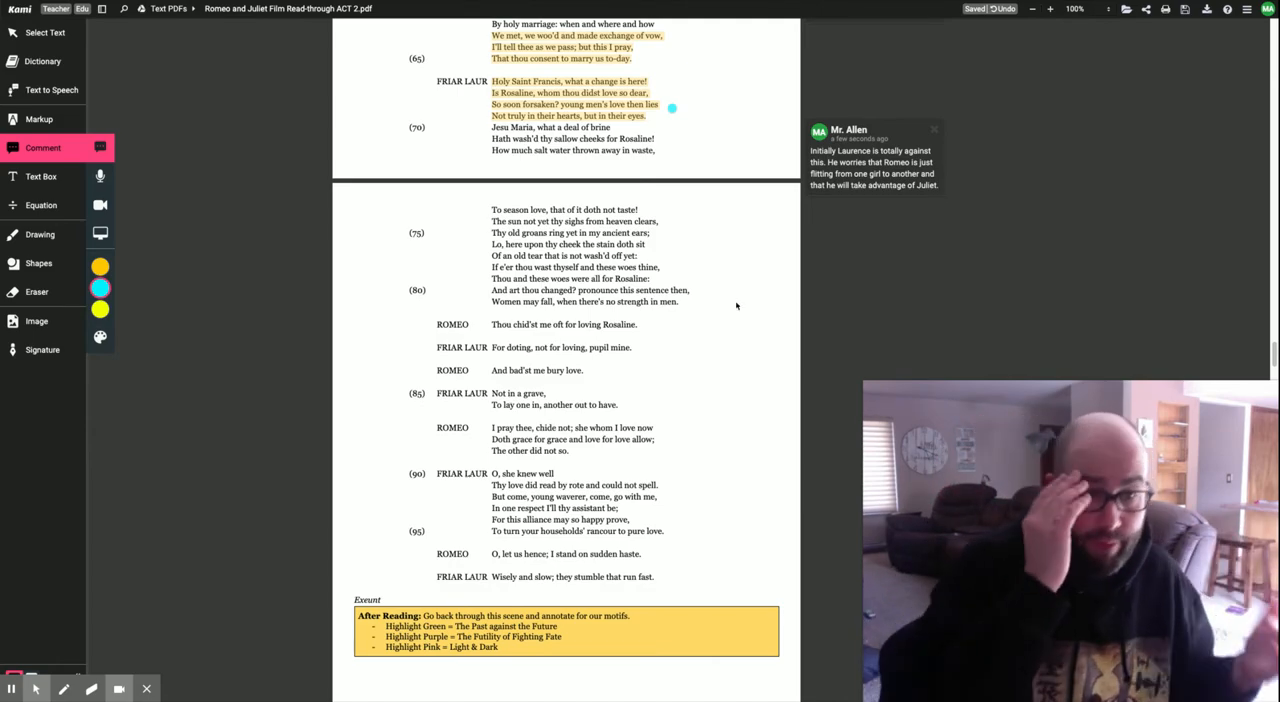
{"action": "mouse_move", "coordinate": [814, 272]}
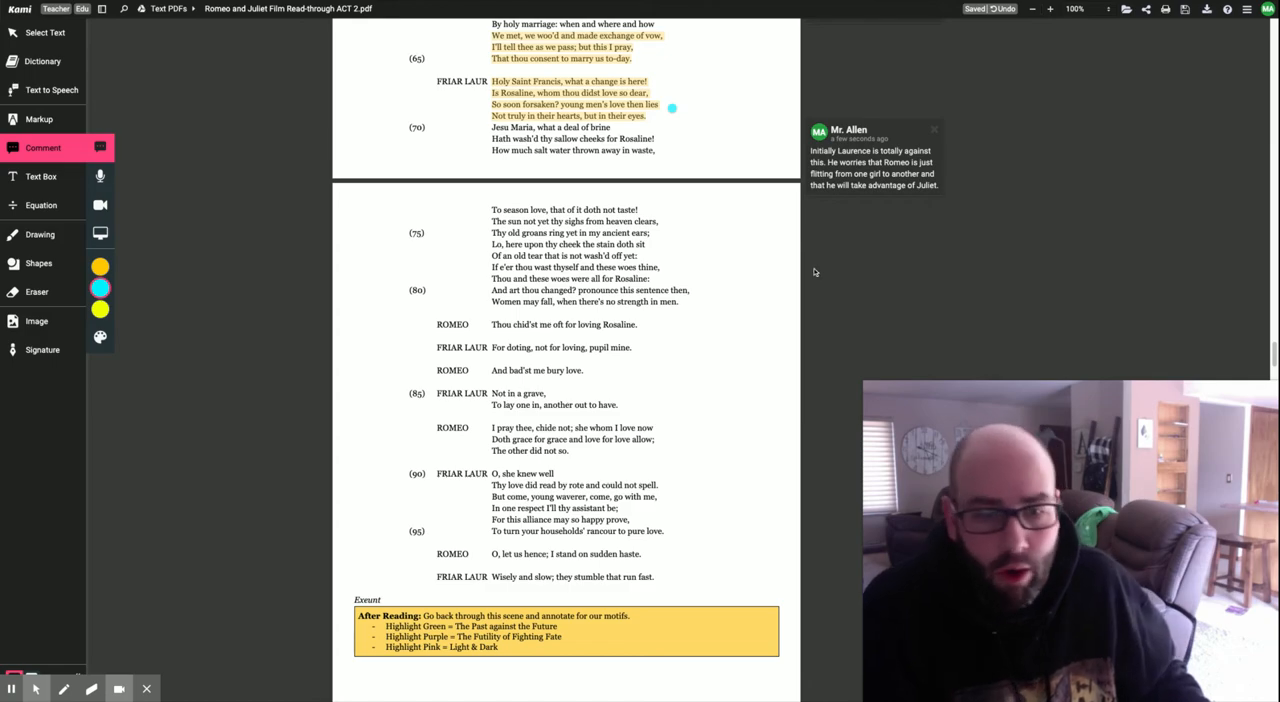
{"action": "mouse_move", "coordinate": [700, 252]}
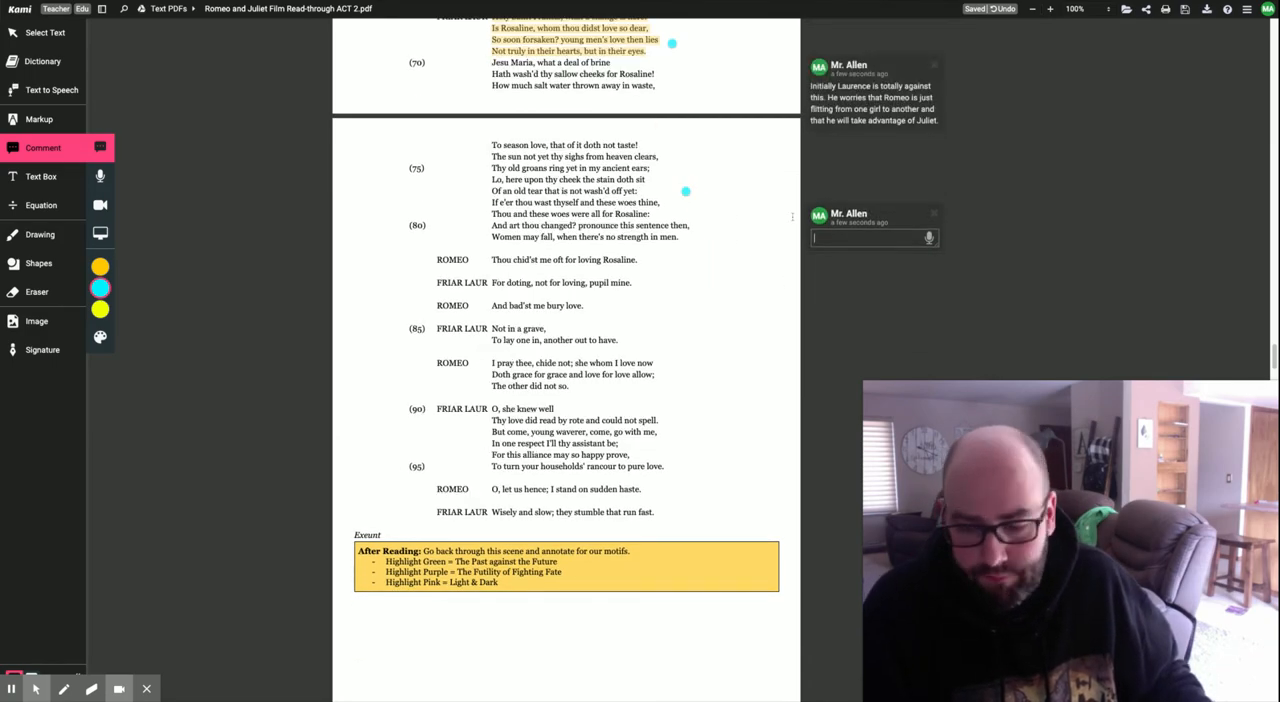
Write the comment that Laurence's advice is to forget Juliet since Romeo spent so much worry on Rosaline.
{"action": "type", "text": "Lauren"}
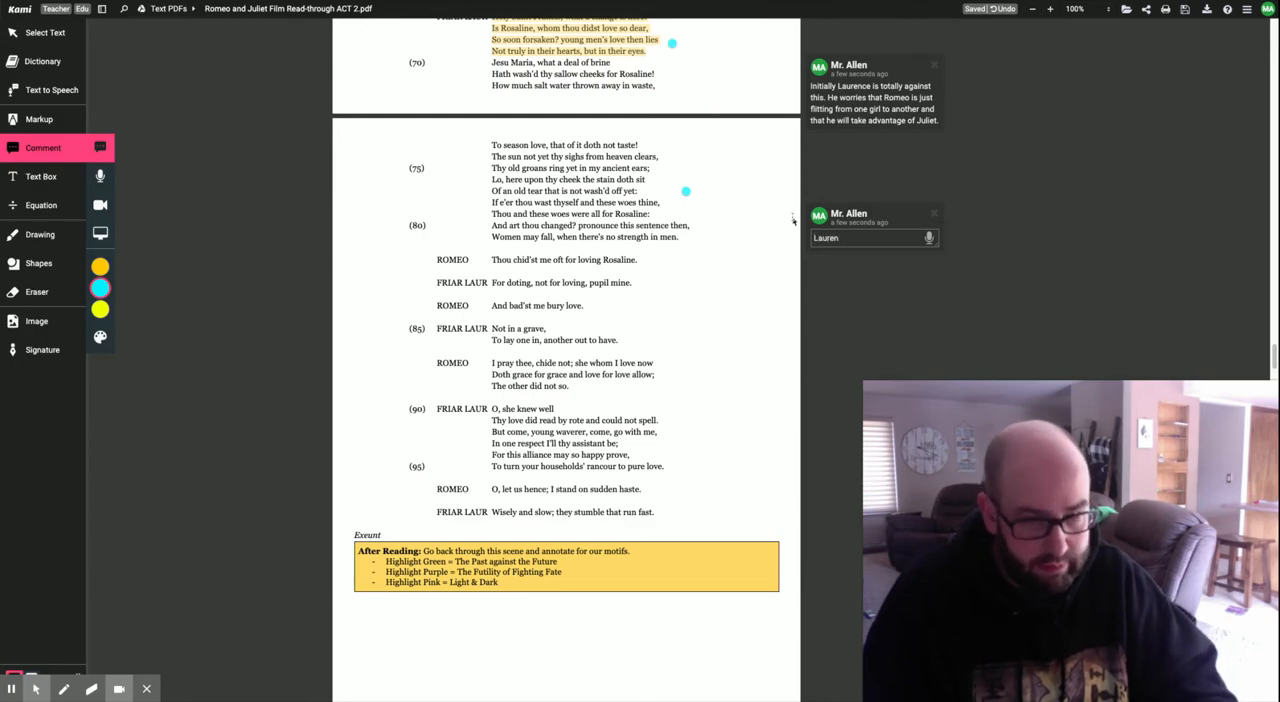
{"action": "type", "text": "Laurence's advise is to forget"}
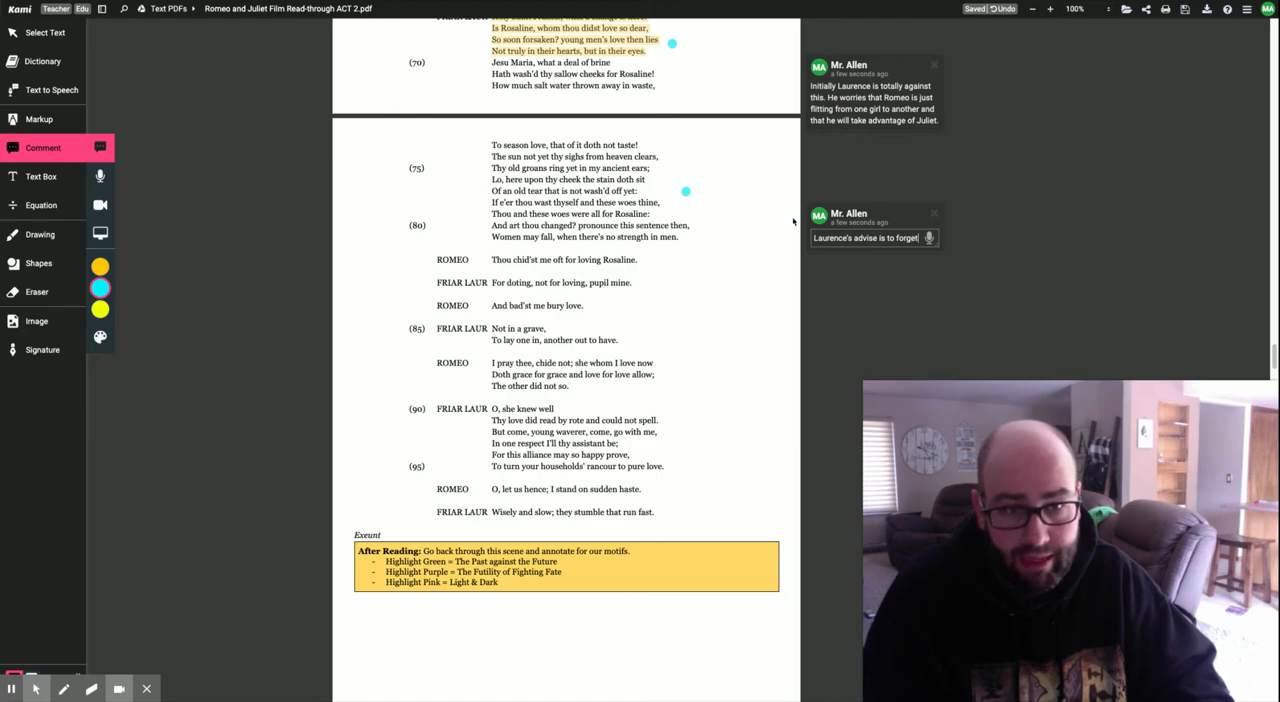
{"action": "type", "text": "Juliet."}
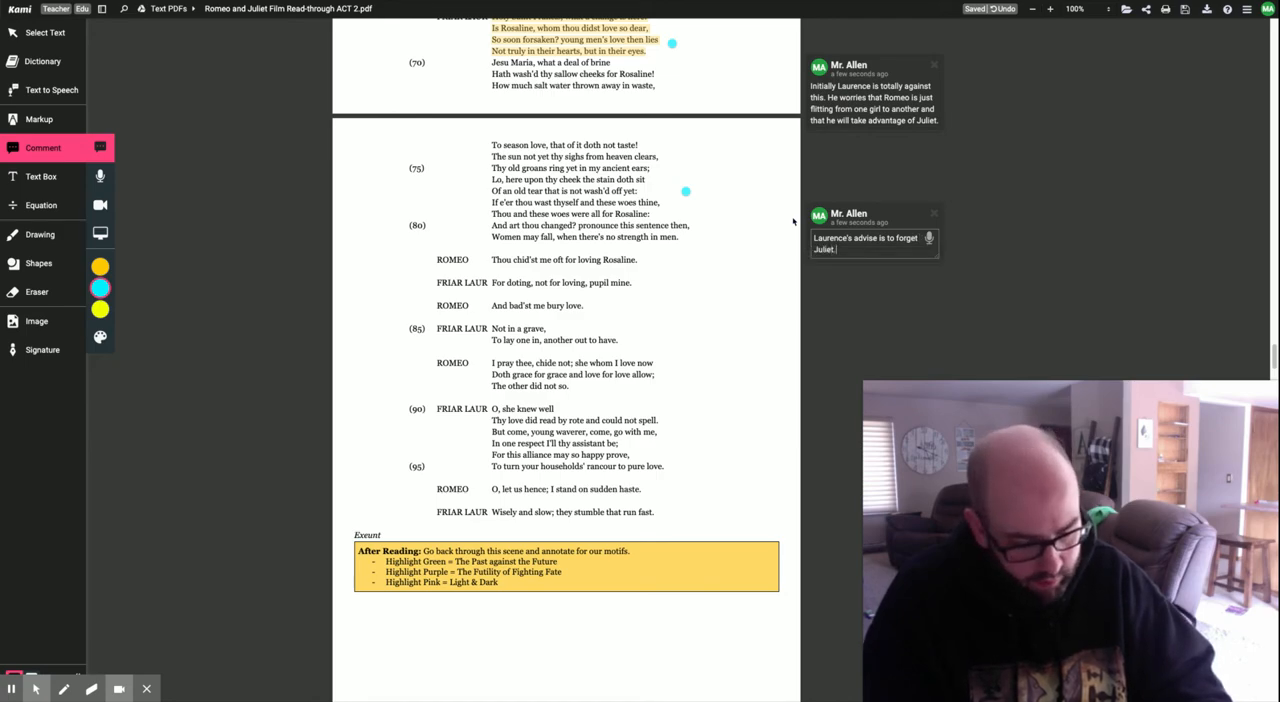
{"action": "type", "text": "You spent so mu"}
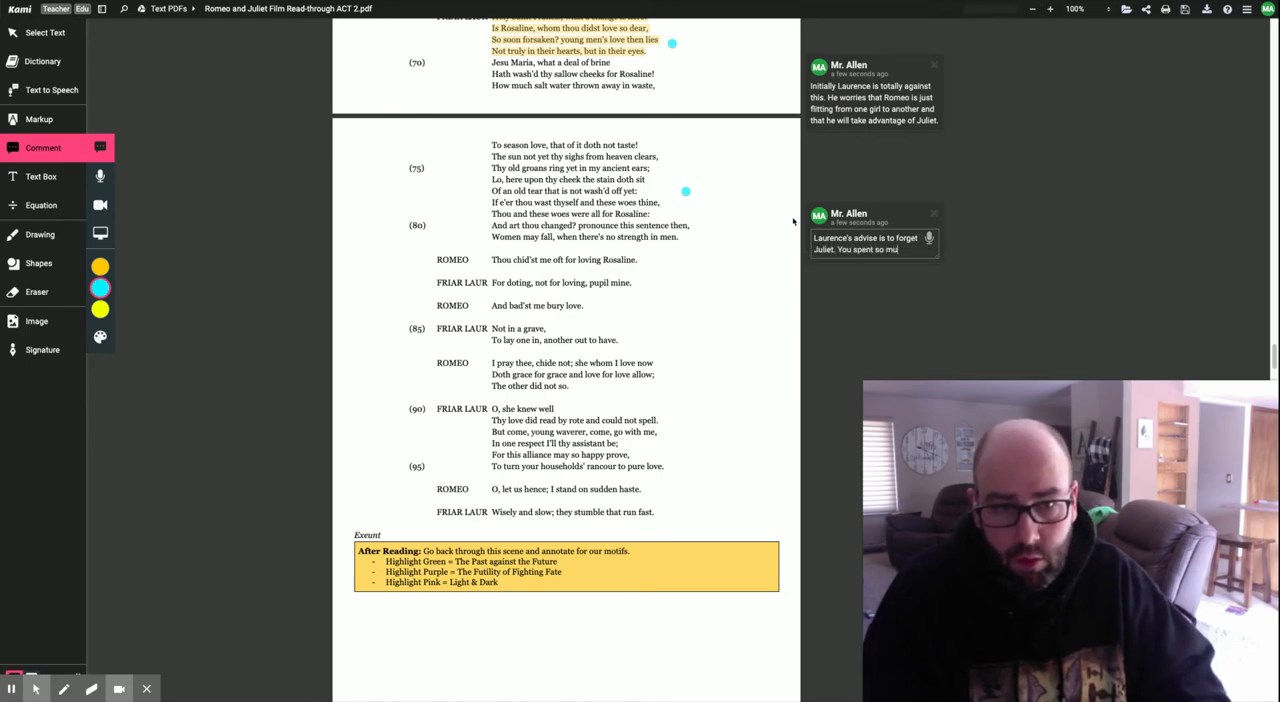
{"action": "type", "text": "and worry on Rosali"}
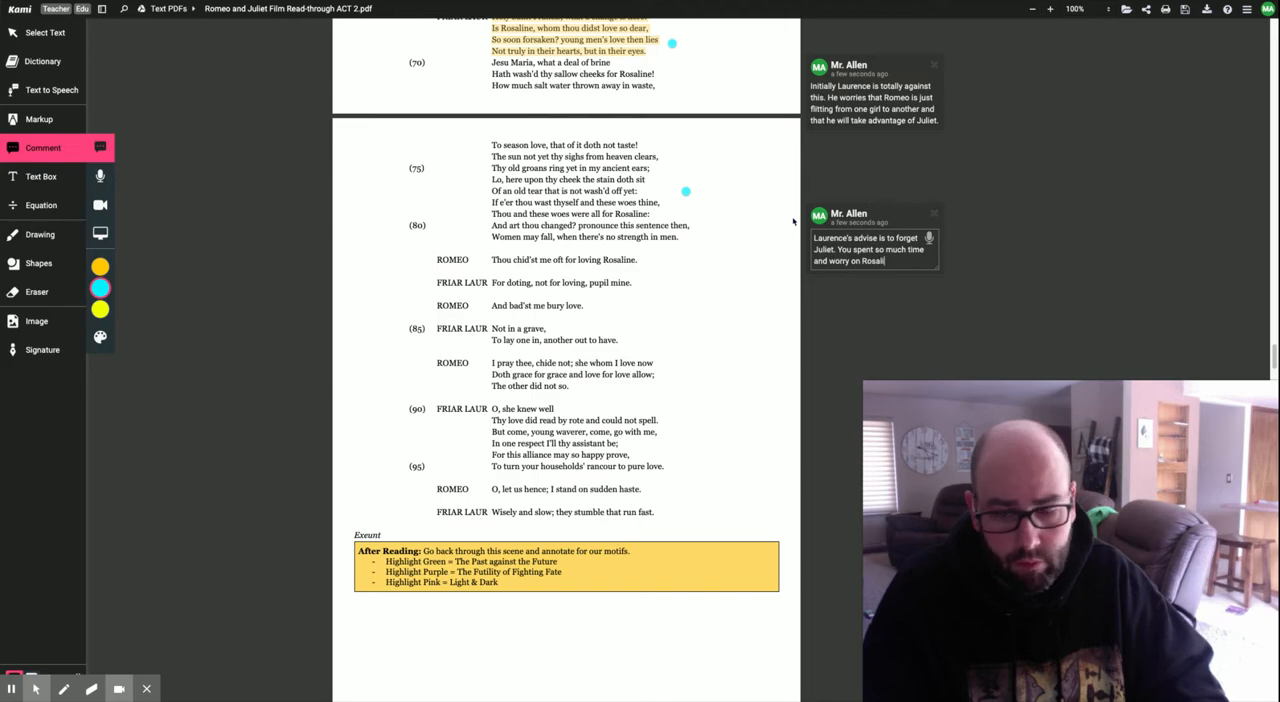
{"action": "type", "text": "you should have just stuck with her."}
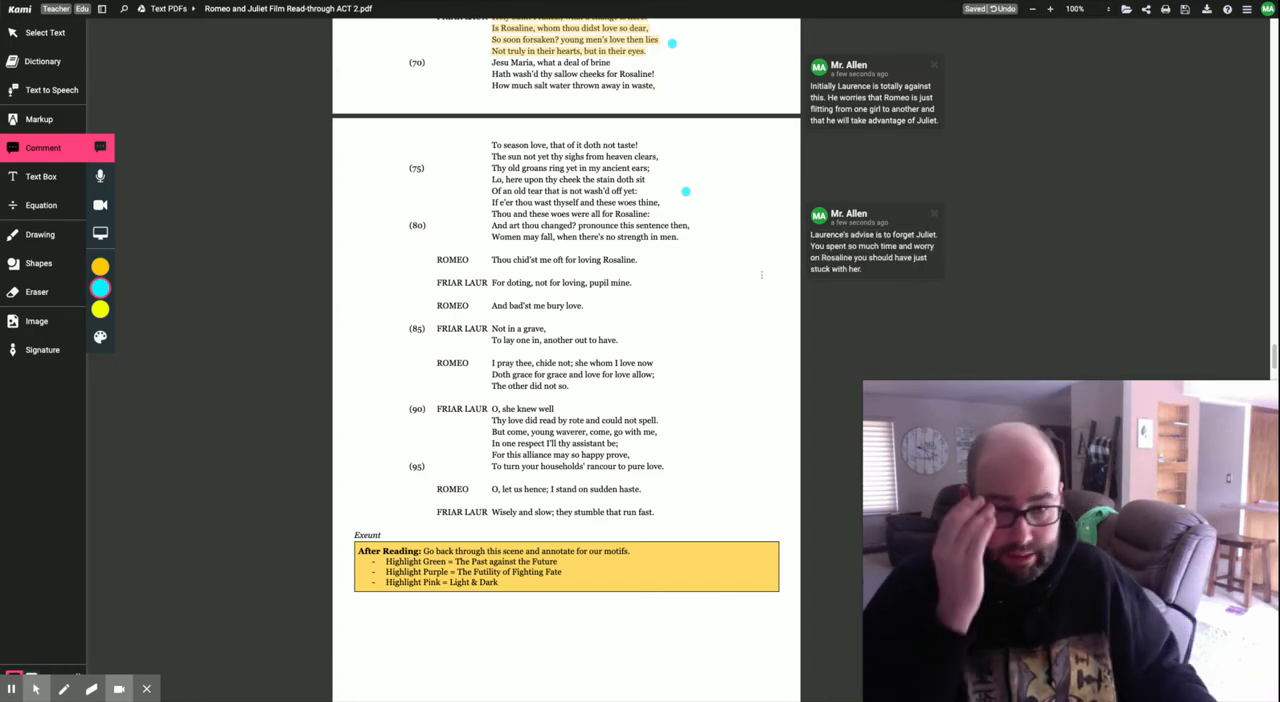
{"action": "scroll", "scroll_direction": "up", "scroll_amount": 3}
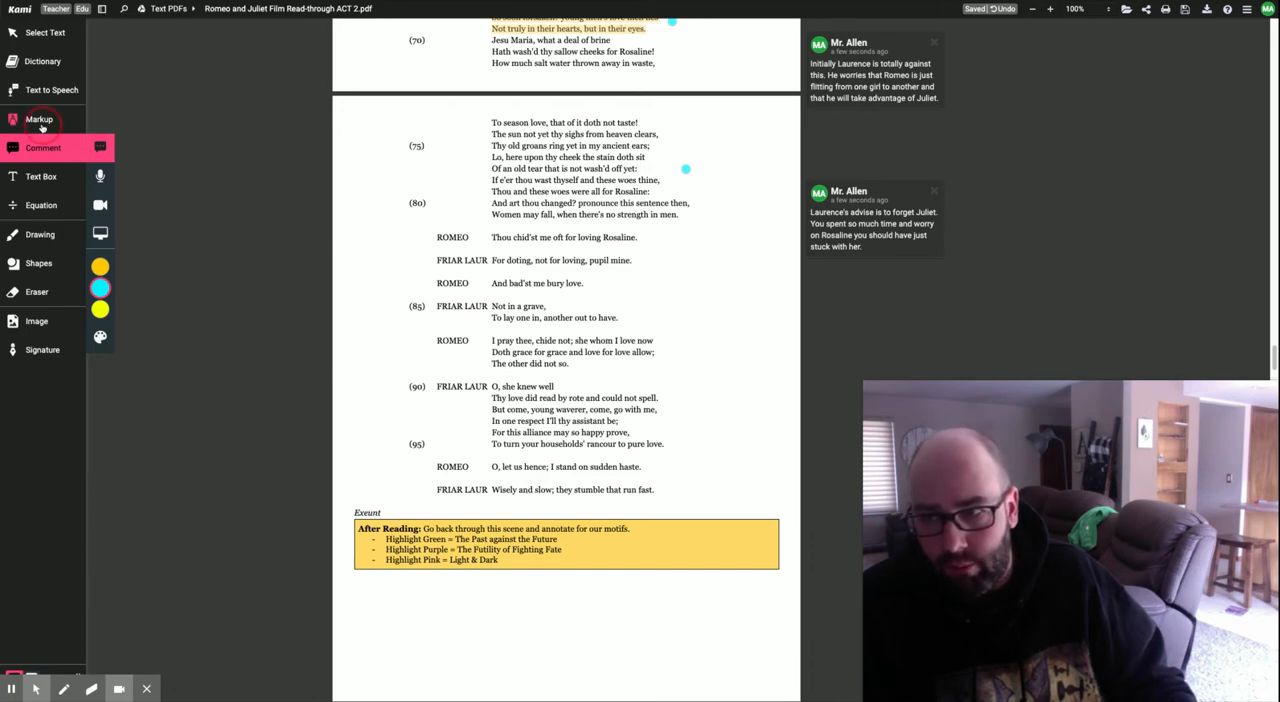
Write the note defining doting as adoring someone uncritically, adding Laurence understands Romeo wasn't in love with Rosaline.
{"action": "left_click", "coordinate": [38, 120]}
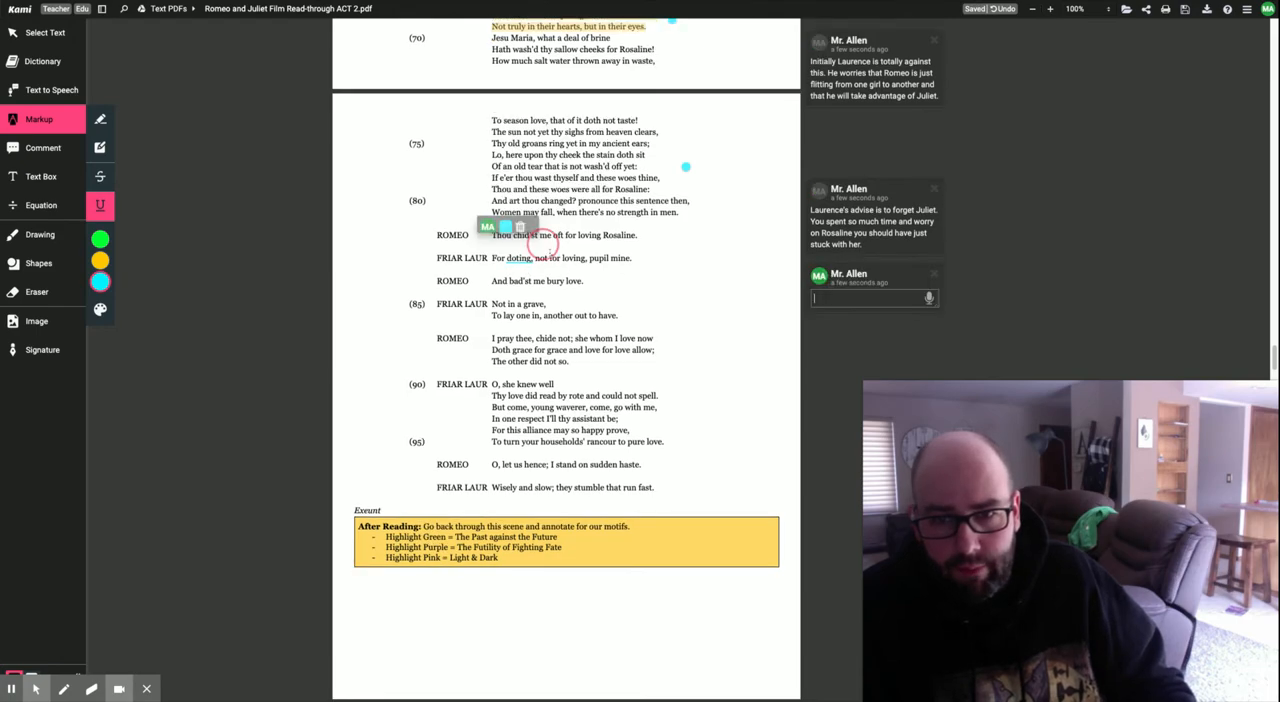
{"action": "scroll", "scroll_direction": "down", "scroll_amount": 3}
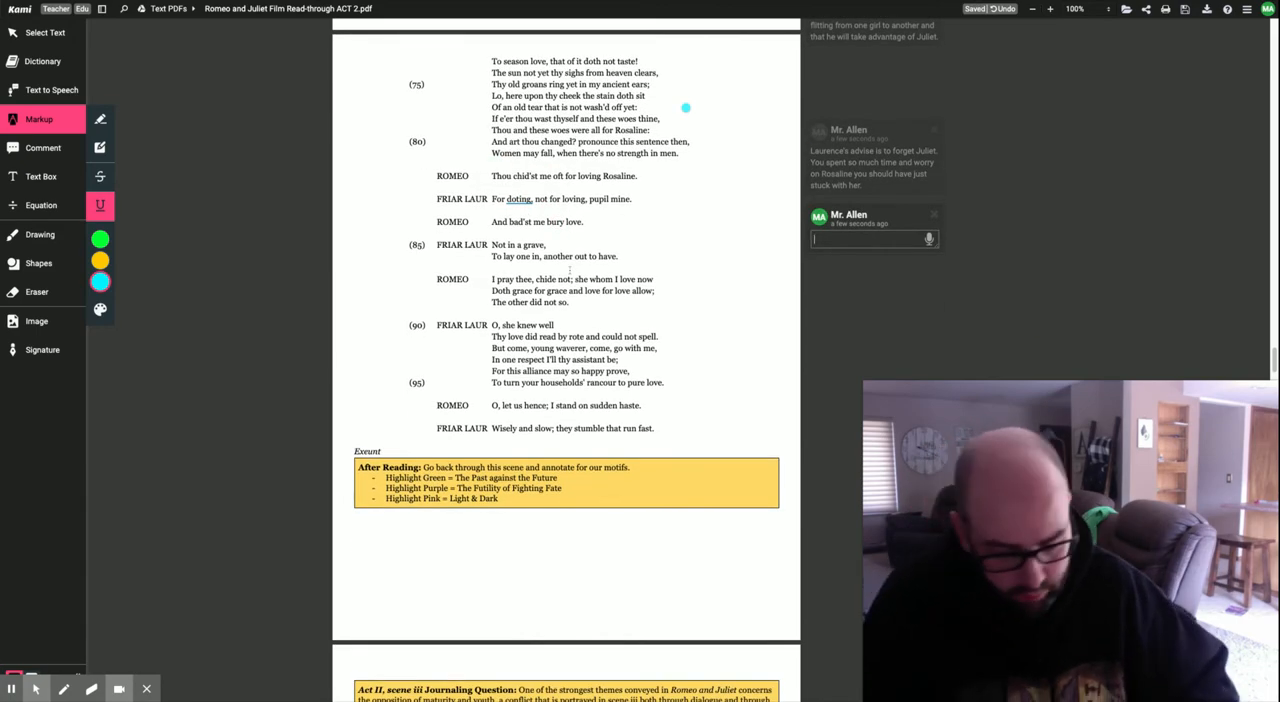
{"action": "type", "text": "Doting)"}
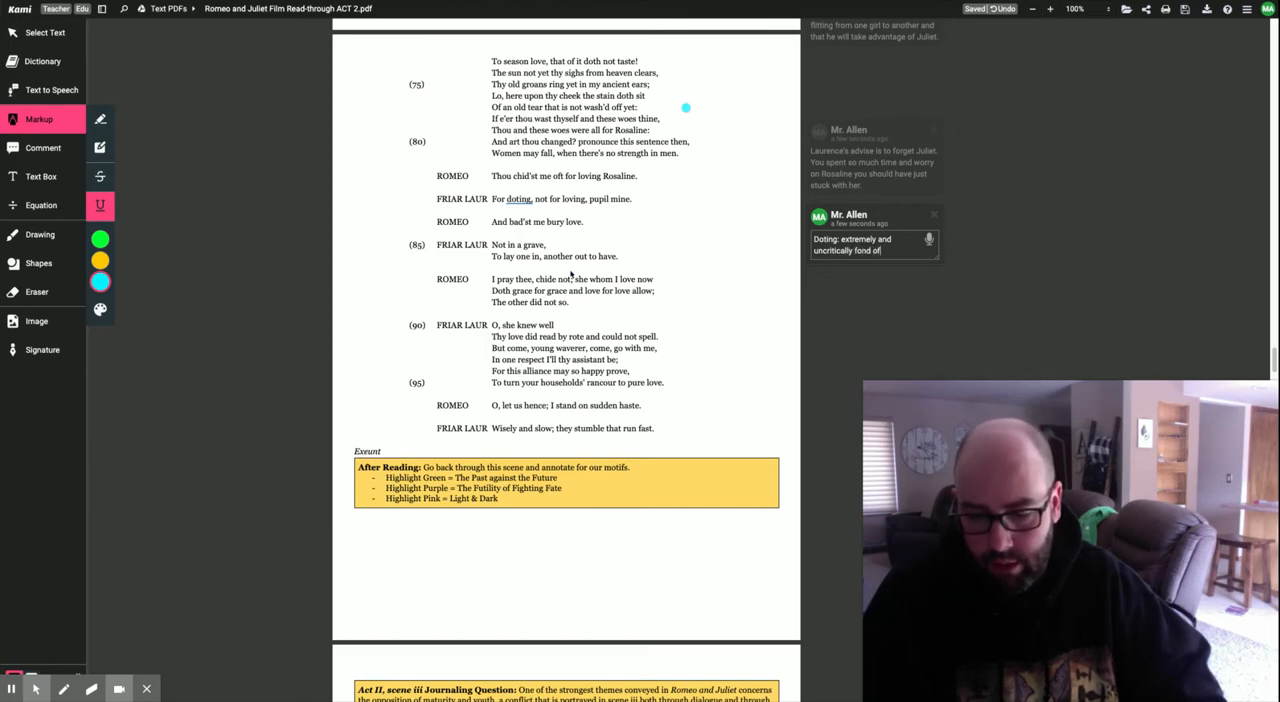
{"action": "type", "text": "someone"}
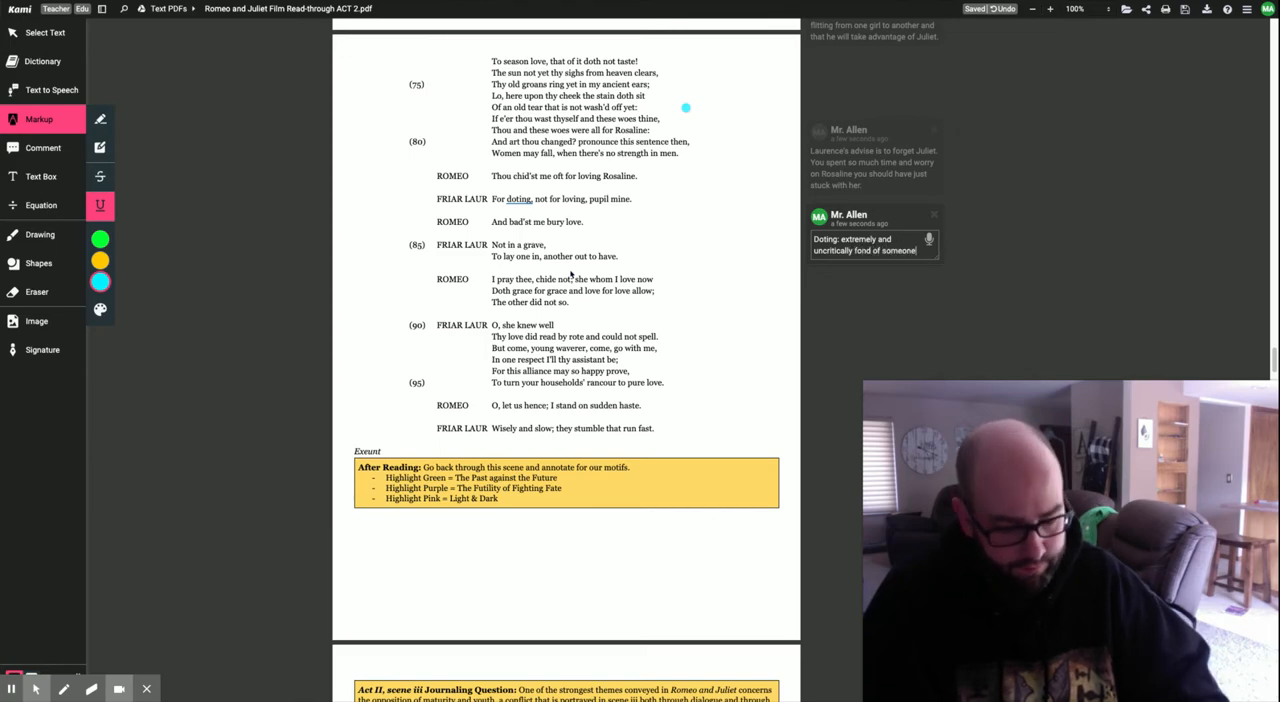
{"action": "type", "text": "adoring."}
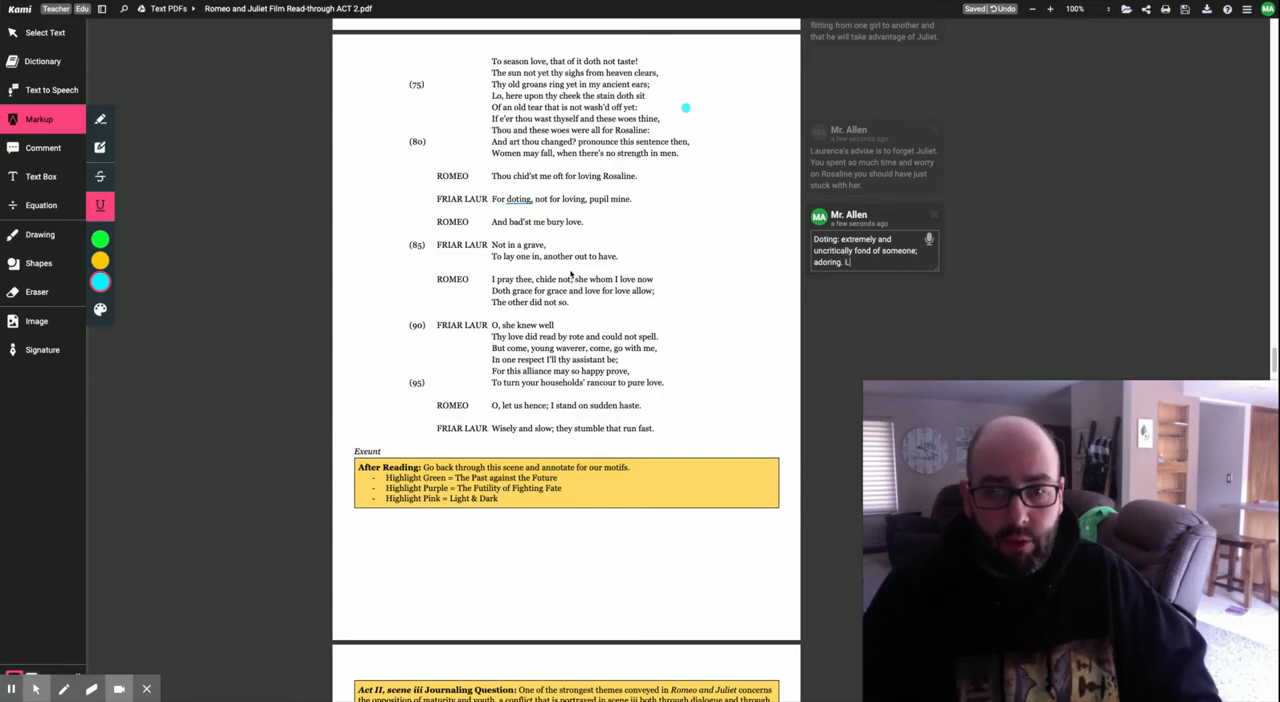
{"action": "type", "text": "Laurence"}
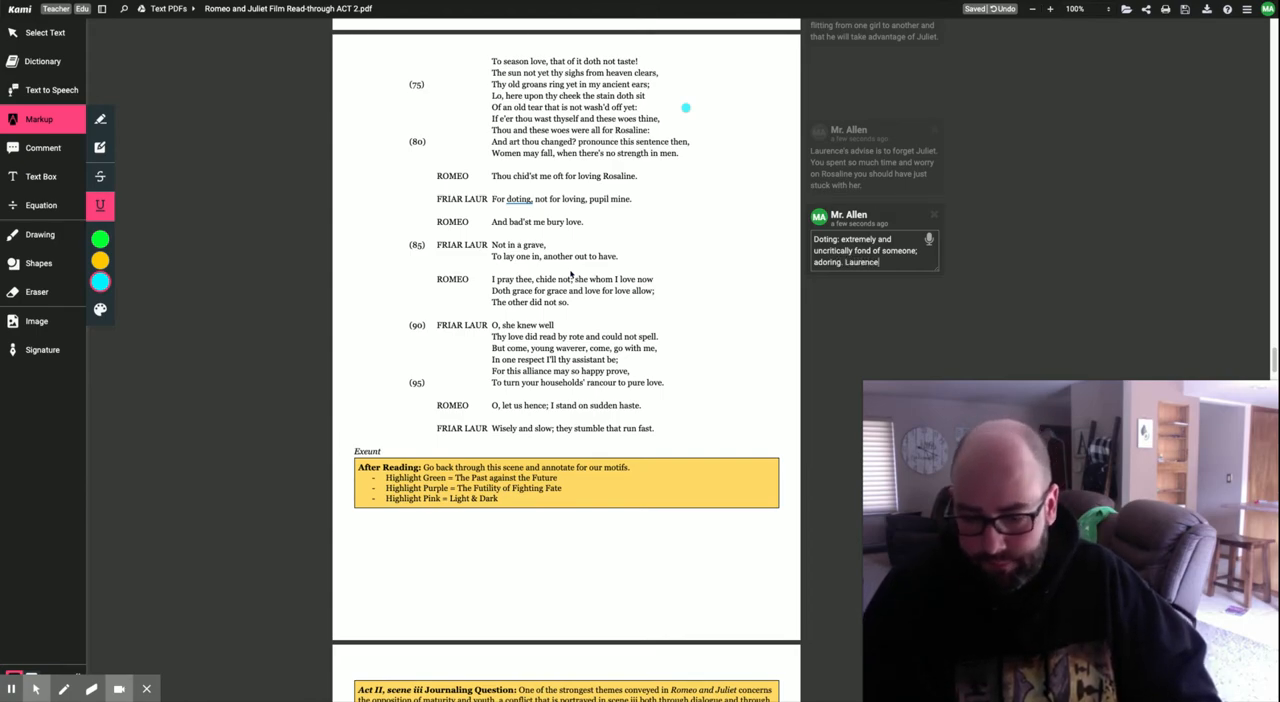
{"action": "type", "text": "understands"}
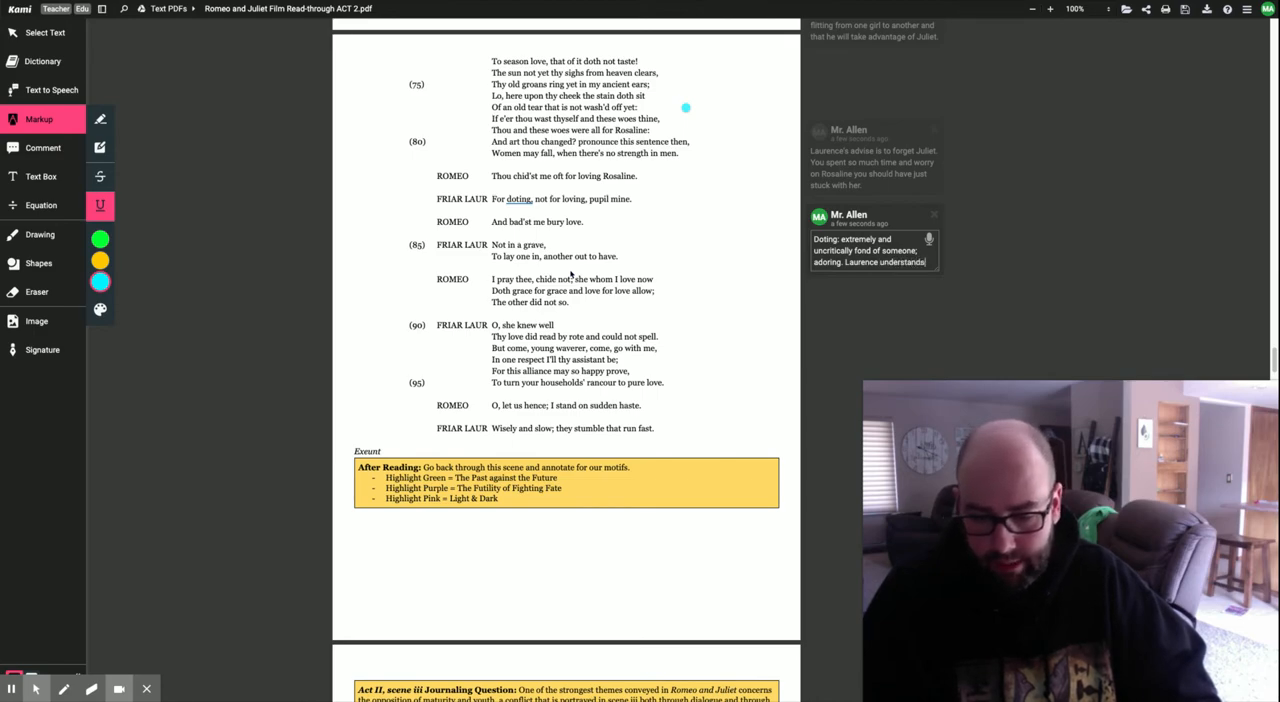
{"action": "type", "text": "that"}
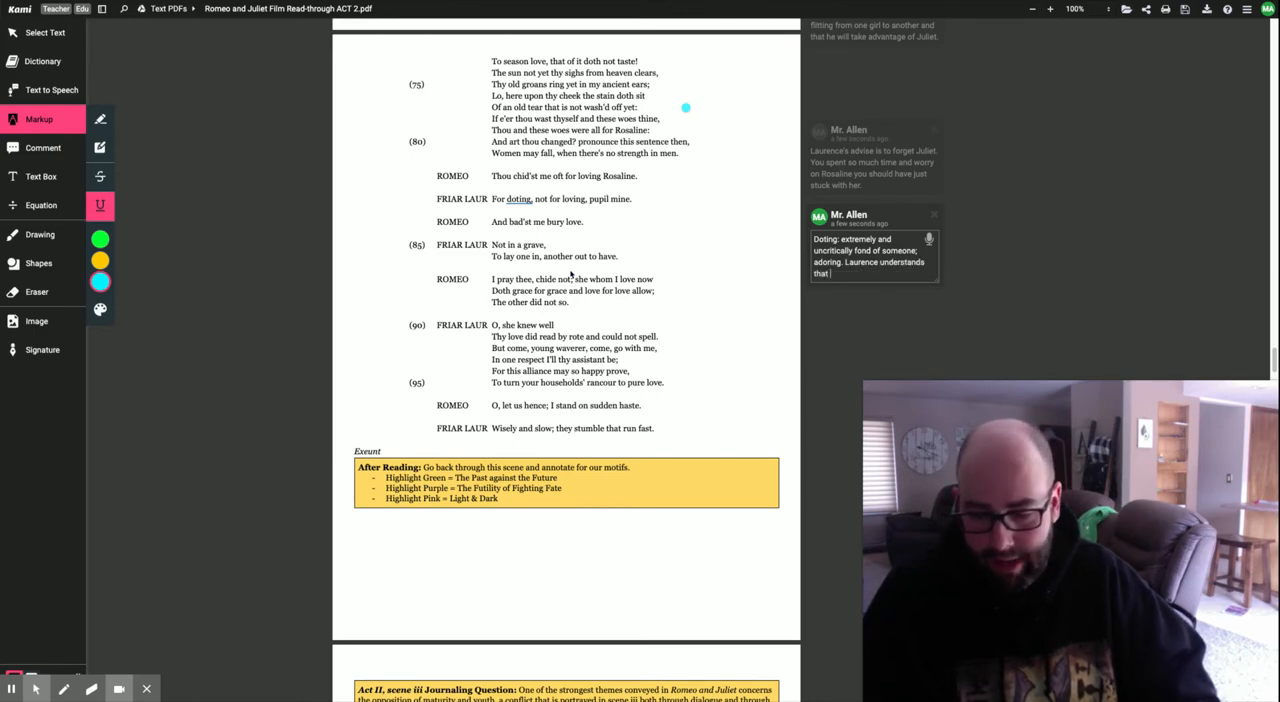
{"action": "type", "text": "Romeo wasn't really in love with Rosaline."}
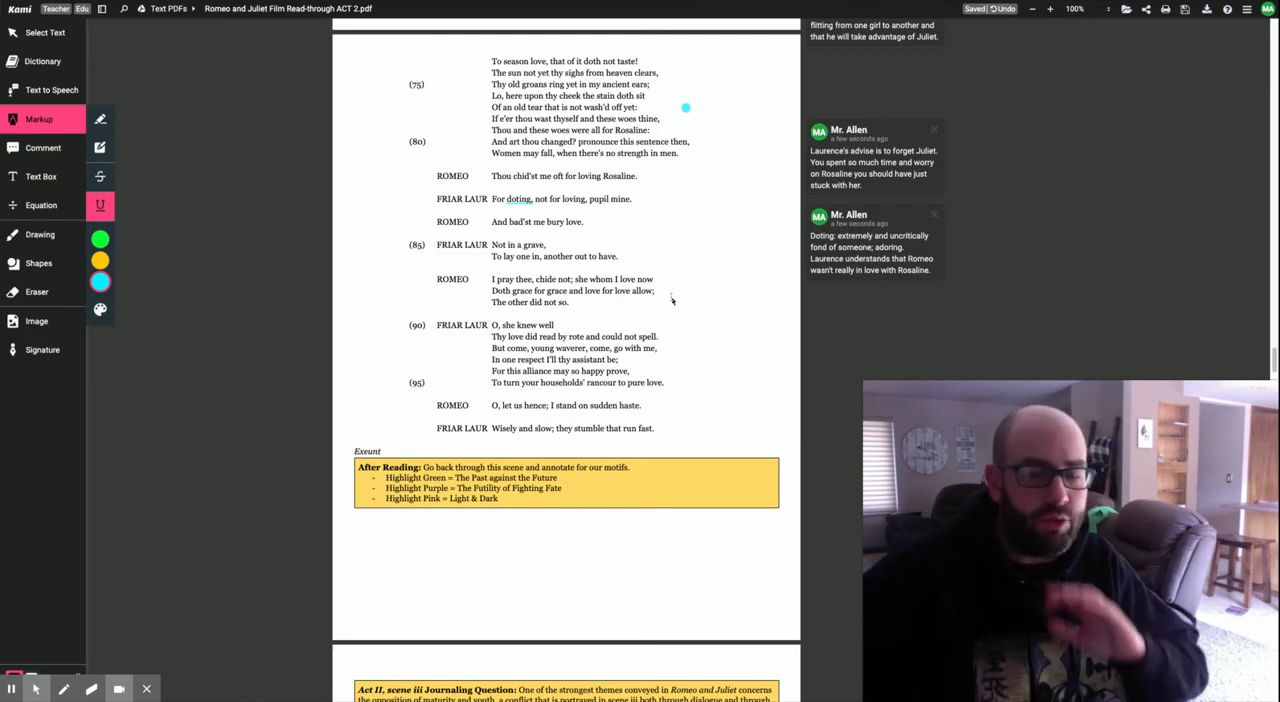
{"action": "scroll", "scroll_direction": "up", "scroll_amount": 3}
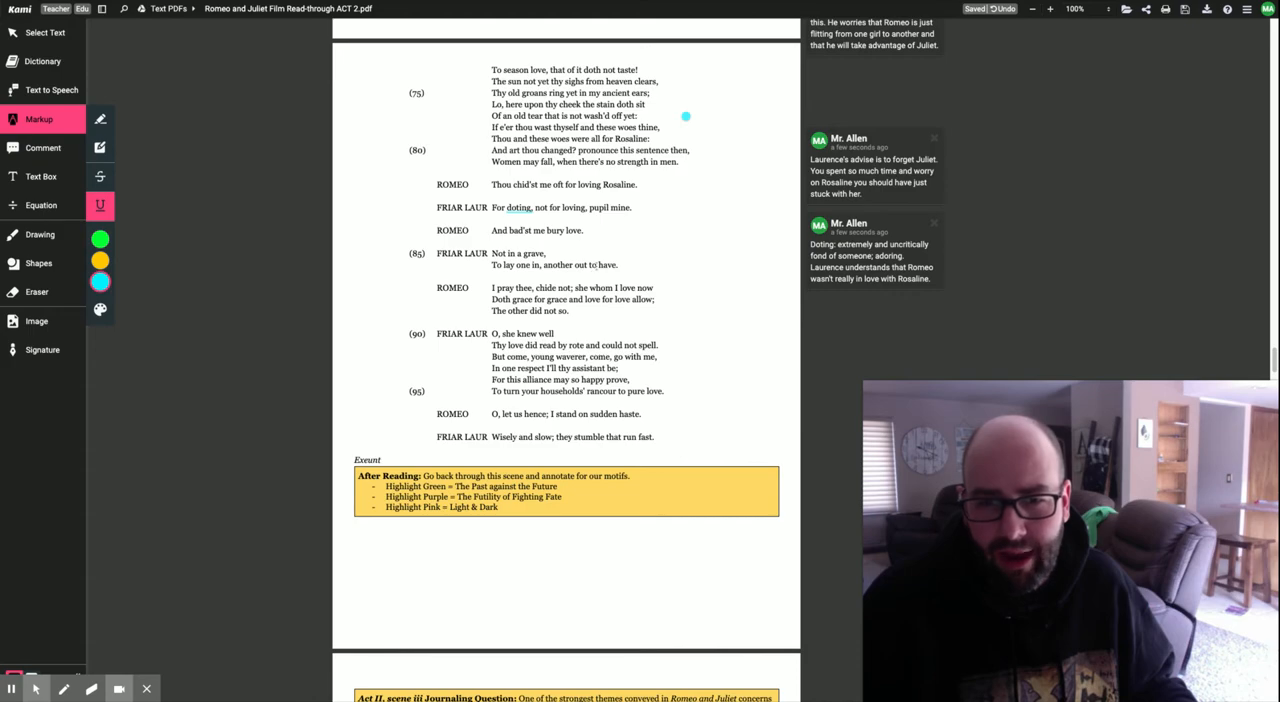
{"action": "scroll", "scroll_direction": "down", "scroll_amount": 3}
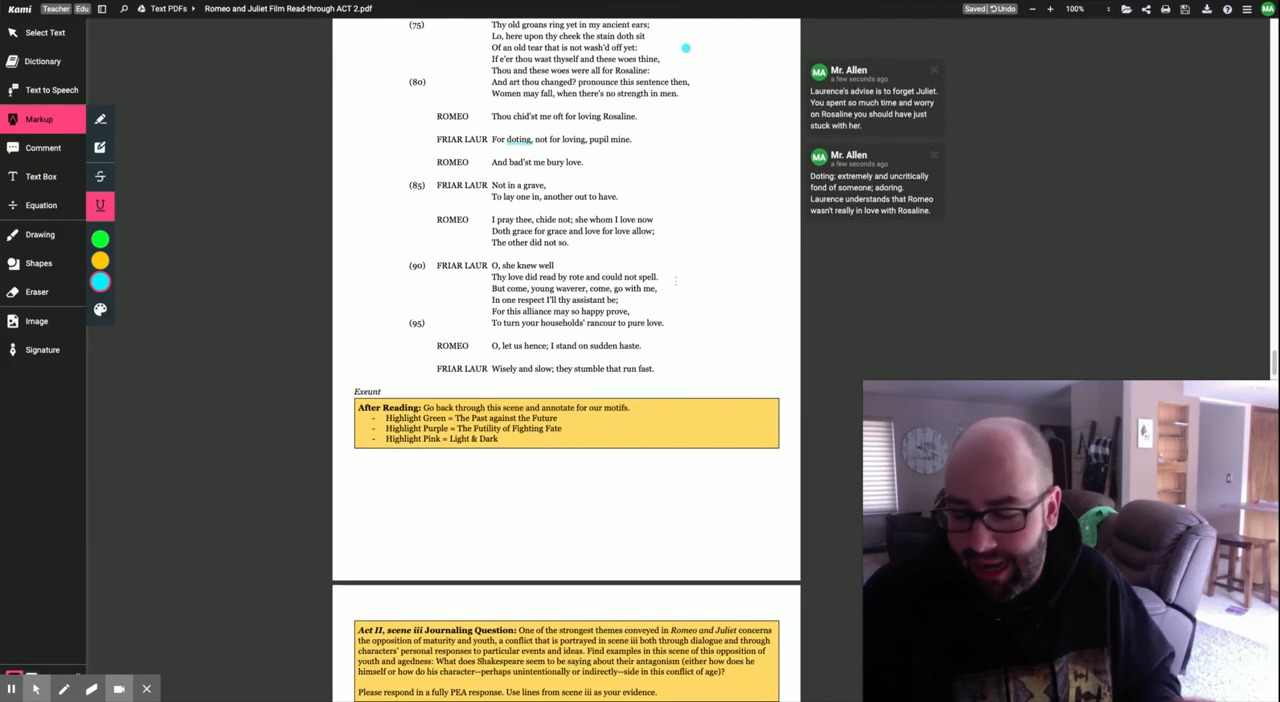
{"action": "scroll", "scroll_direction": "up", "scroll_amount": 3}
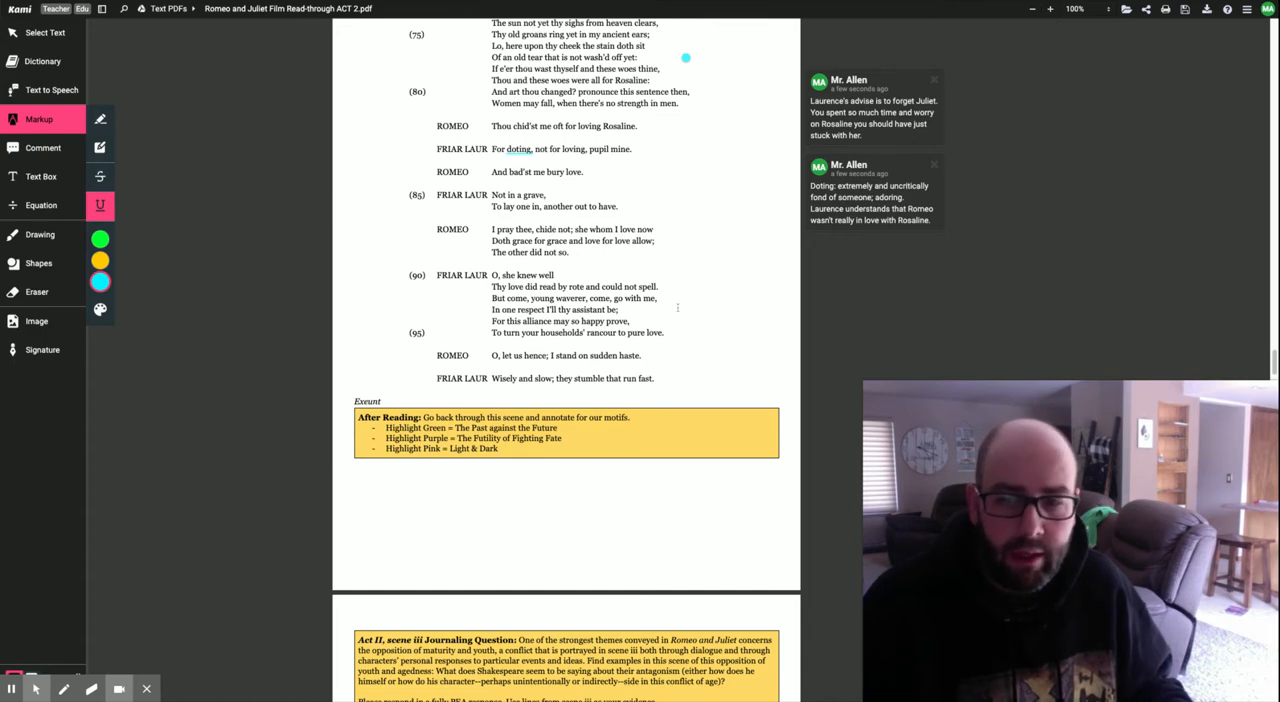
{"action": "mouse_move", "coordinate": [680, 312]}
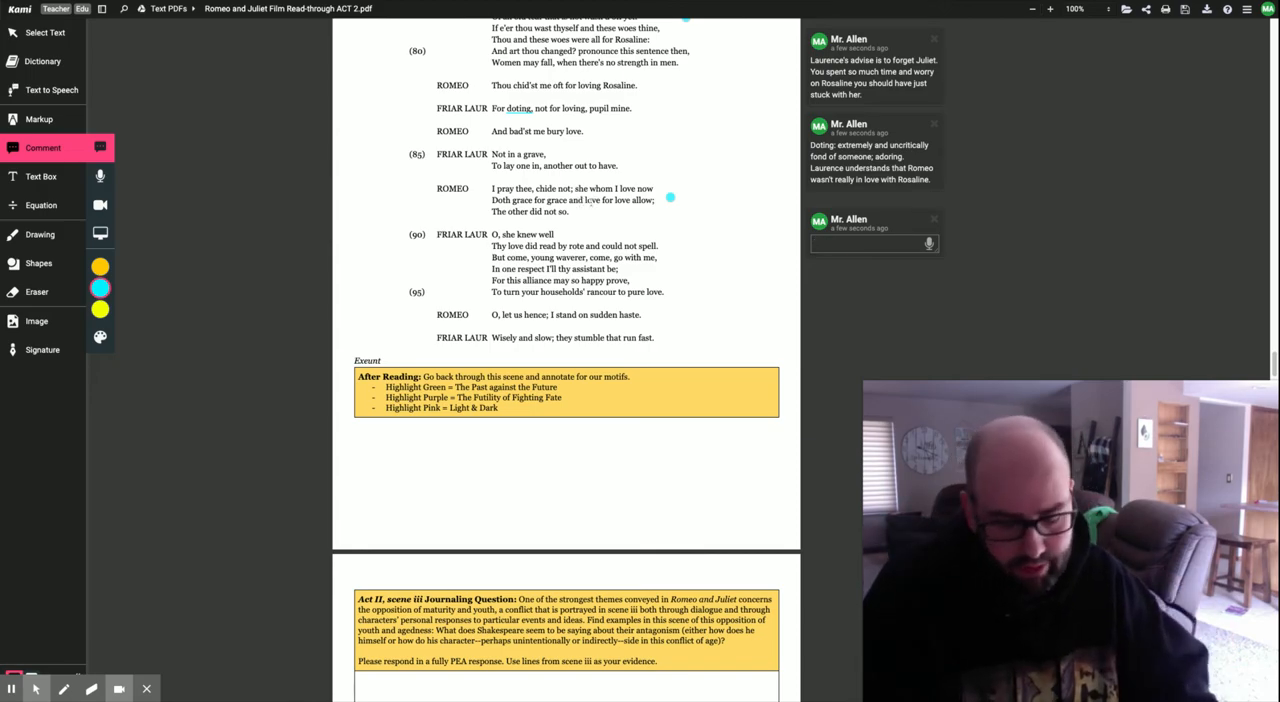
Write the note that this line is where Romeo convinces Laurence he really loves Juliet.
{"action": "type", "text": "This line is where Romeo"}
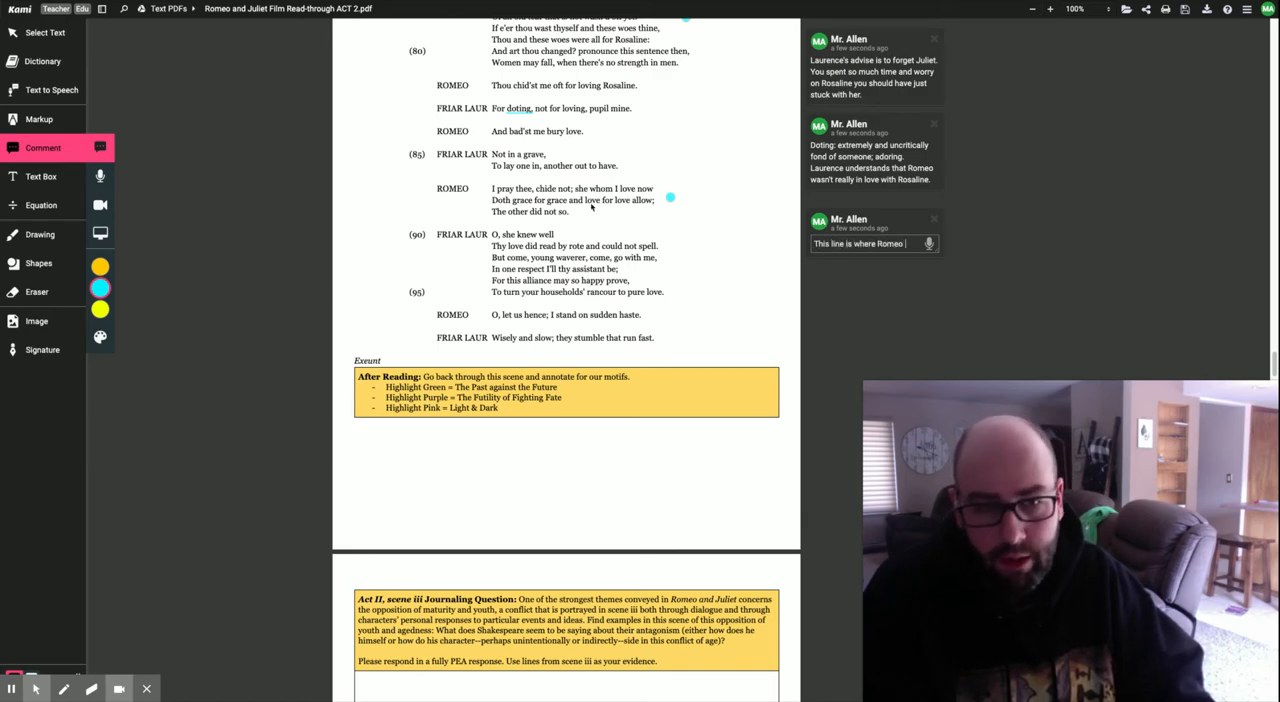
{"action": "type", "text": "convinces"}
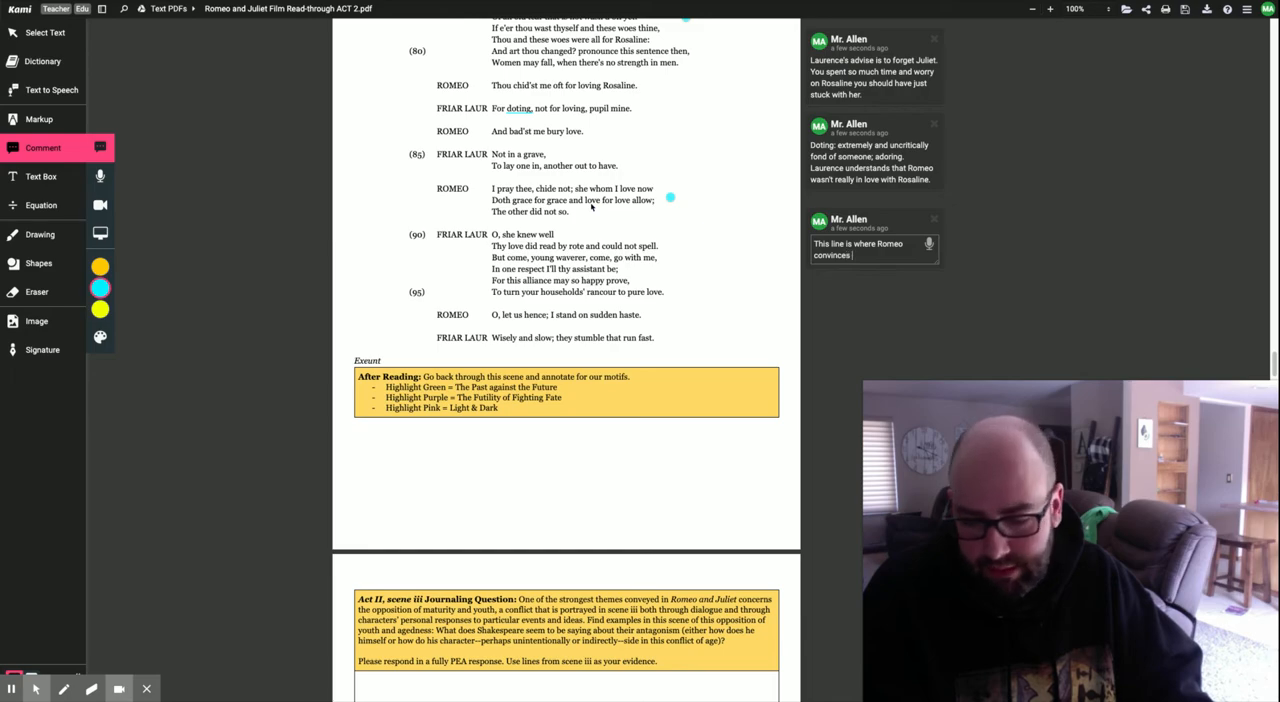
{"action": "type", "text": "Laurence that he really does love Juliet."}
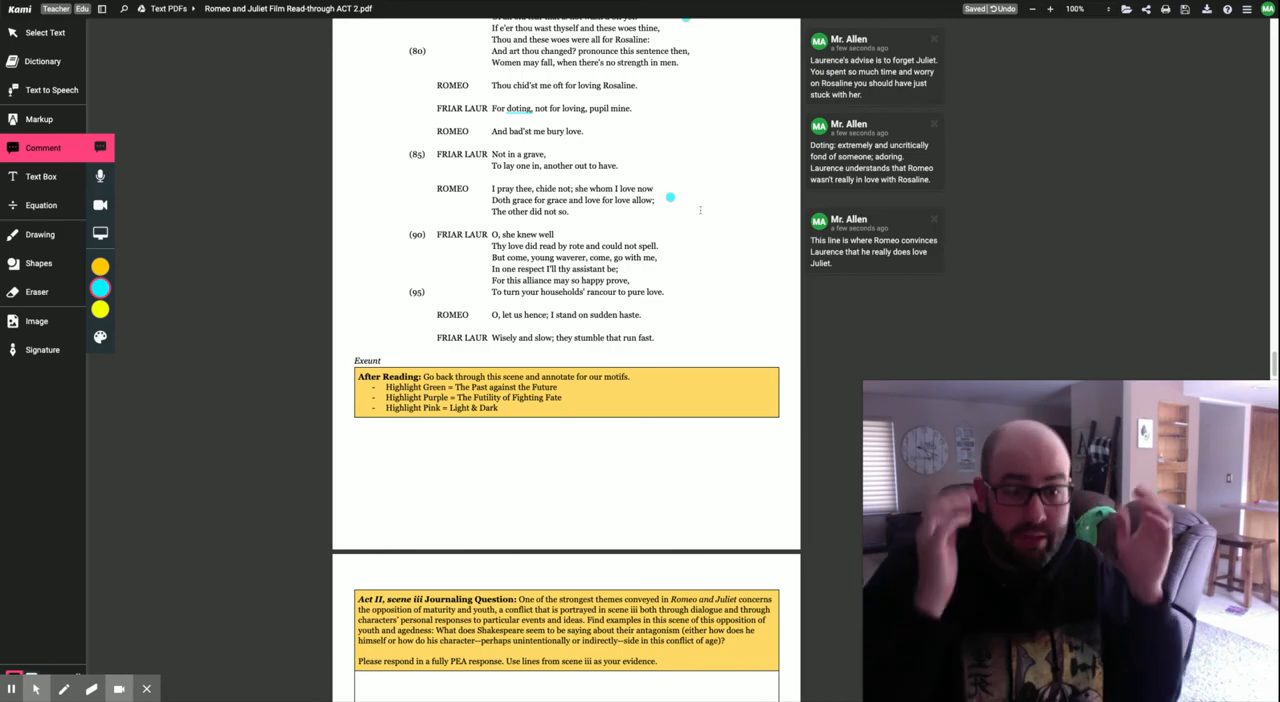
{"action": "scroll", "scroll_direction": "down", "scroll_amount": 3}
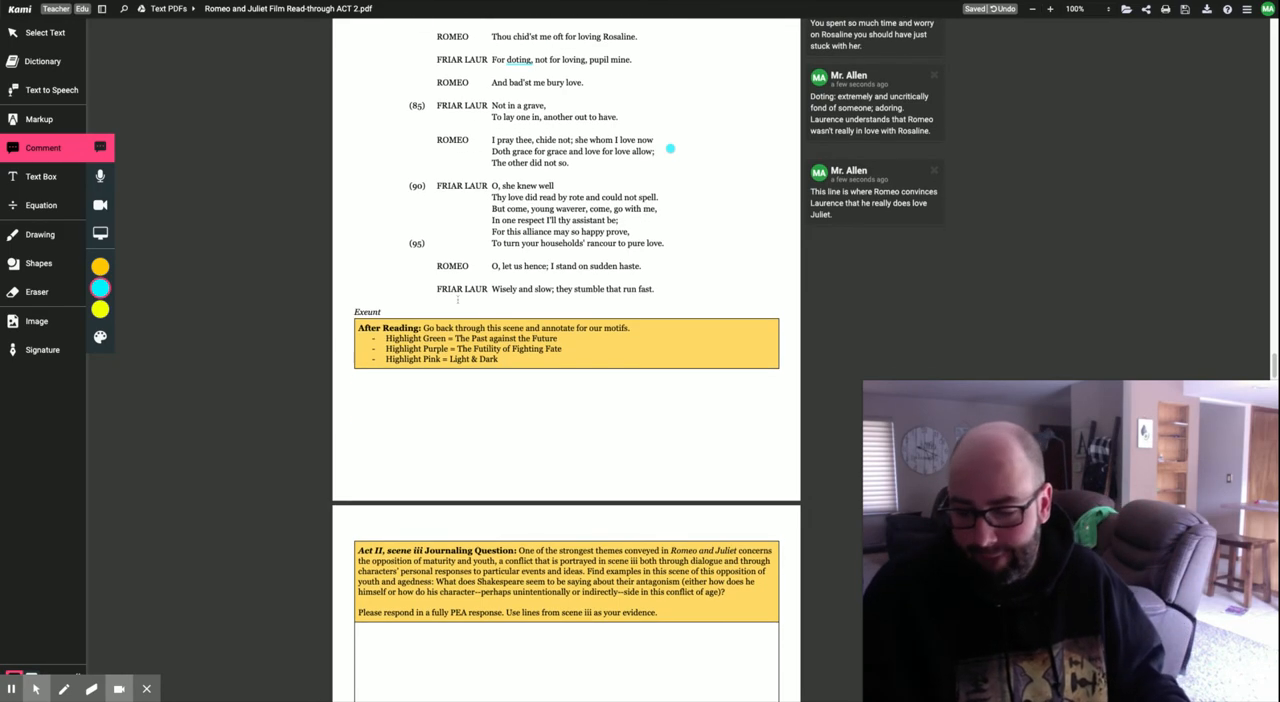
{"action": "left_click", "coordinate": [40, 120]}
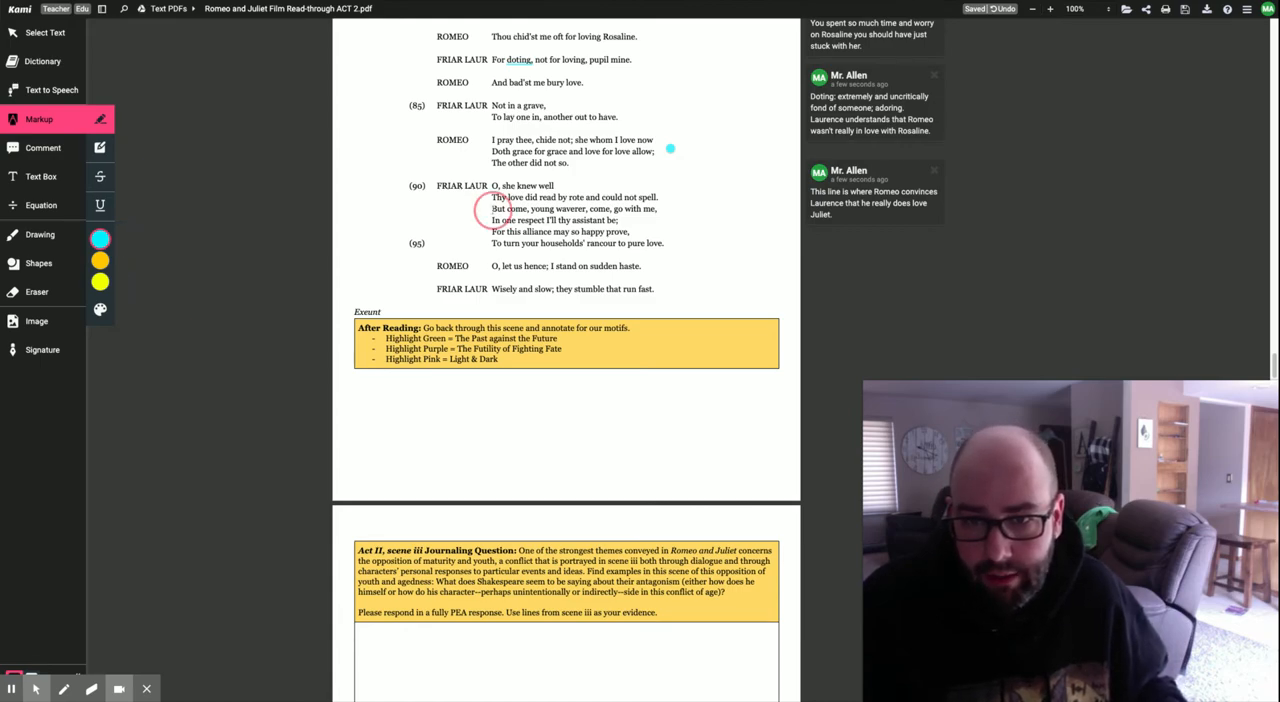
Highlight in blue Friar Laurence's lines from "But come, young waverer" through "rancour to pure love".
{"action": "left_click_drag", "start_coordinate": [492, 208], "coordinate": [628, 232]}
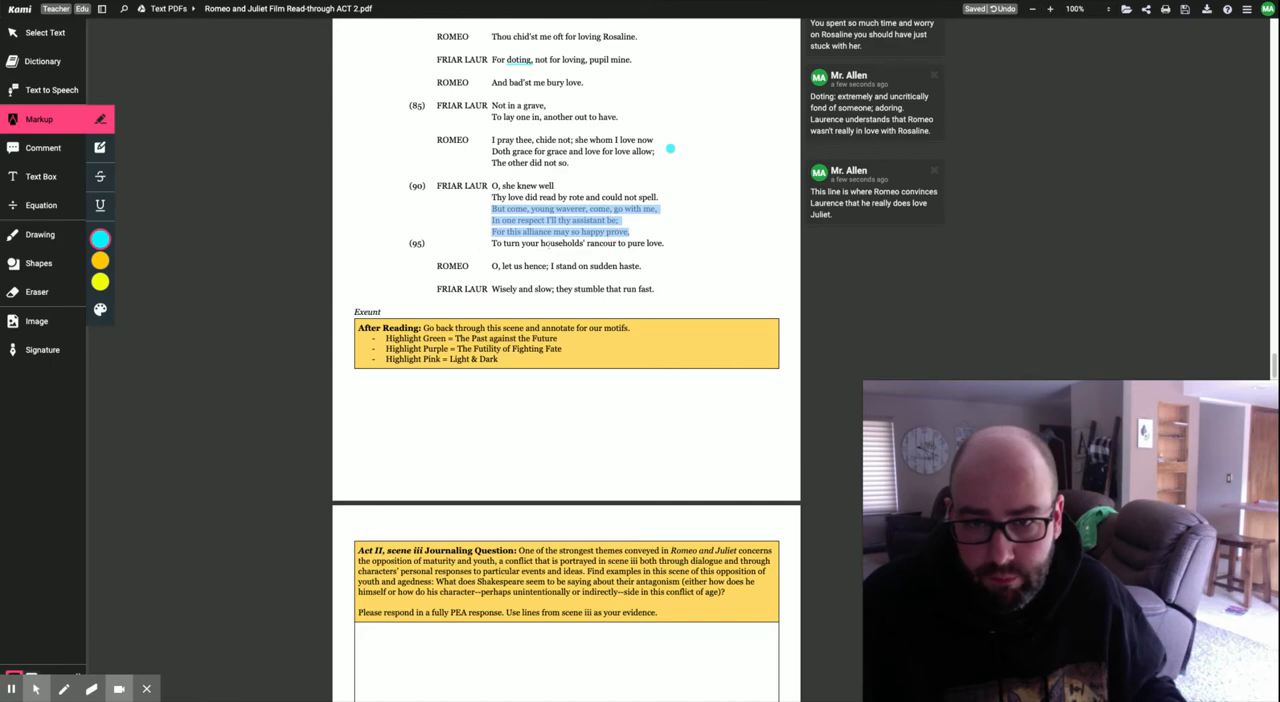
{"action": "left_click_drag", "start_coordinate": [618, 232], "coordinate": [664, 244]}
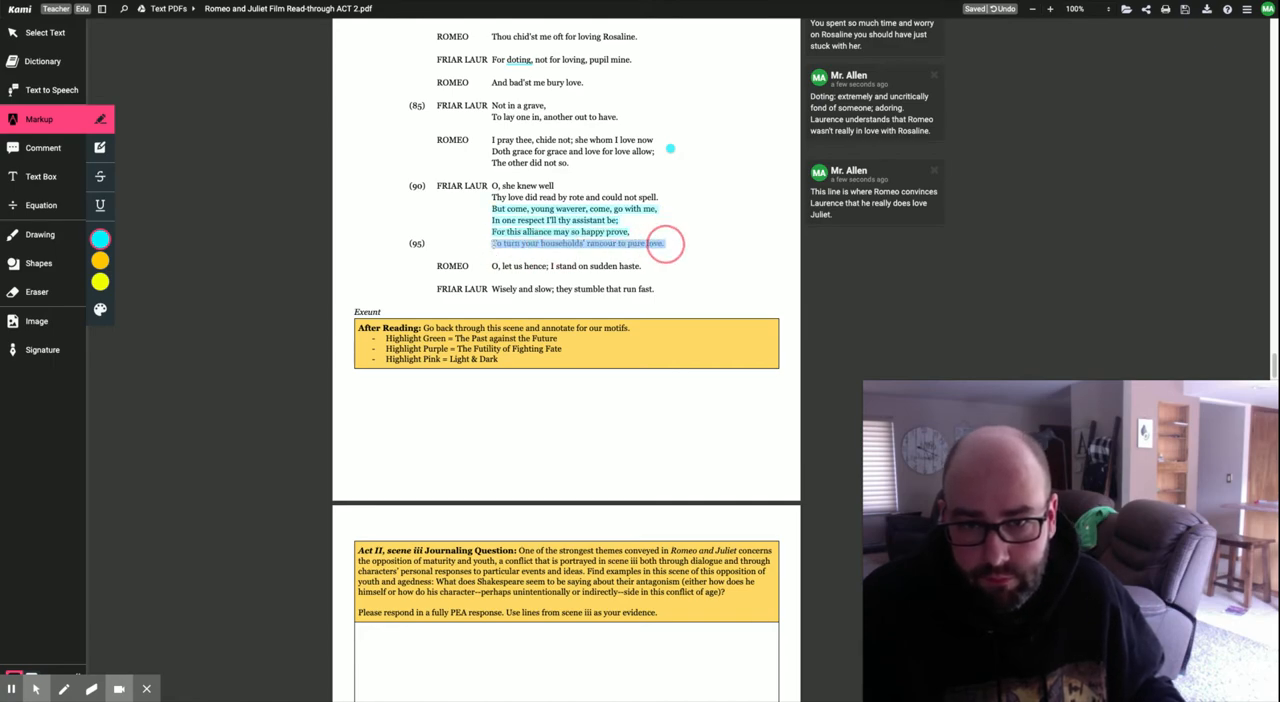
Begin a note at line 90: it's kind of crazy how quickly Laurence changes his mind; he has ulterior motives.
{"action": "left_click", "coordinate": [44, 148]}
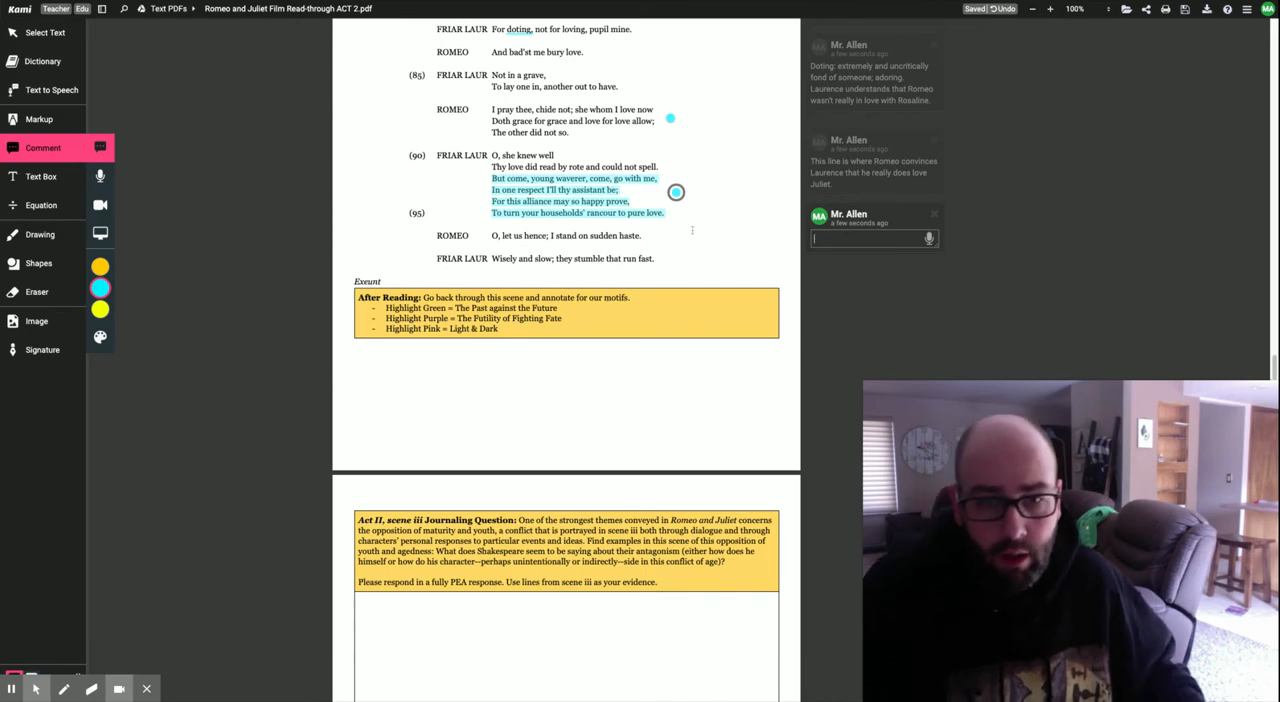
{"action": "type", "text": "It is ki"}
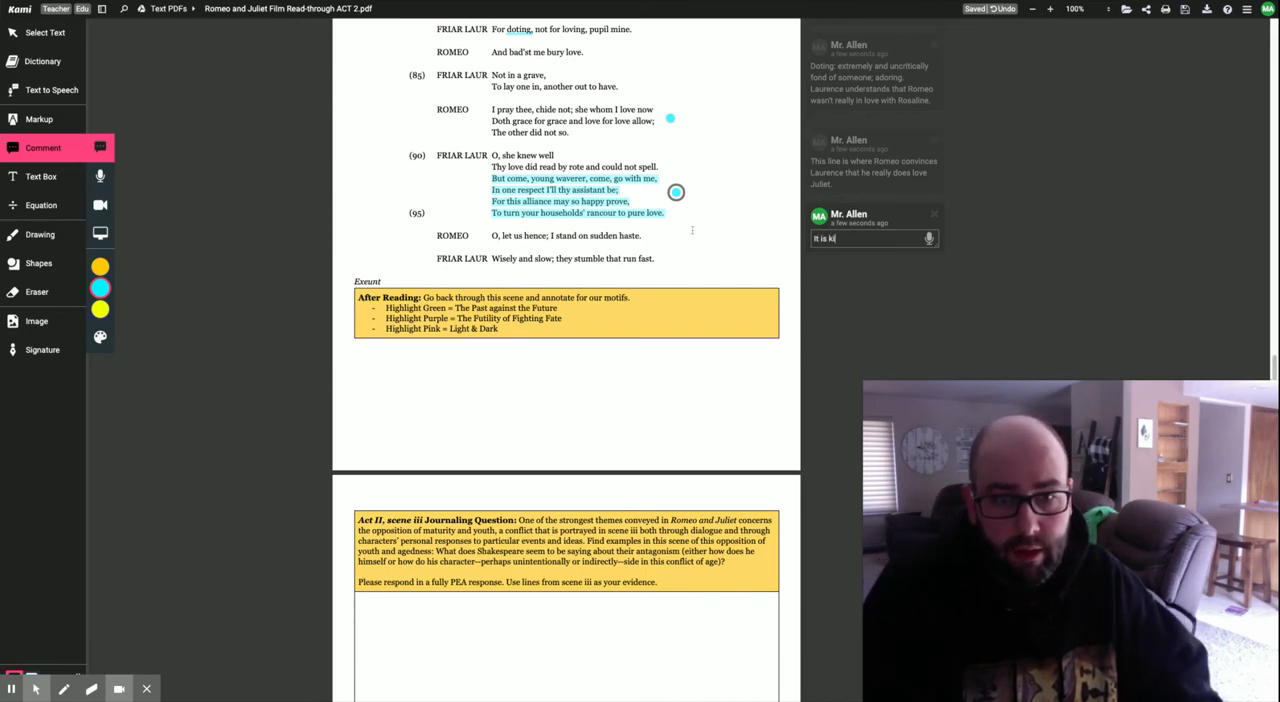
{"action": "type", "text": "nd crazy"}
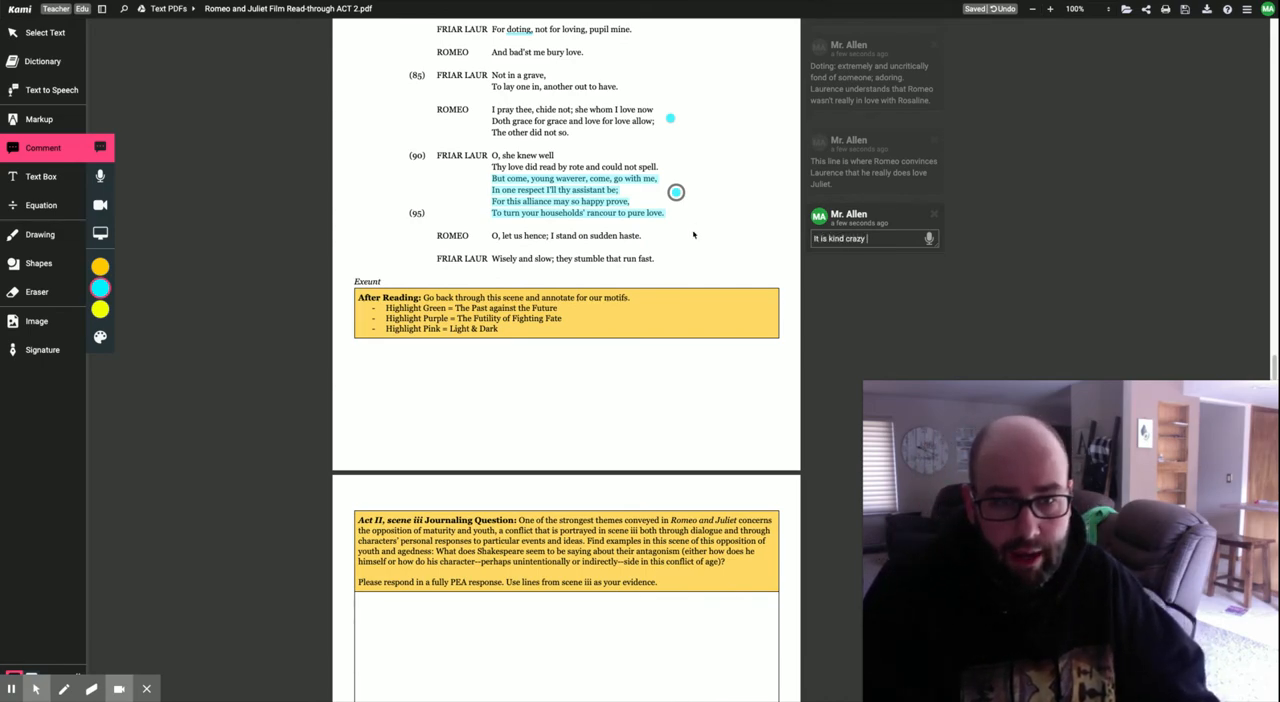
{"action": "type", "text": "how quickly Laurence changes"}
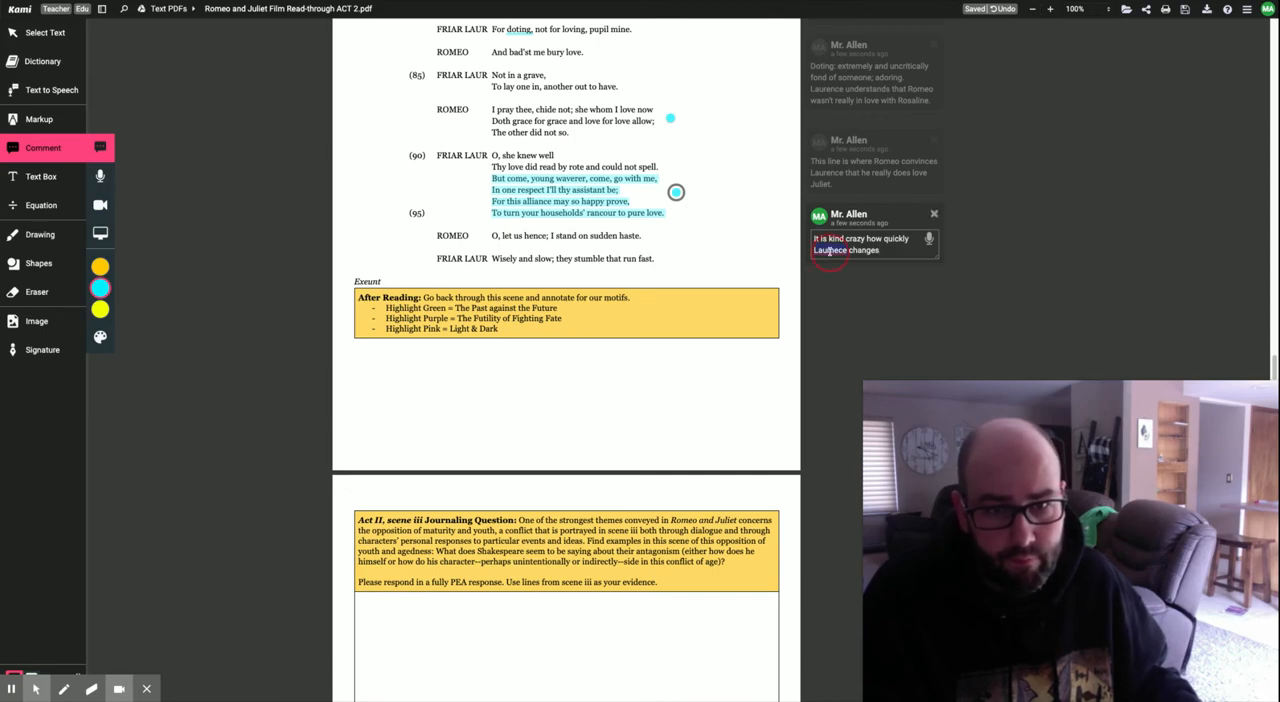
{"action": "type", "text": "his mind."}
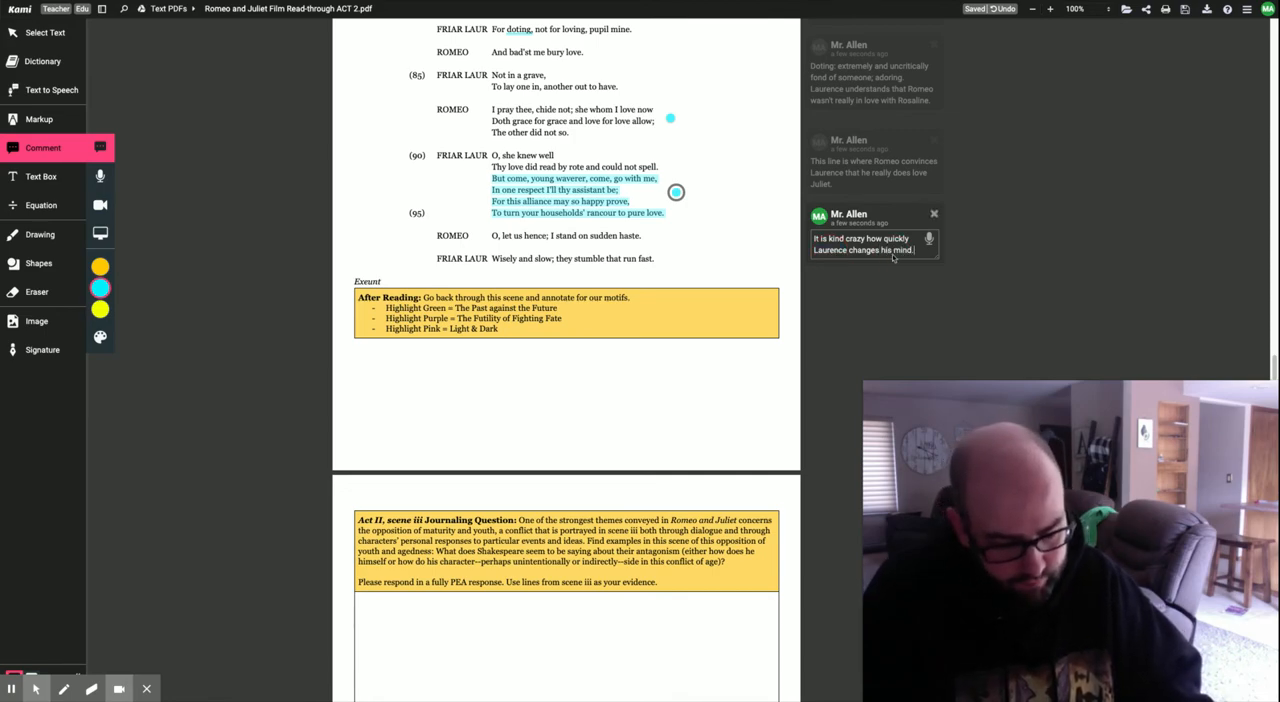
{"action": "type", "text": "Some may say"}
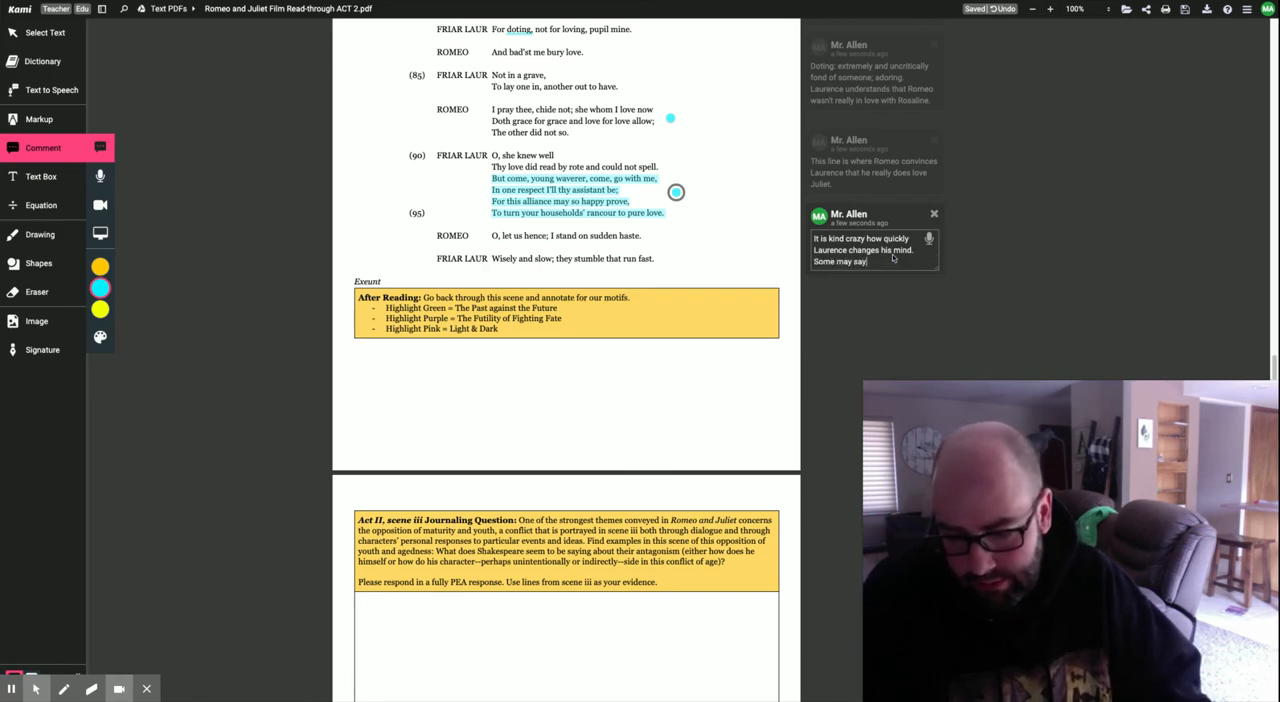
{"action": "type", "text": "that true love convinced hi"}
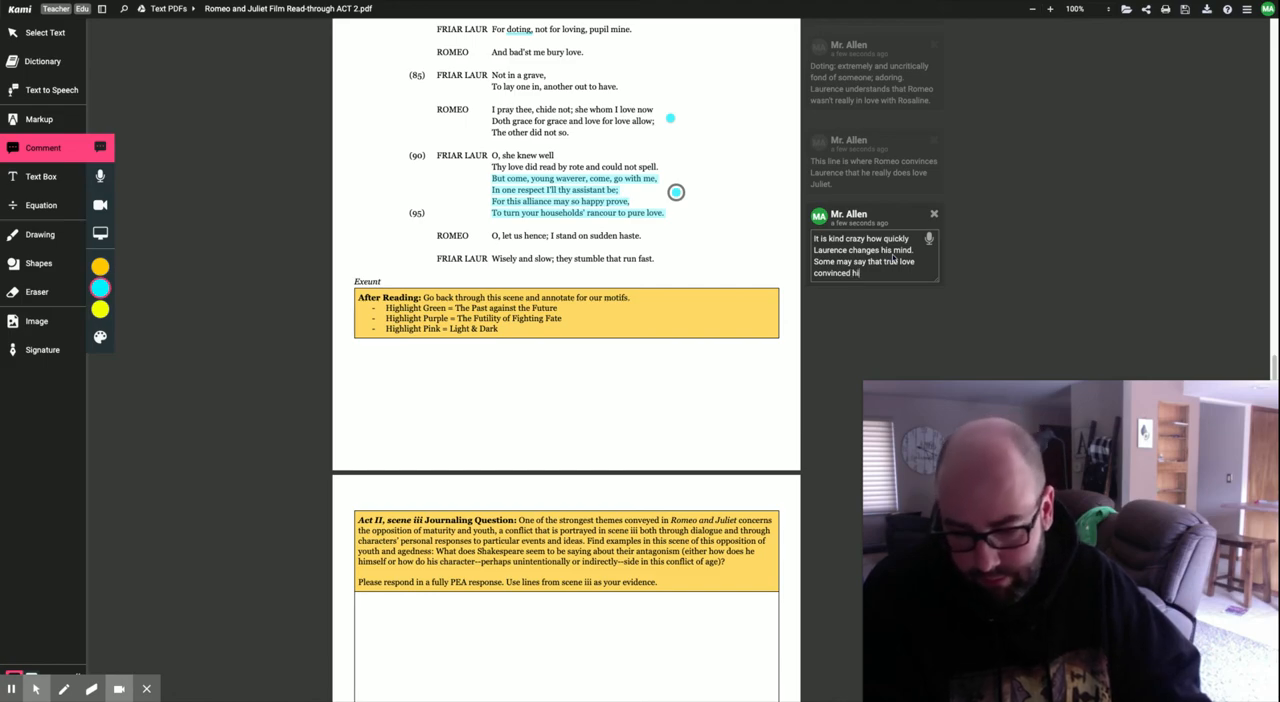
{"action": "type", "text": "m, but I think that L"}
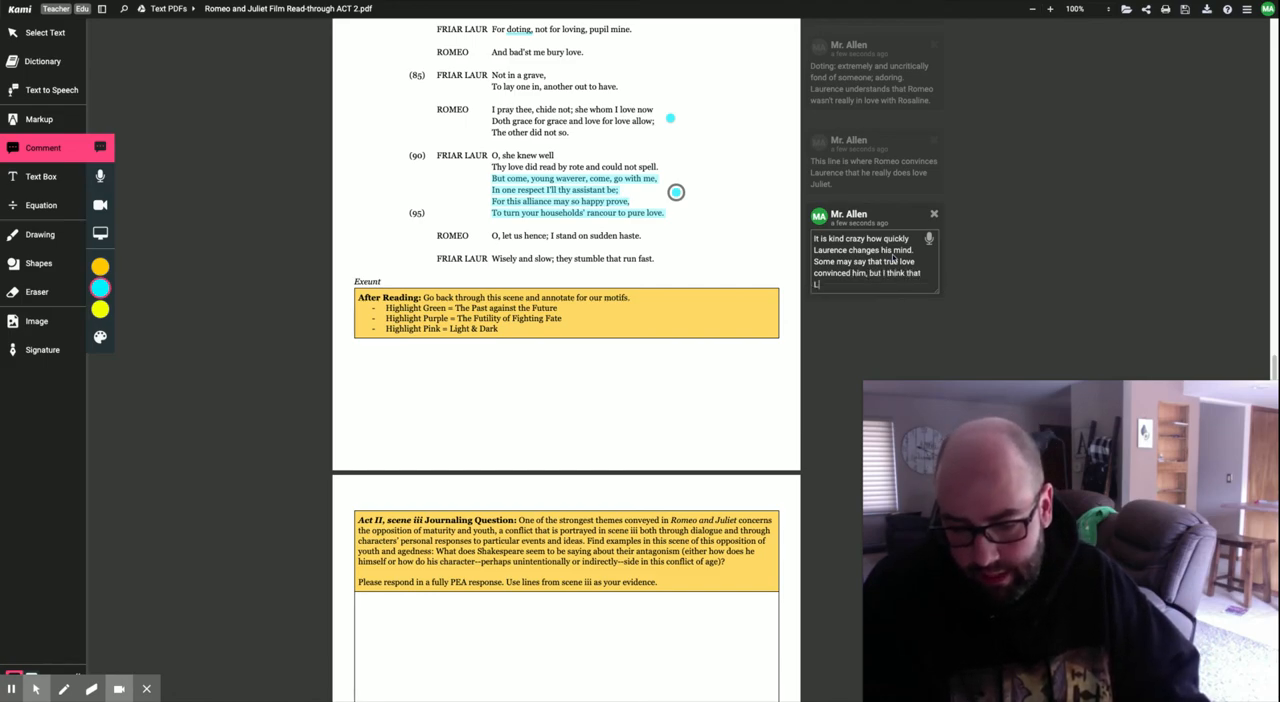
{"action": "type", "text": "aurence has"}
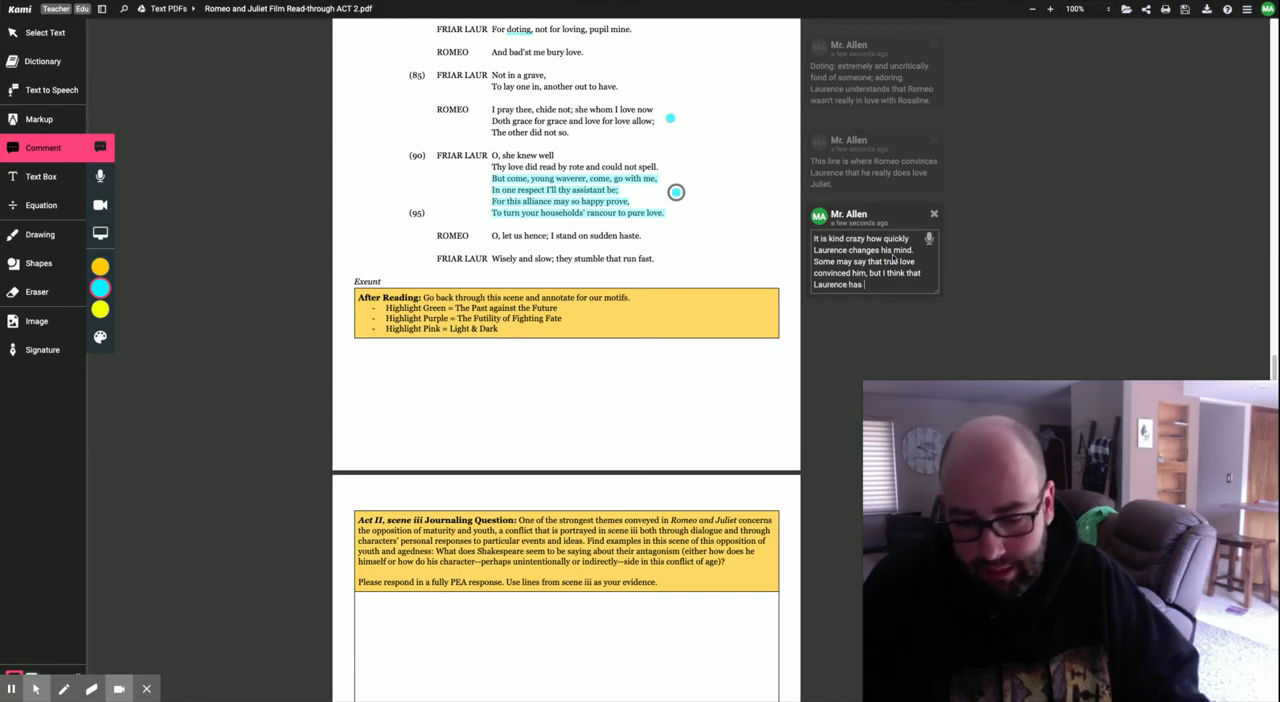
{"action": "type", "text": "ulterio"}
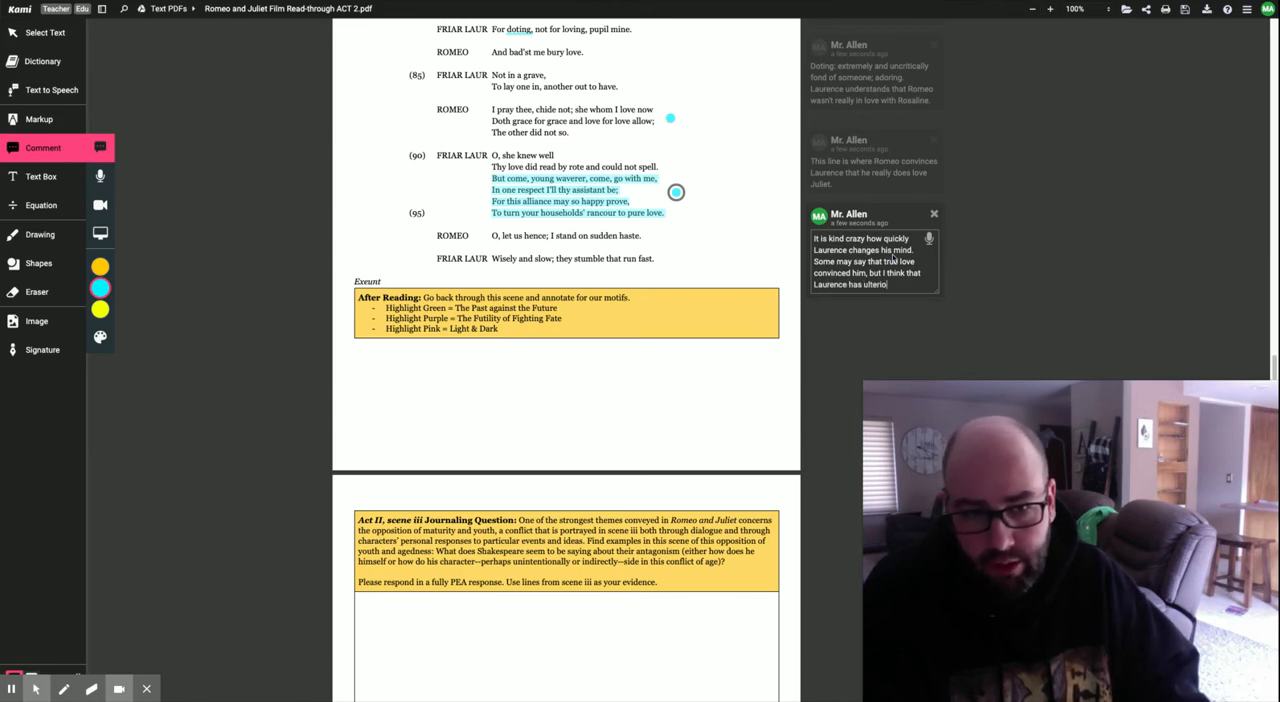
{"action": "type", "text": "motives."}
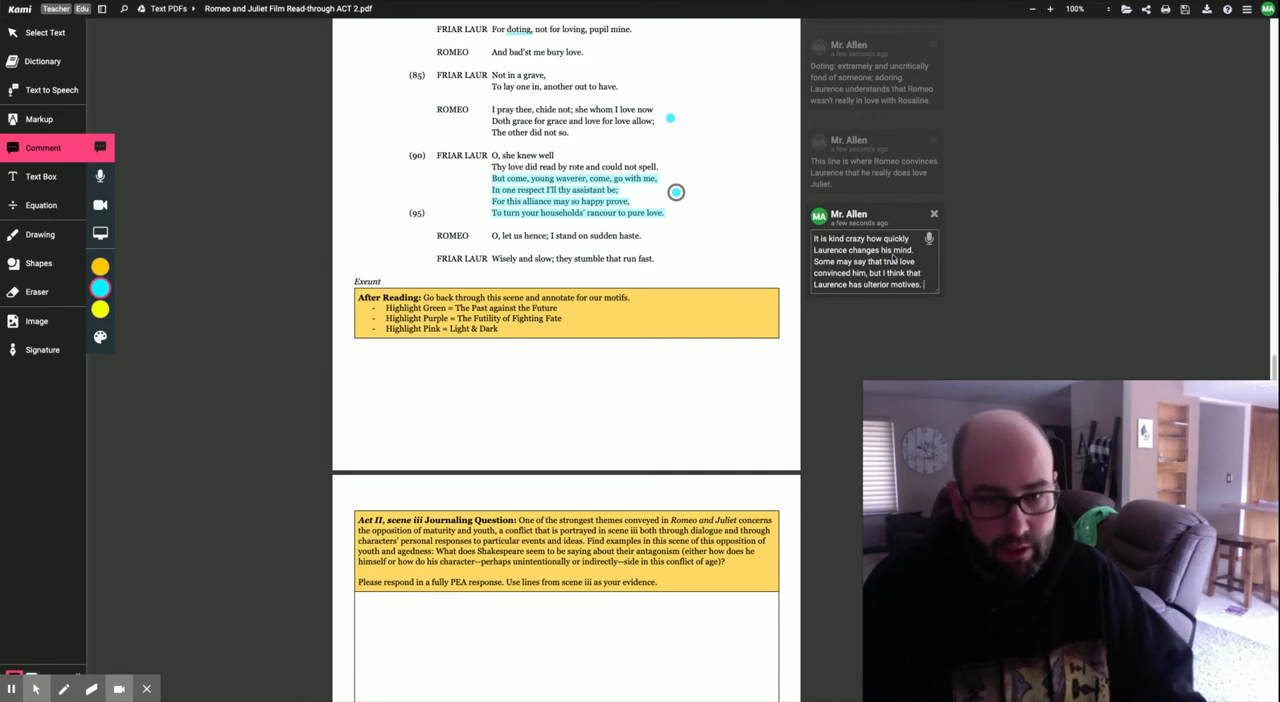
Continue: he thinks marrying them makes him Verona's savior ending the feud; he should have told their parents.
{"action": "type", "text": "He thinks that my marrying"}
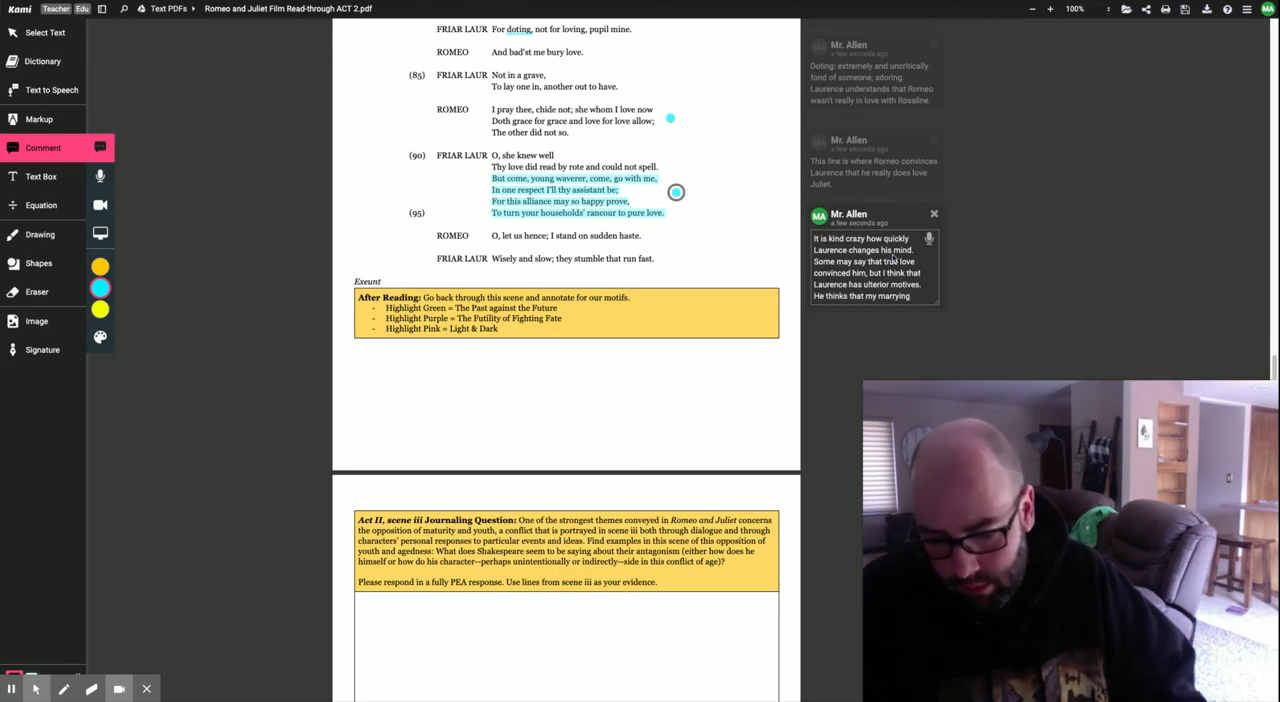
{"action": "type", "text": "Romeo and Juliet"}
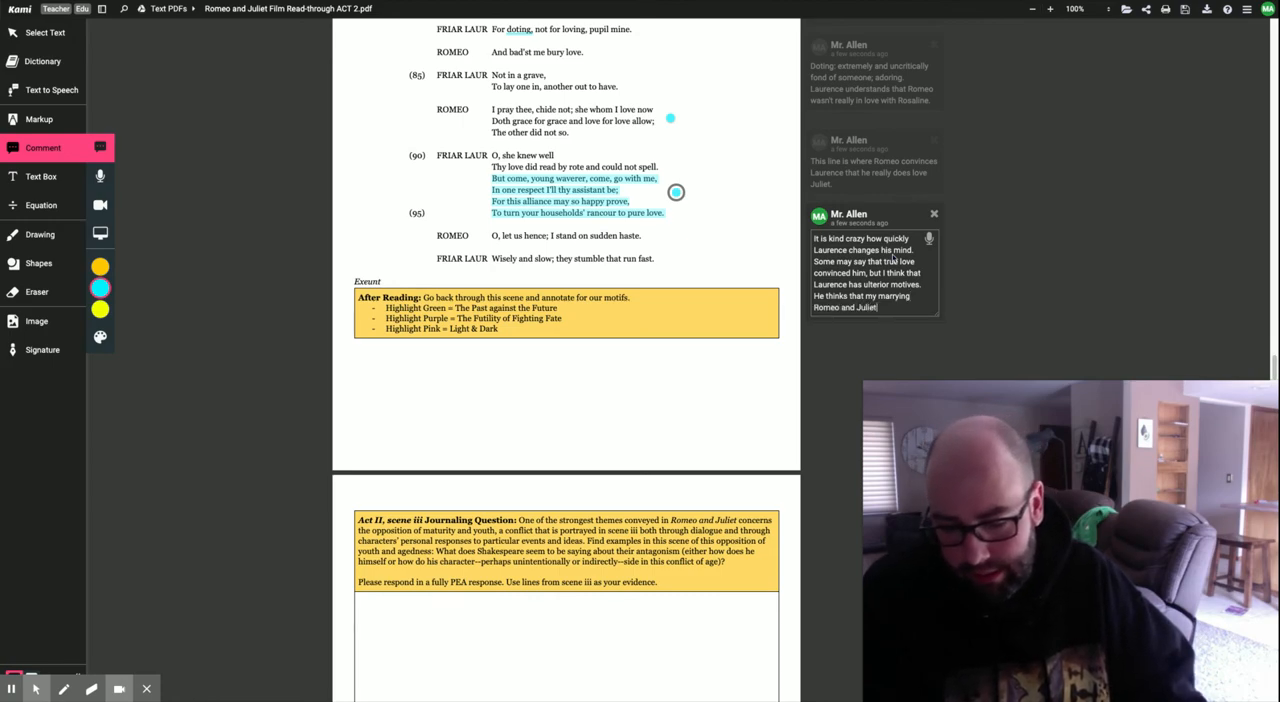
{"action": "type", "text": "that he will"}
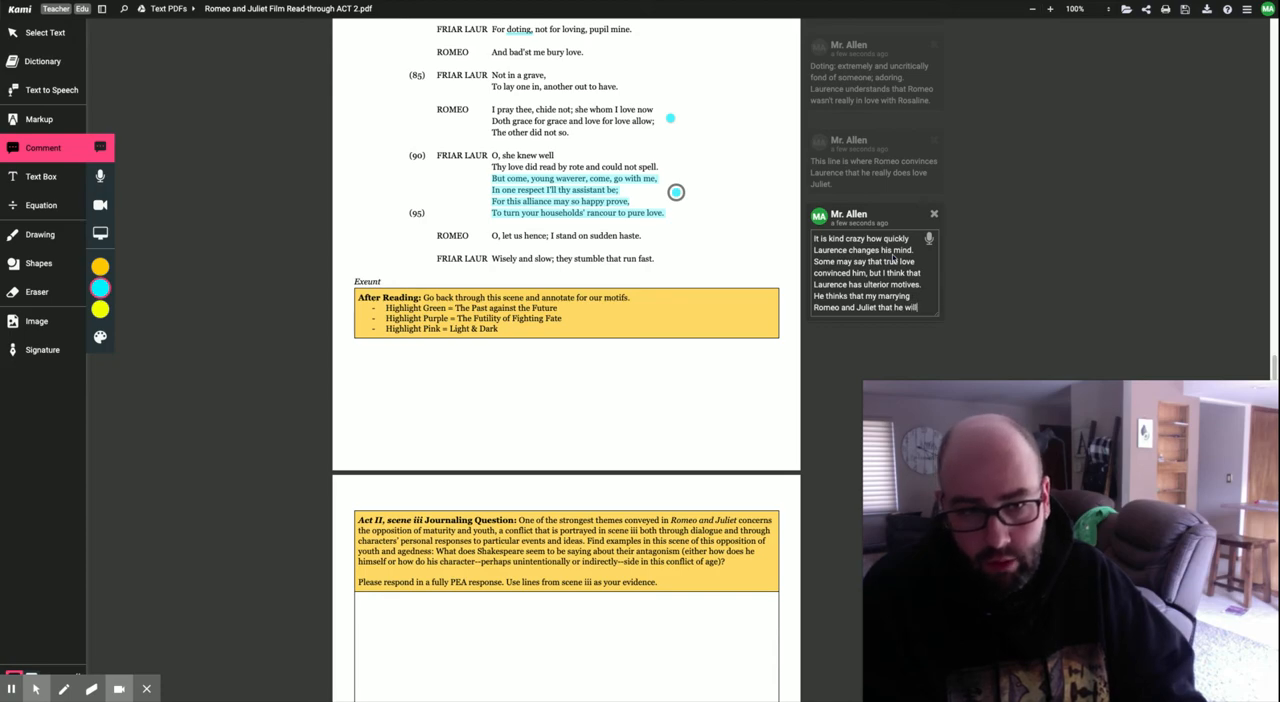
{"action": "type", "text": "be the savior"}
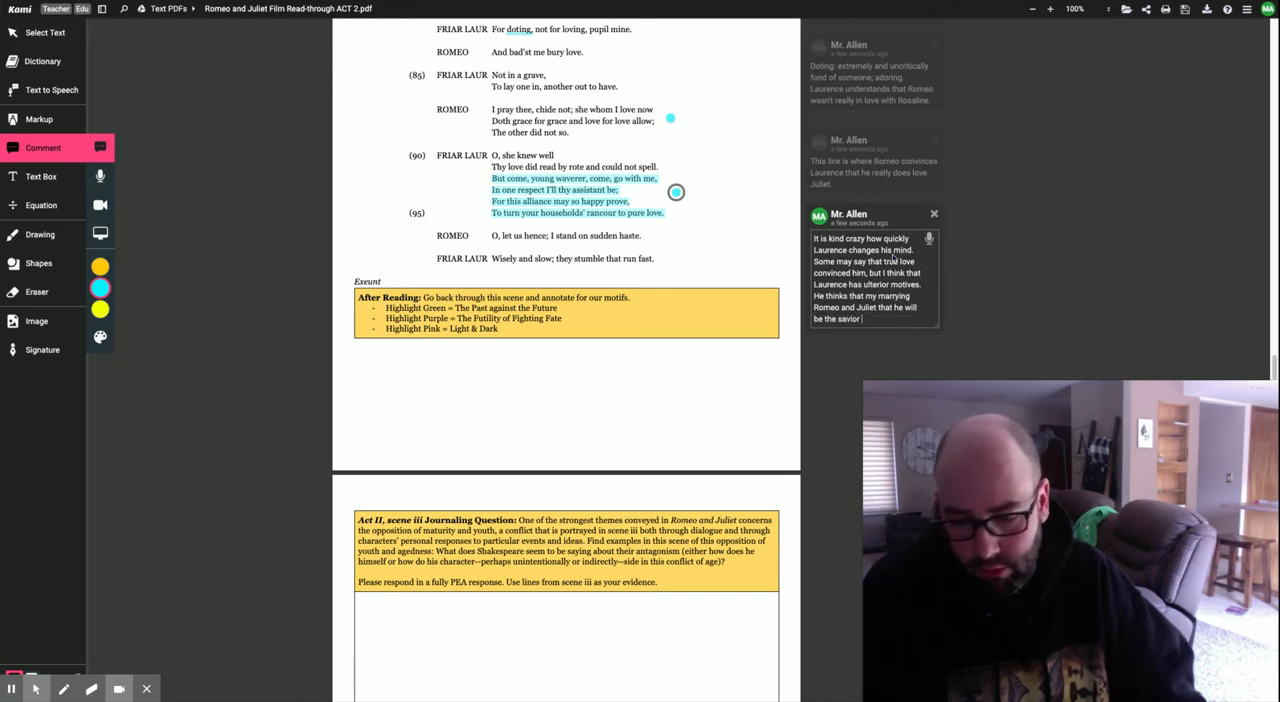
{"action": "type", "text": "of Verona and"}
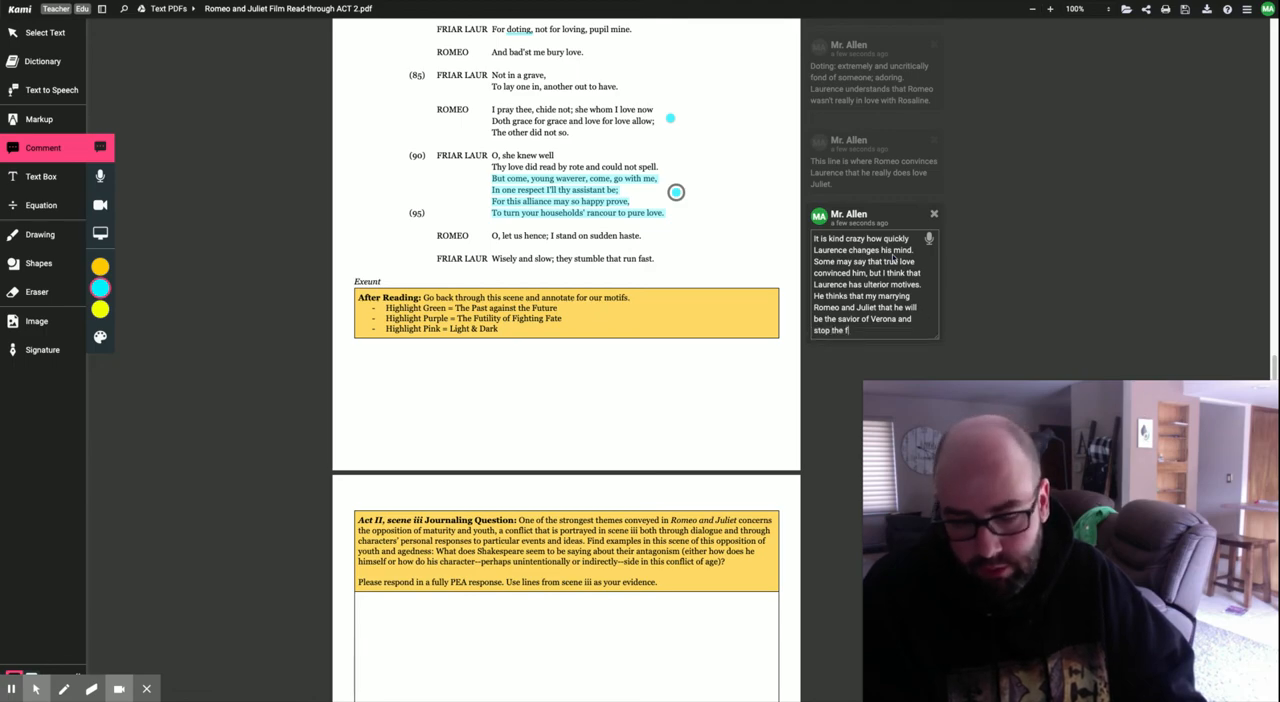
{"action": "type", "text": "eud. W"}
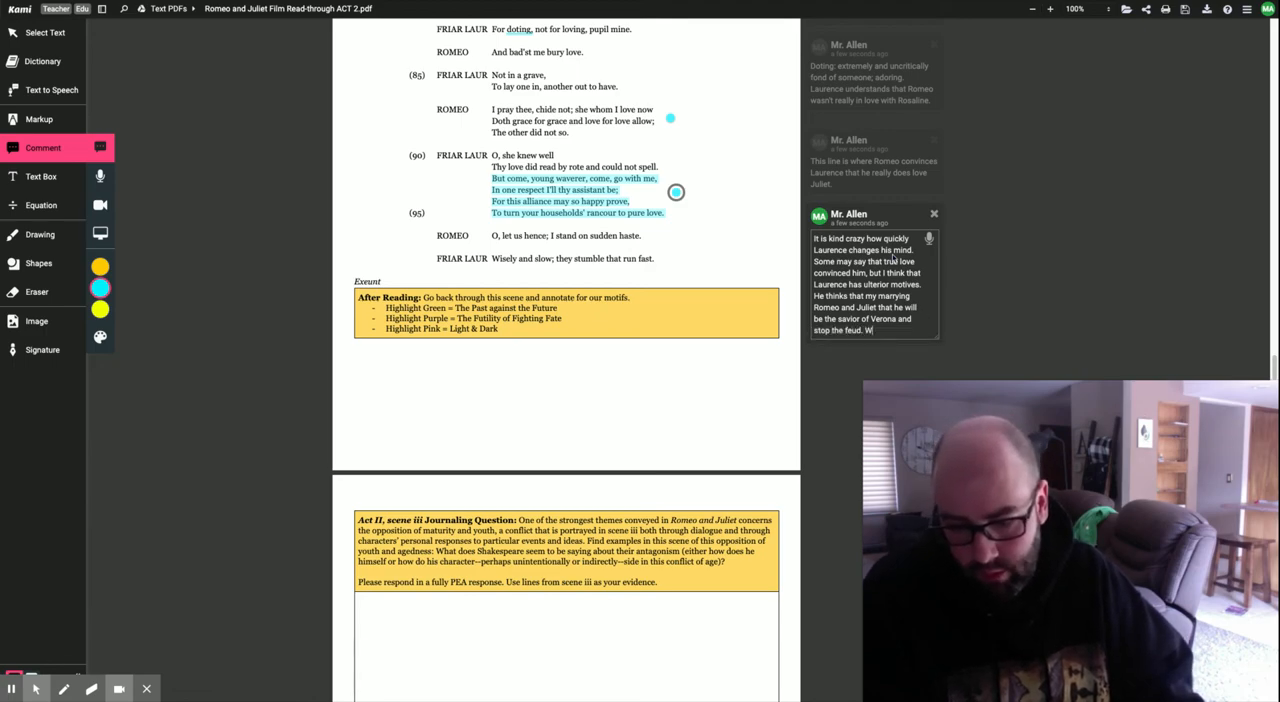
{"action": "type", "text": "What he should have."}
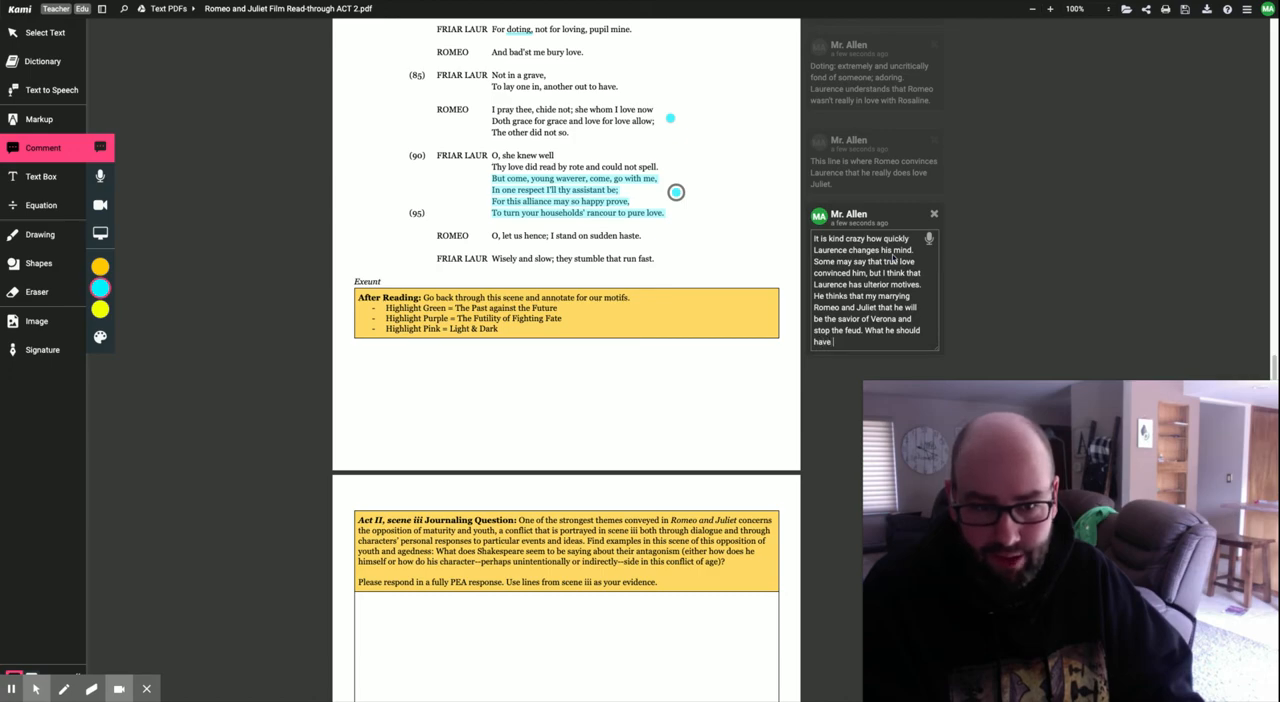
{"action": "type", "text": "done is g"}
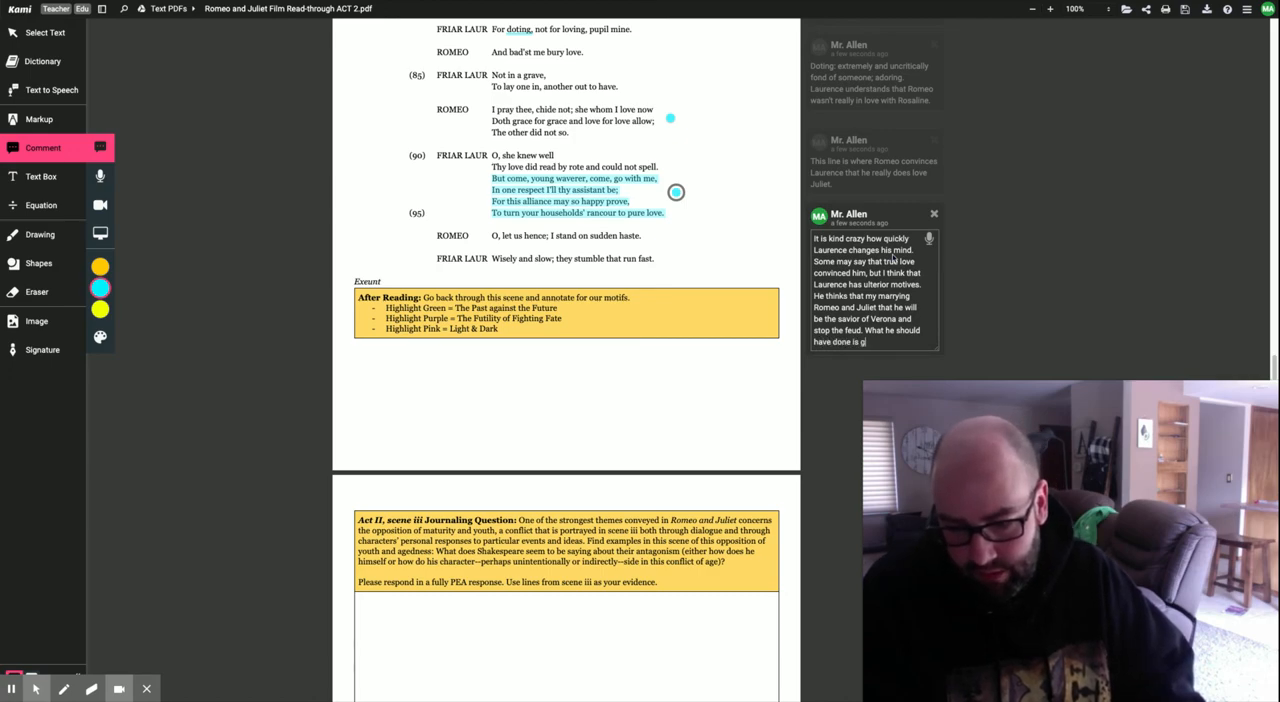
{"action": "type", "text": "gone right to their pi"}
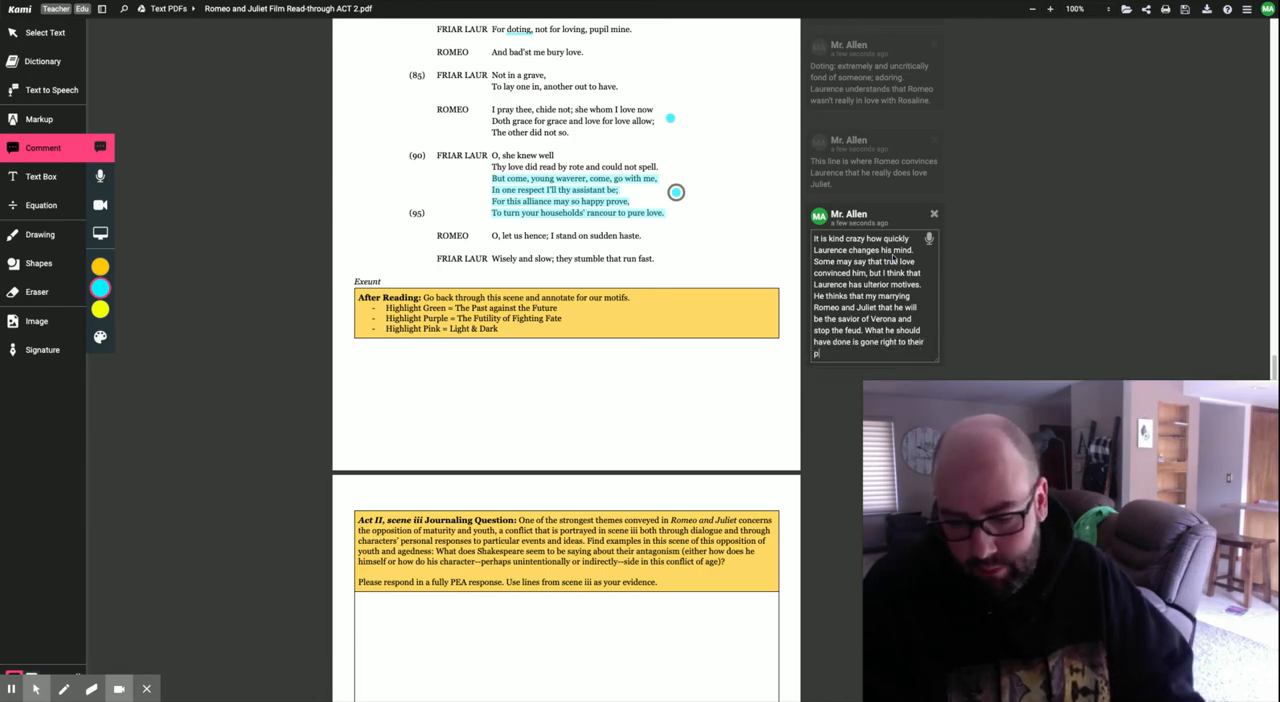
{"action": "type", "text": "parents and told them what is going on."}
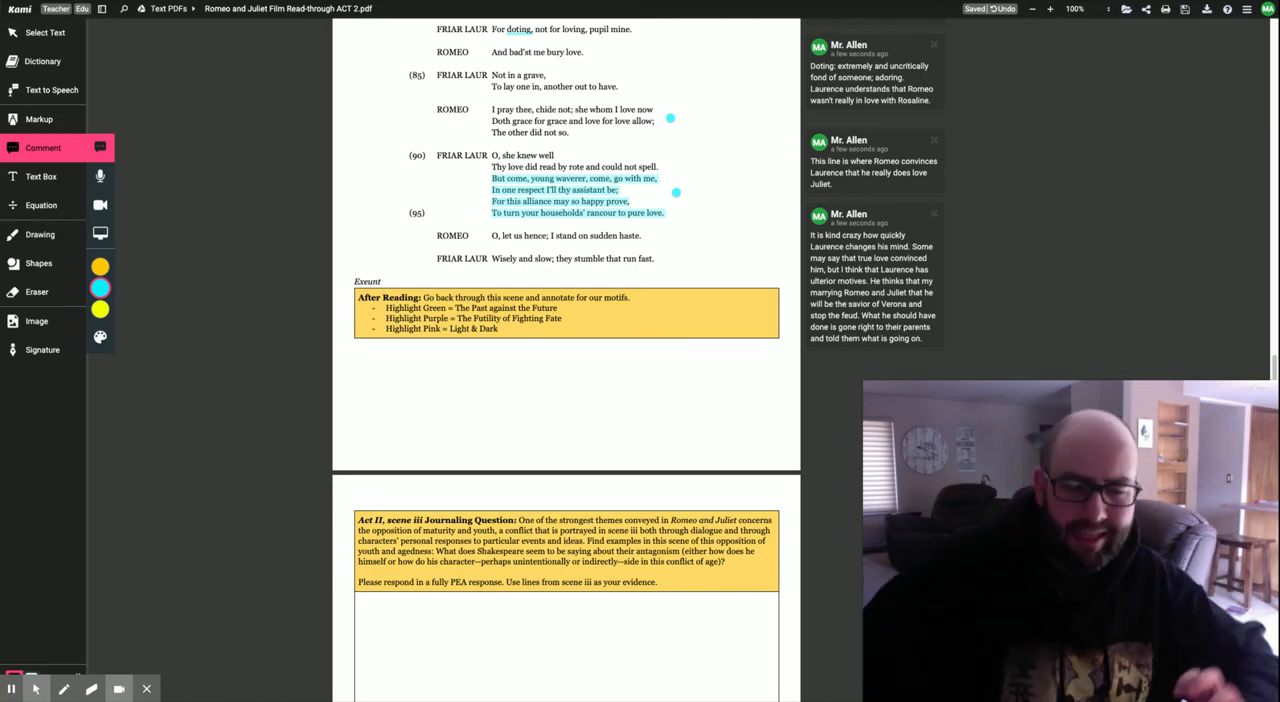
{"action": "mouse_move", "coordinate": [732, 226]}
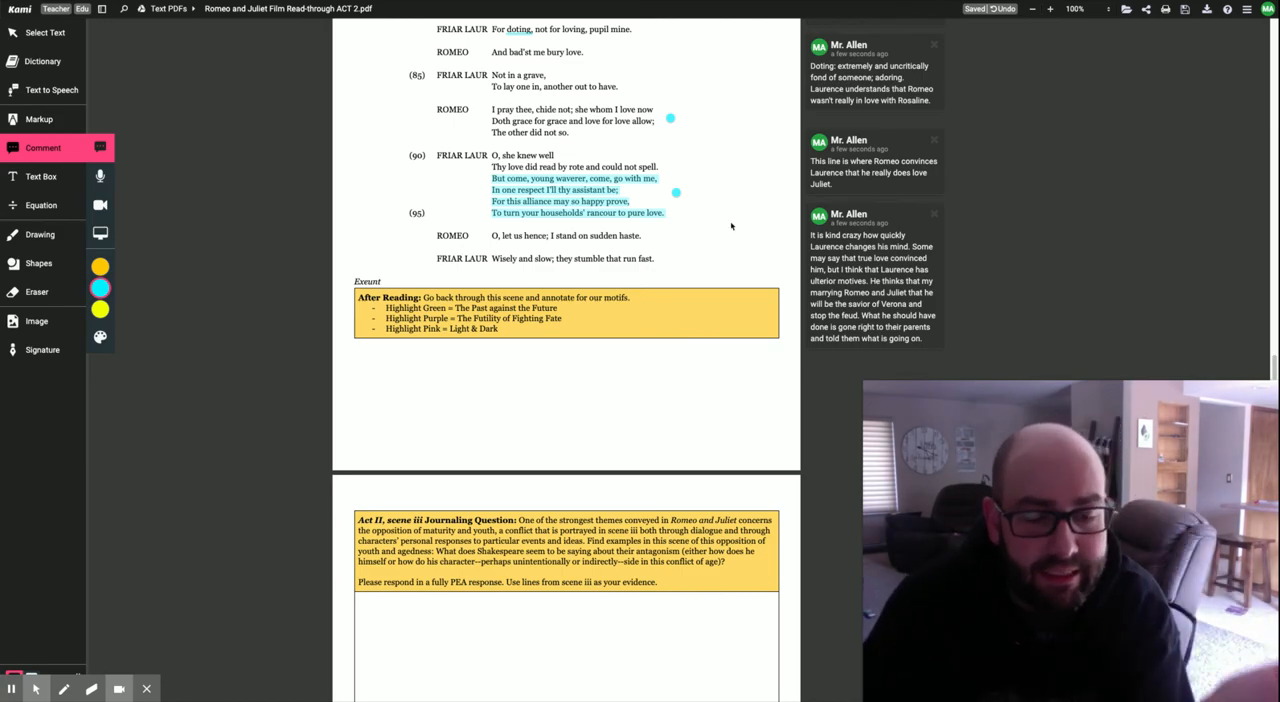
{"action": "scroll", "scroll_direction": "down", "scroll_amount": 3}
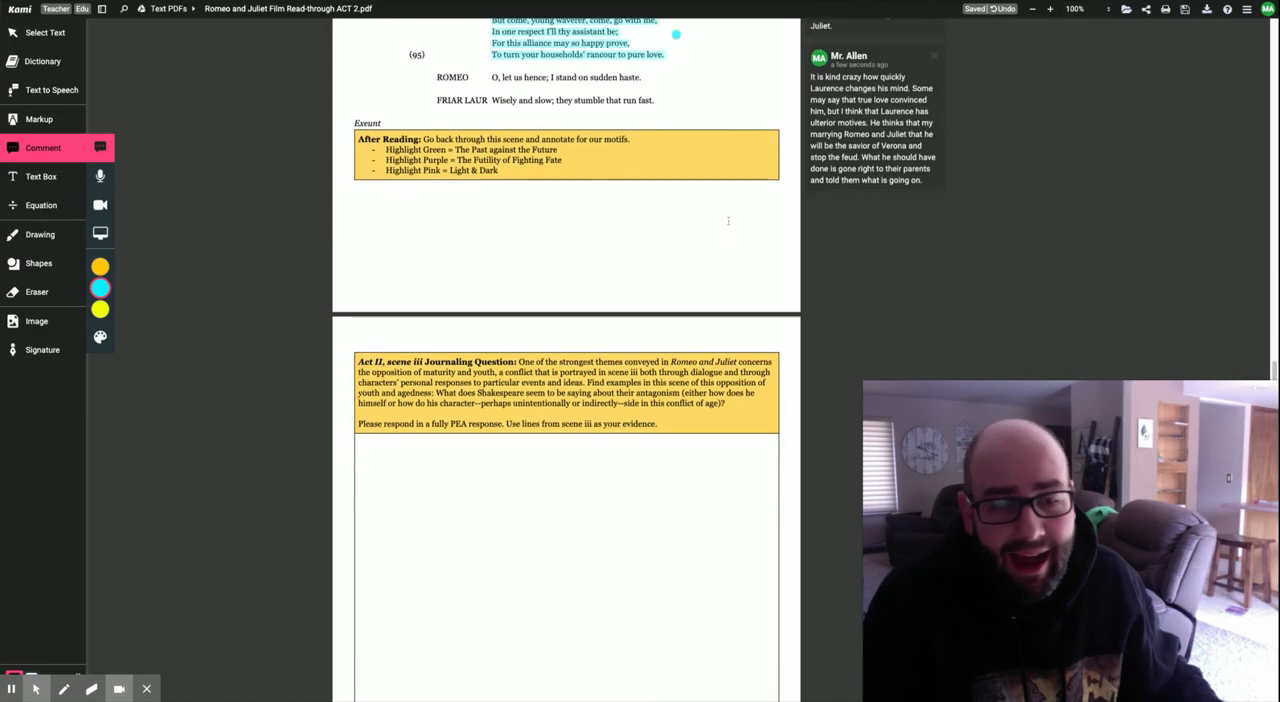
{"action": "scroll", "scroll_direction": "up", "scroll_amount": 3}
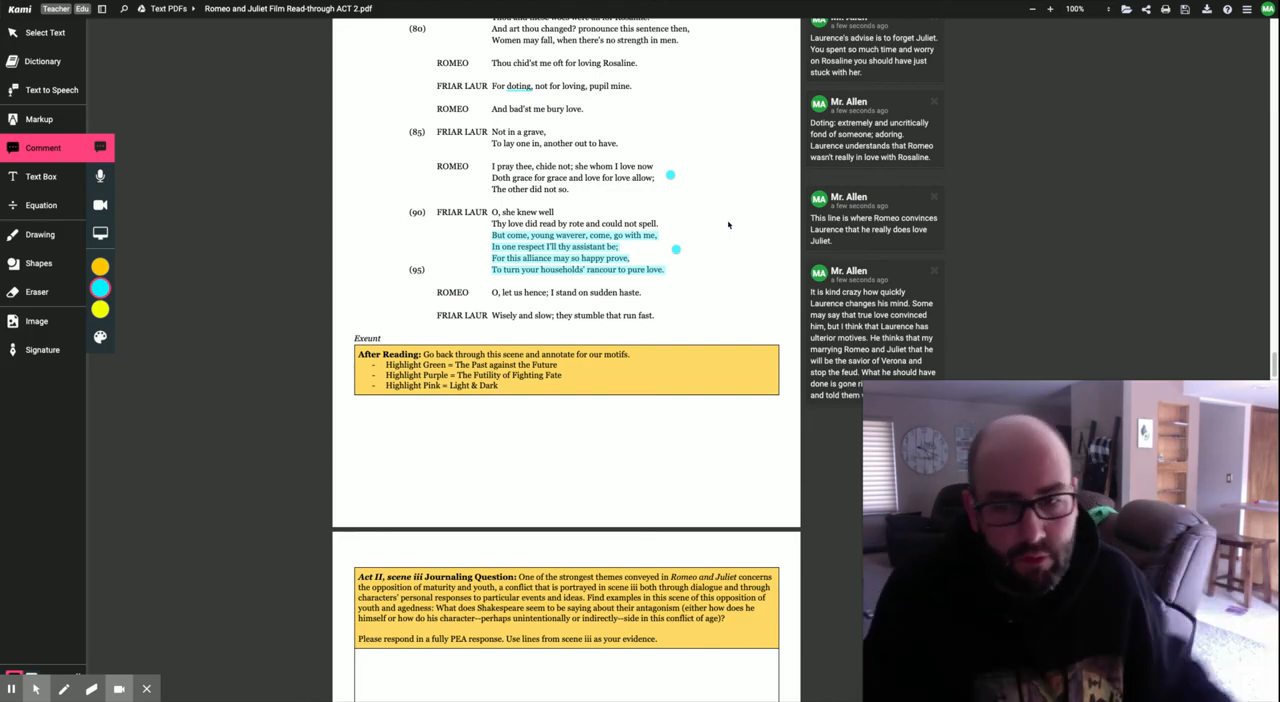
{"action": "scroll", "scroll_direction": "down", "scroll_amount": 3}
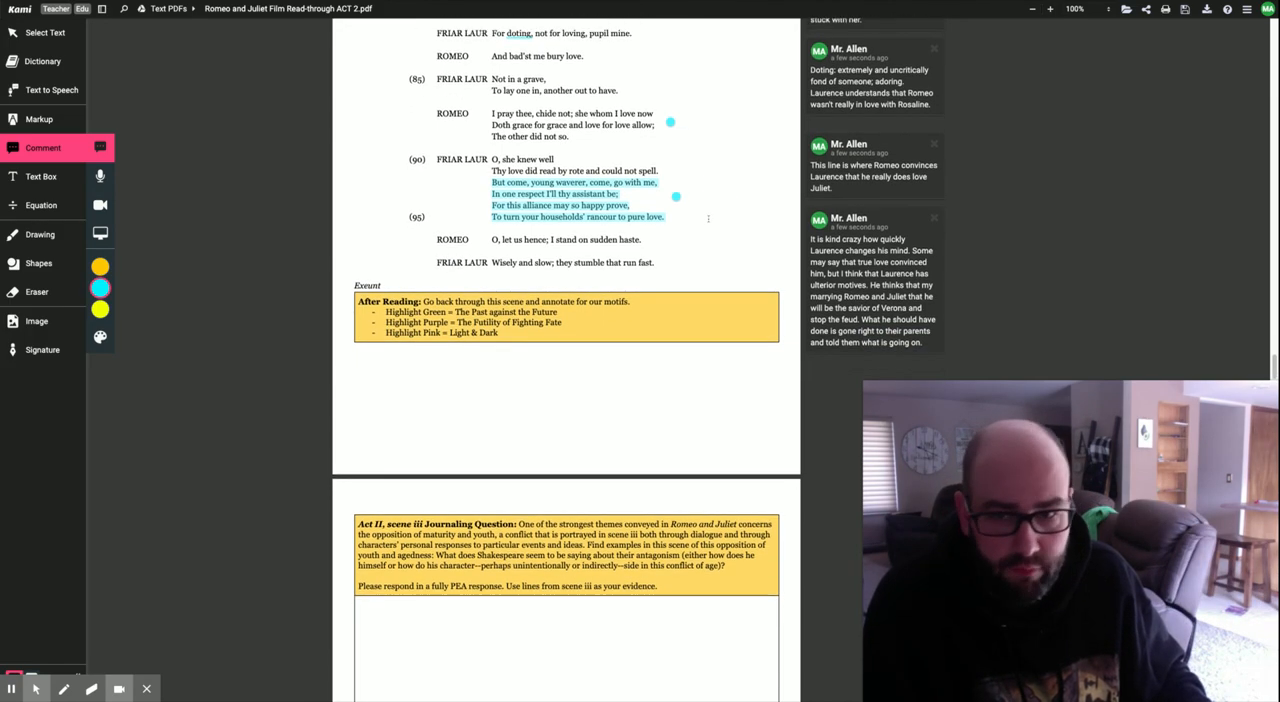
{"action": "scroll", "scroll_direction": "up", "scroll_amount": 3}
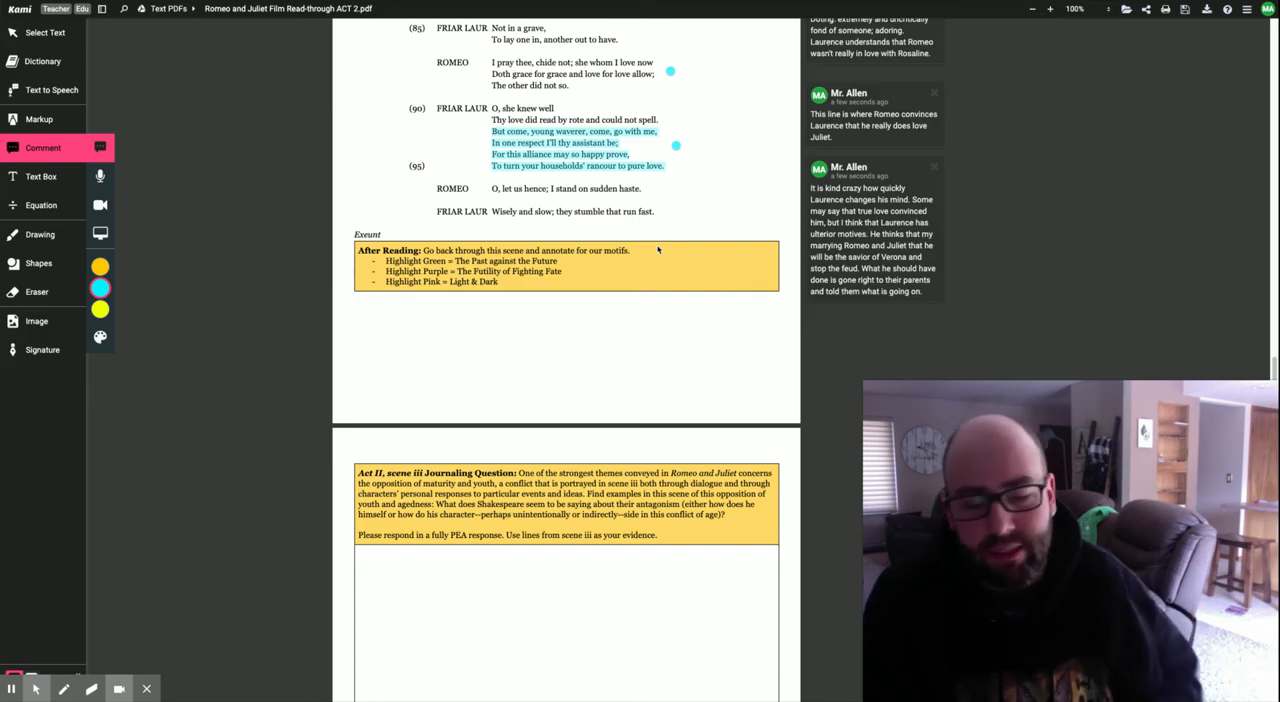
{"action": "scroll", "scroll_direction": "up", "scroll_amount": 3}
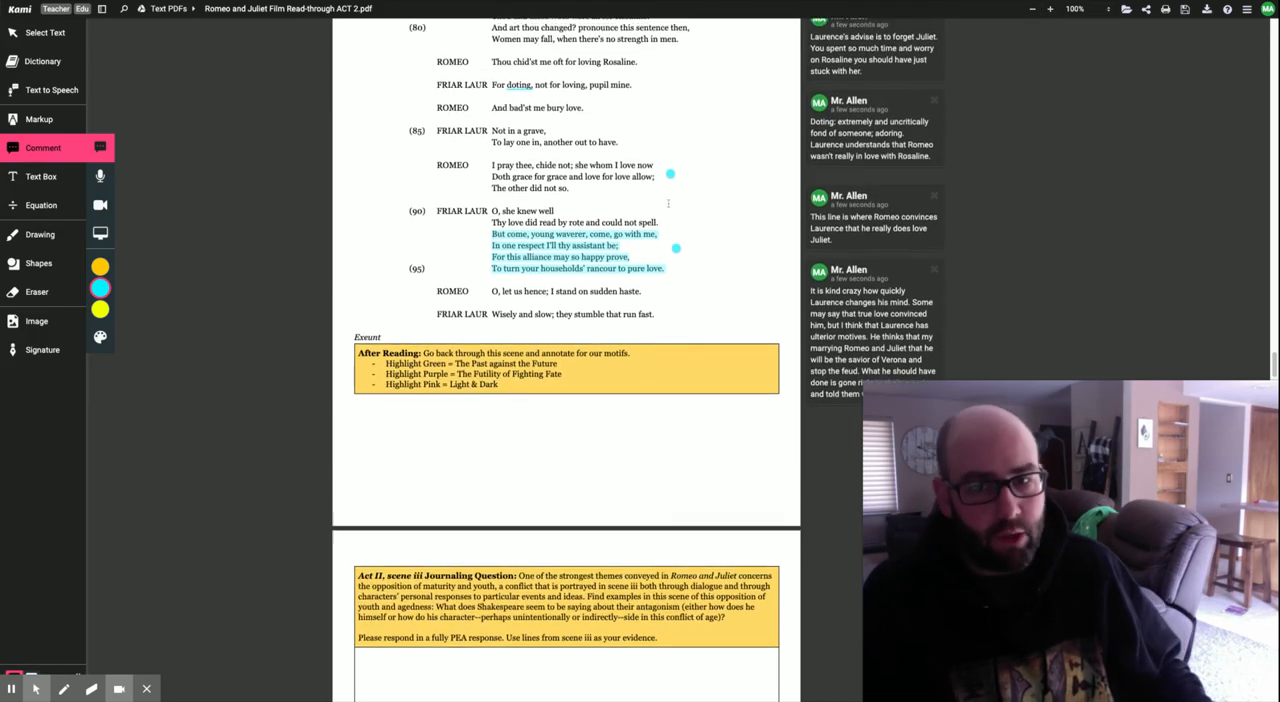
{"action": "scroll", "scroll_direction": "up", "scroll_amount": 3}
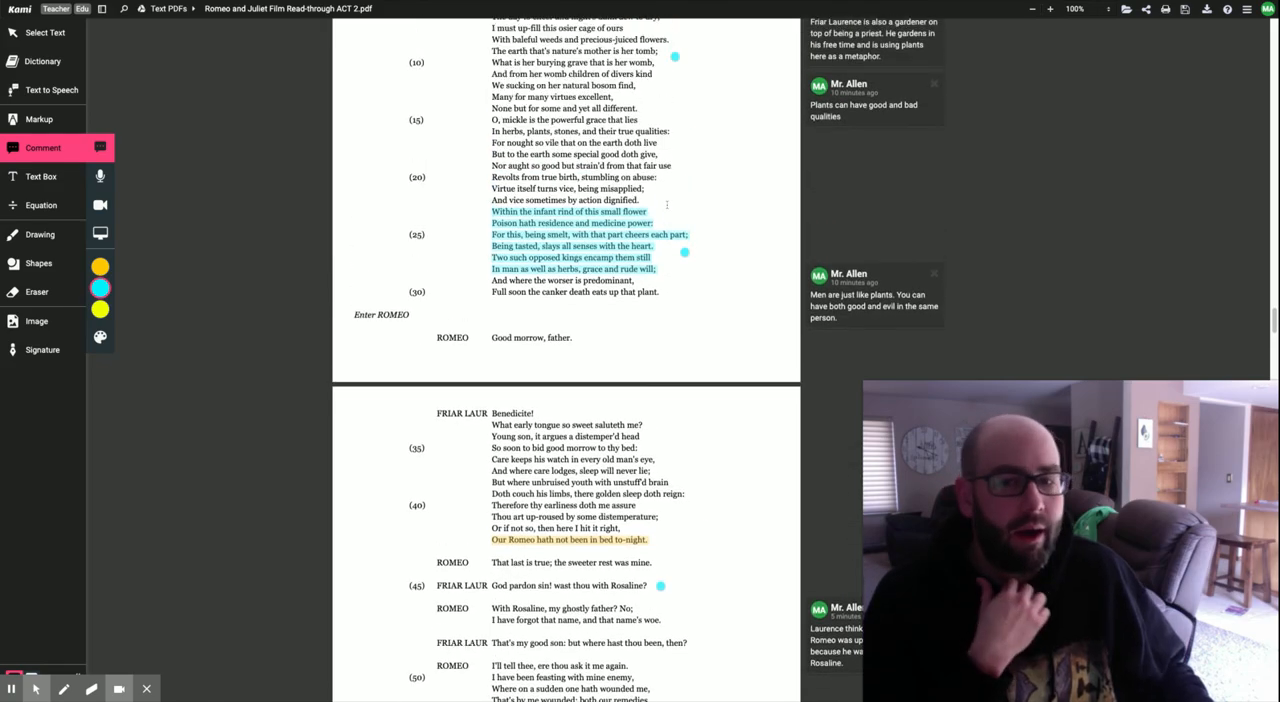
{"action": "scroll", "scroll_direction": "down", "scroll_amount": 3}
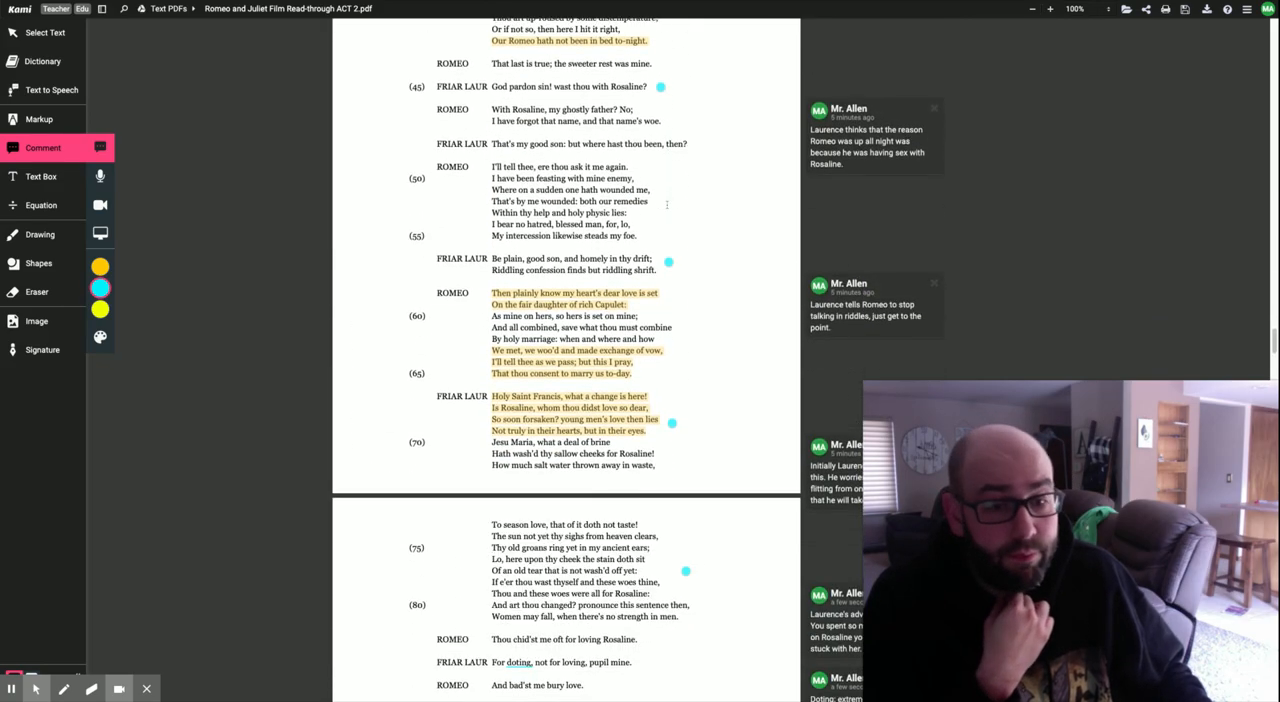
{"action": "scroll", "scroll_direction": "down", "scroll_amount": 3}
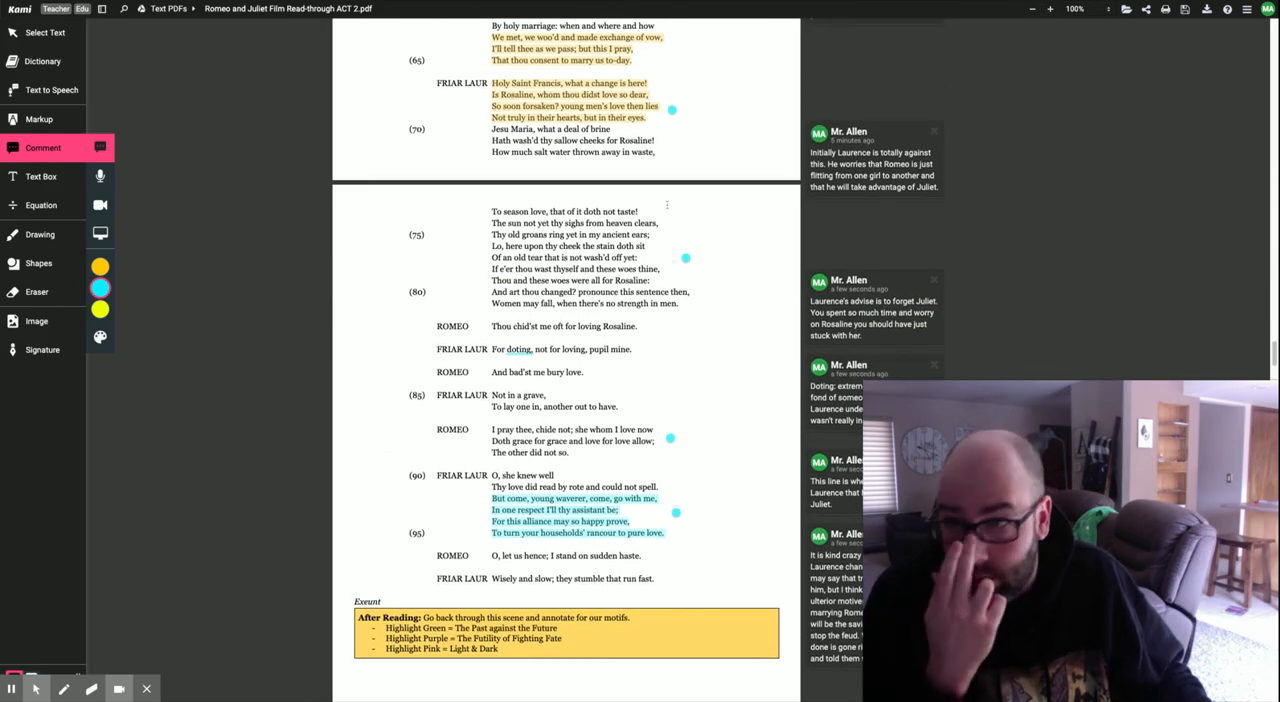
{"action": "scroll", "scroll_direction": "down", "scroll_amount": 3}
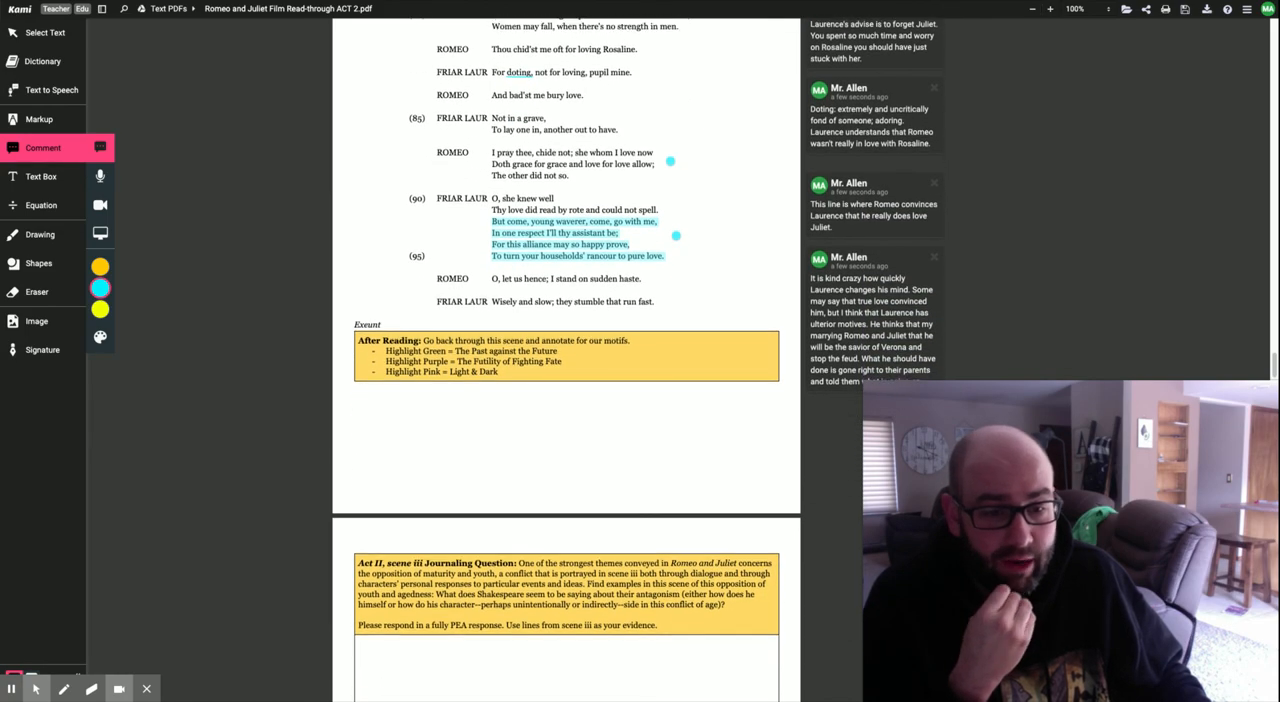
{"action": "scroll", "scroll_direction": "down", "scroll_amount": 3}
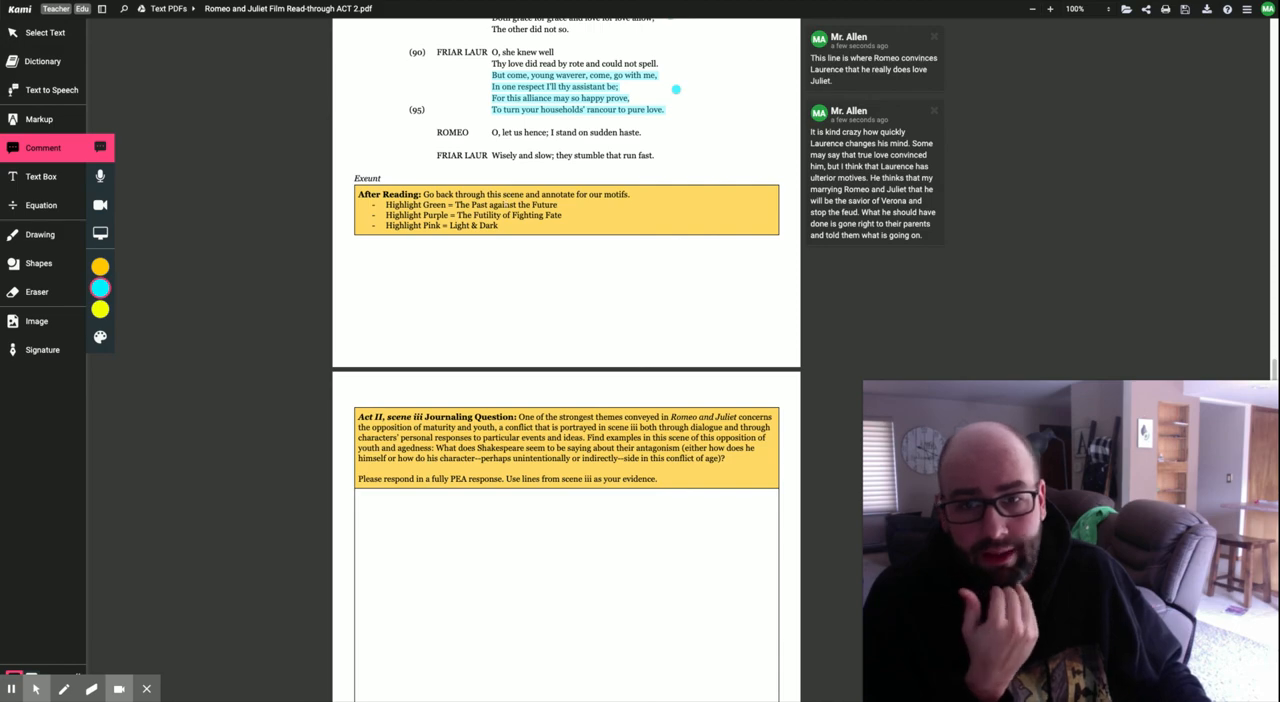
{"action": "scroll", "scroll_direction": "up", "scroll_amount": 3}
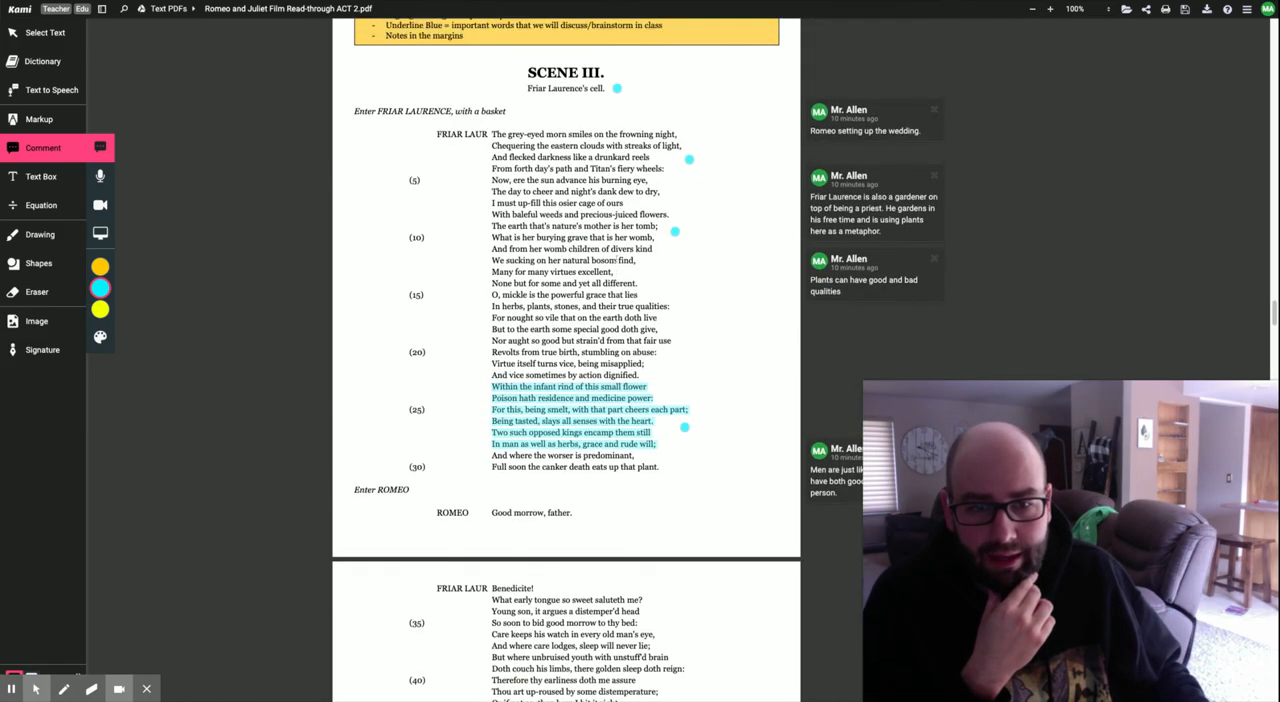
{"action": "scroll", "scroll_direction": "down", "scroll_amount": 3}
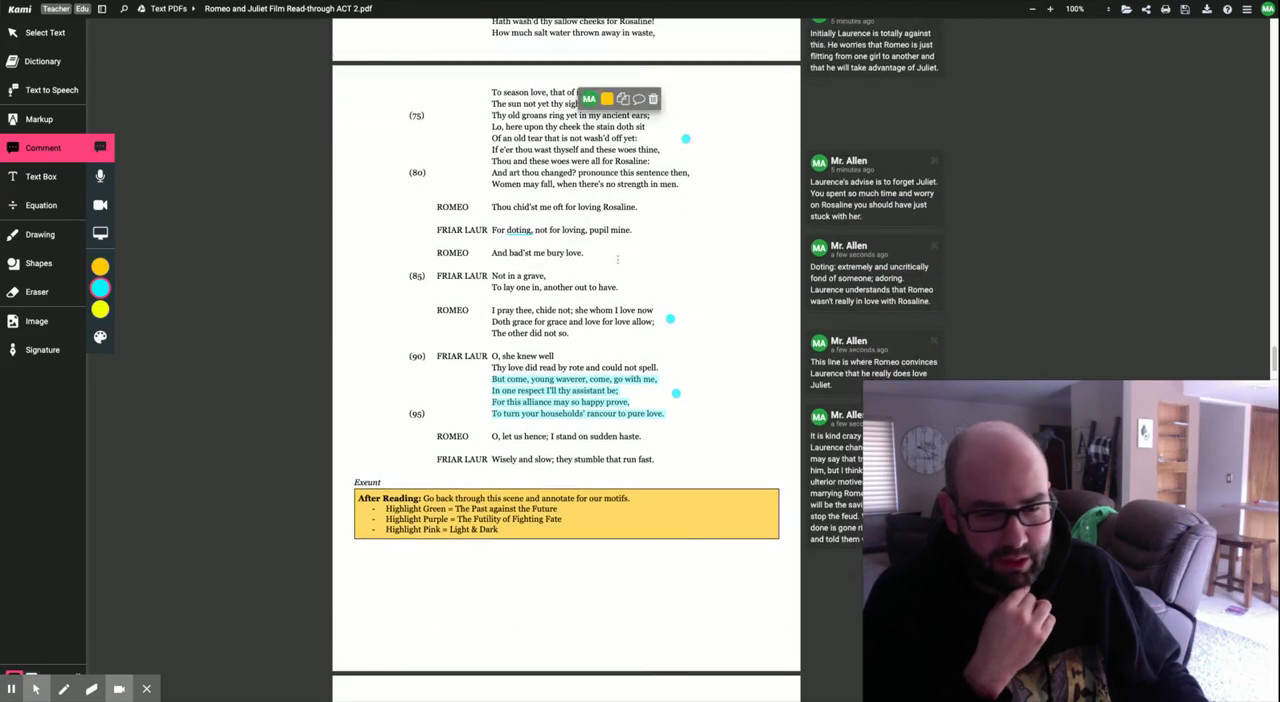
{"action": "scroll", "scroll_direction": "up", "scroll_amount": 3}
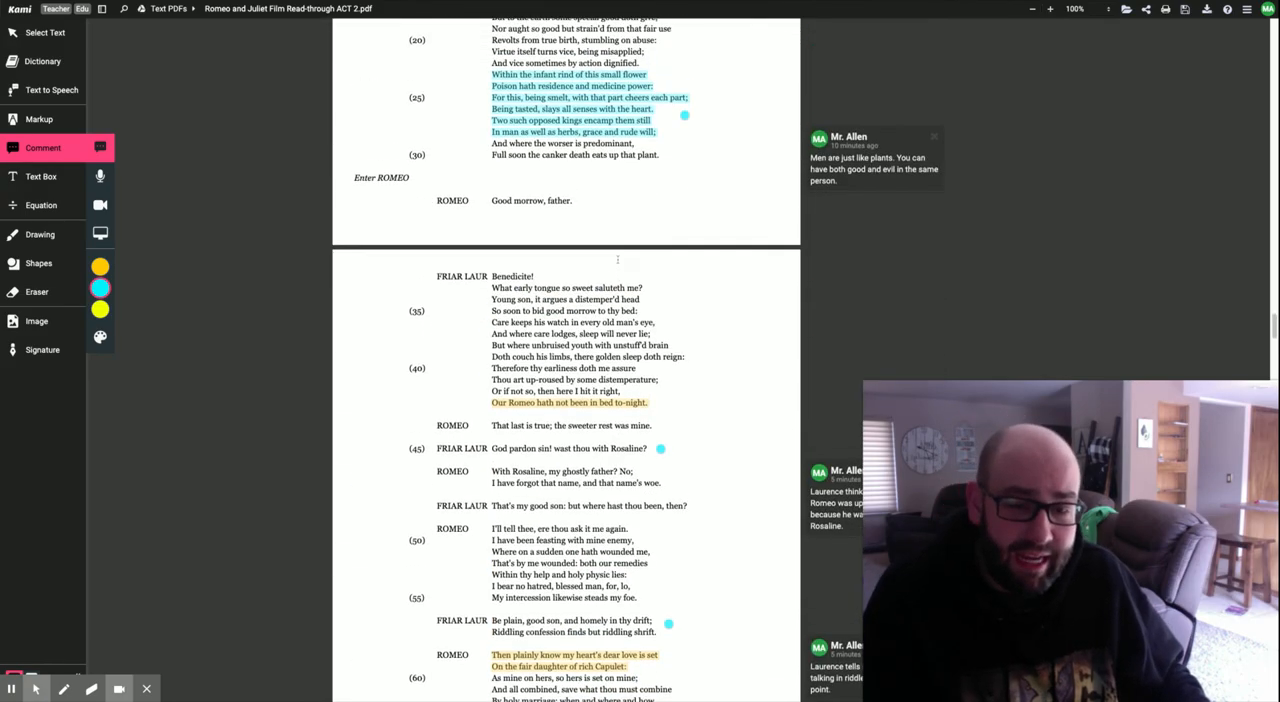
{"action": "scroll", "scroll_direction": "up", "scroll_amount": 3}
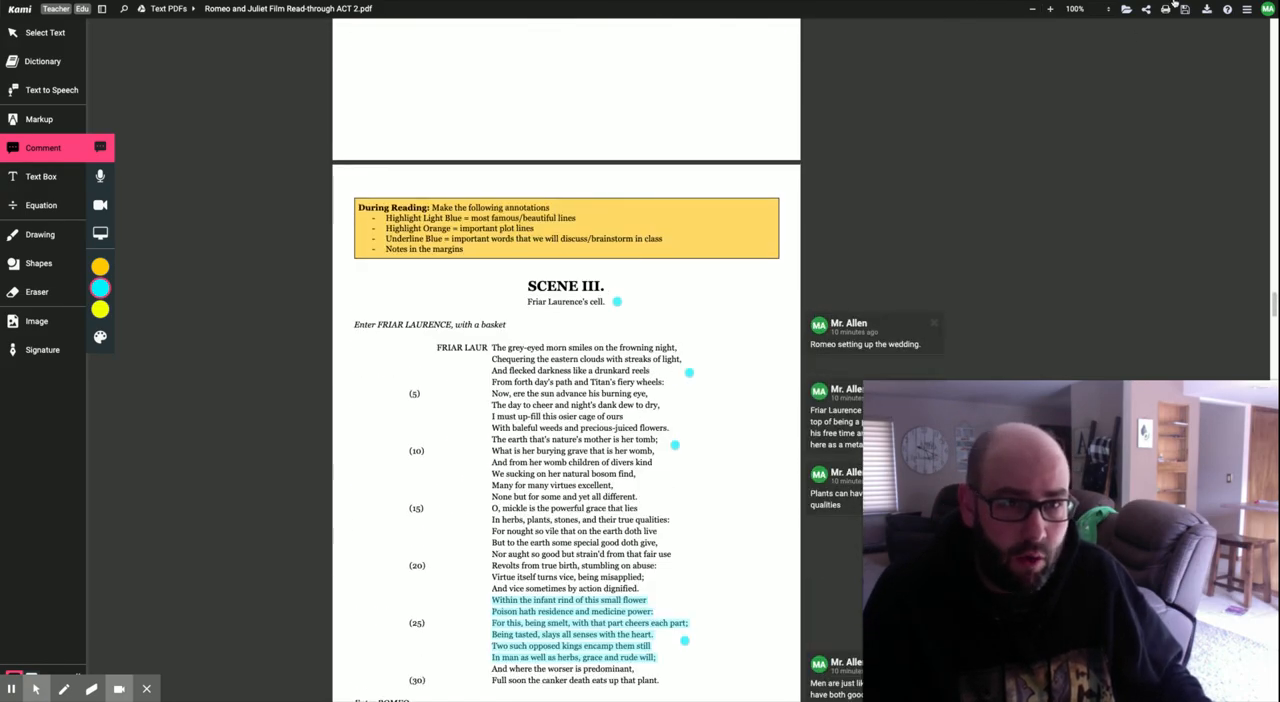